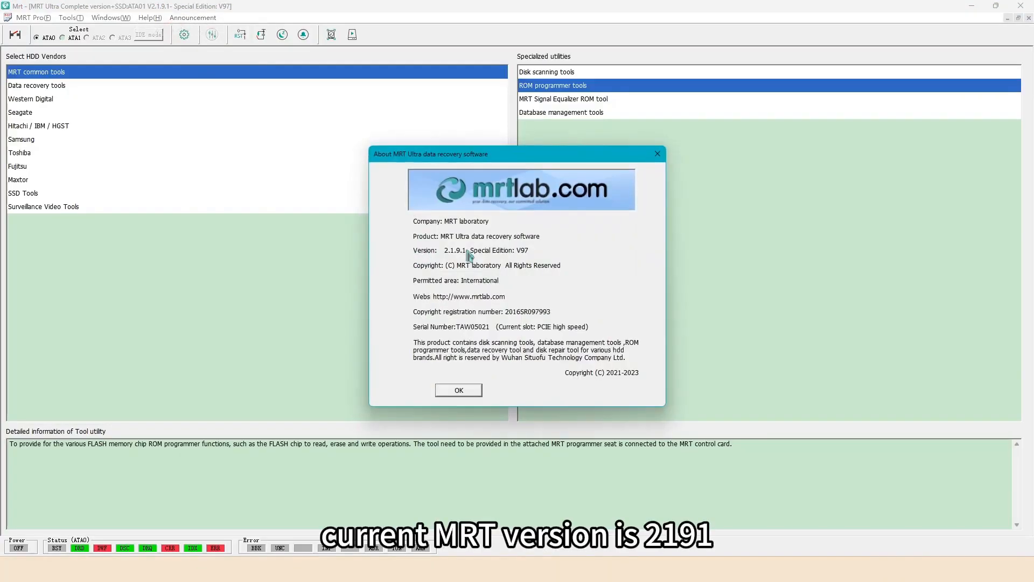
# - Confirm chip model W25Q16.W, read its ID (Winbond, 2048 KB) and bring up the data-read settings
pyautogui.click(459, 390)
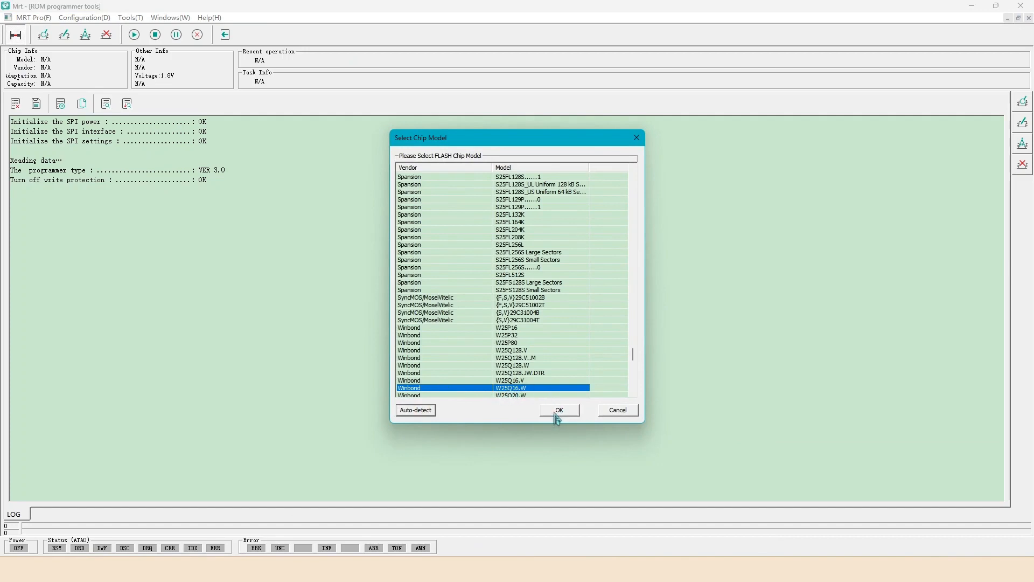
pyautogui.click(560, 409)
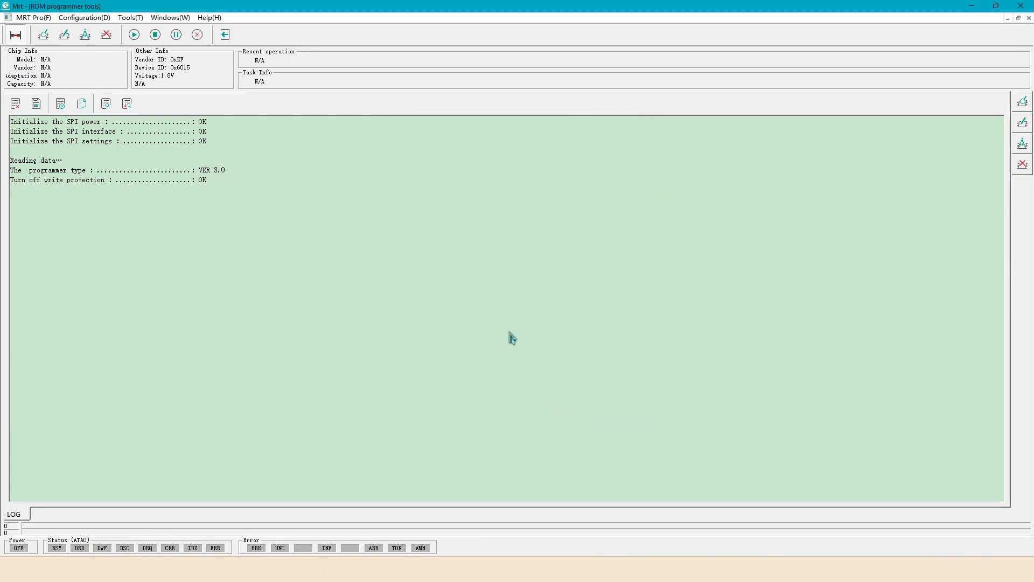
pyautogui.click(132, 35)
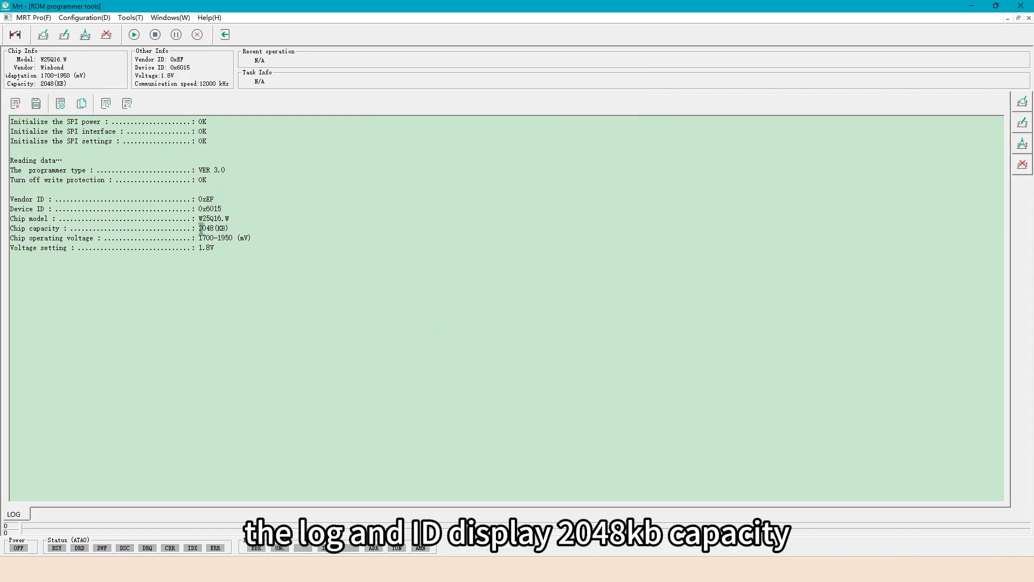
pyautogui.doubleClick(208, 228)
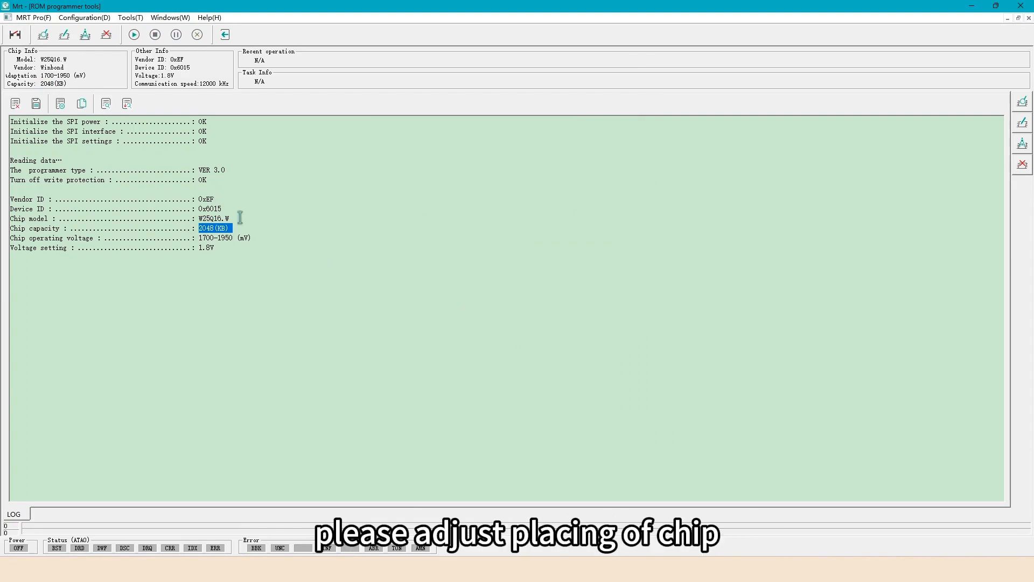
pyautogui.click(43, 34)
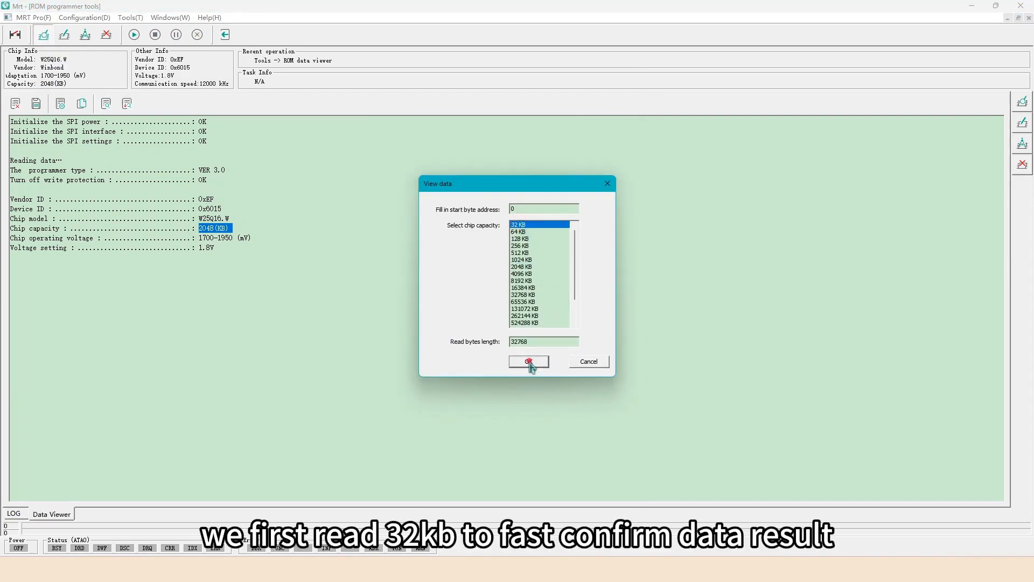
# - Read 32 KB first, then the full 2048 KB ROM contents into the data viewer
pyautogui.click(528, 362)
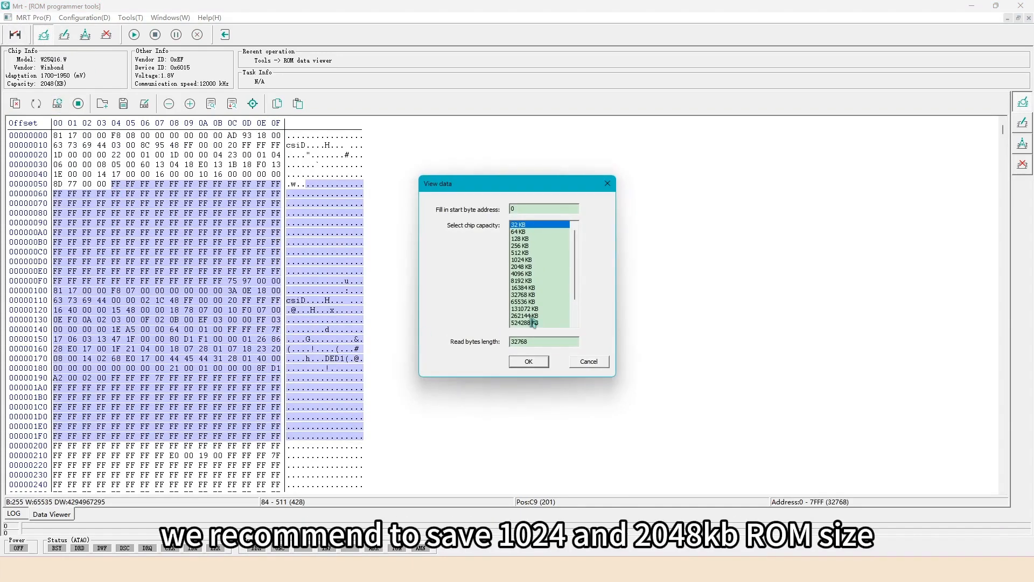
pyautogui.click(522, 259)
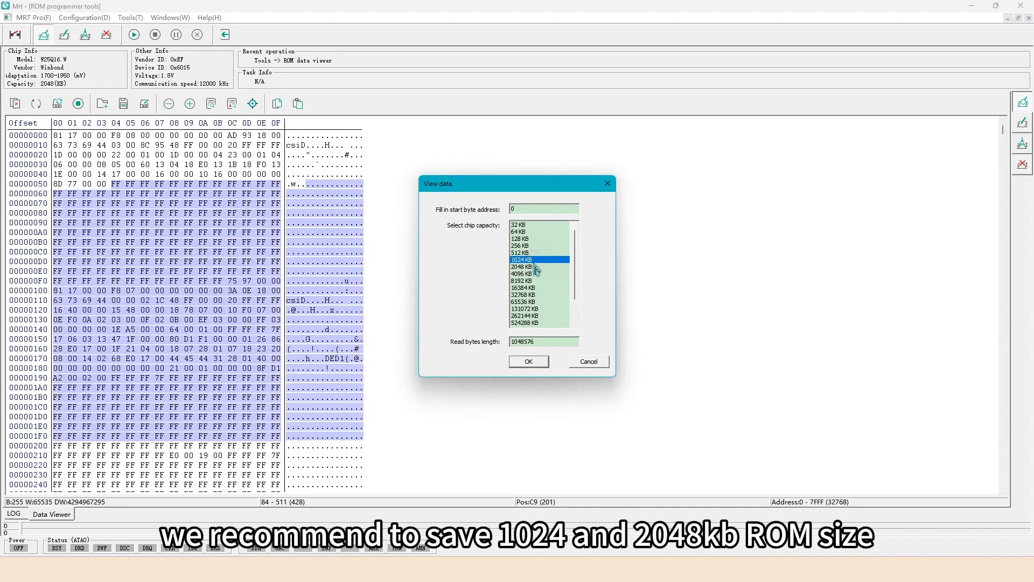
pyautogui.click(522, 266)
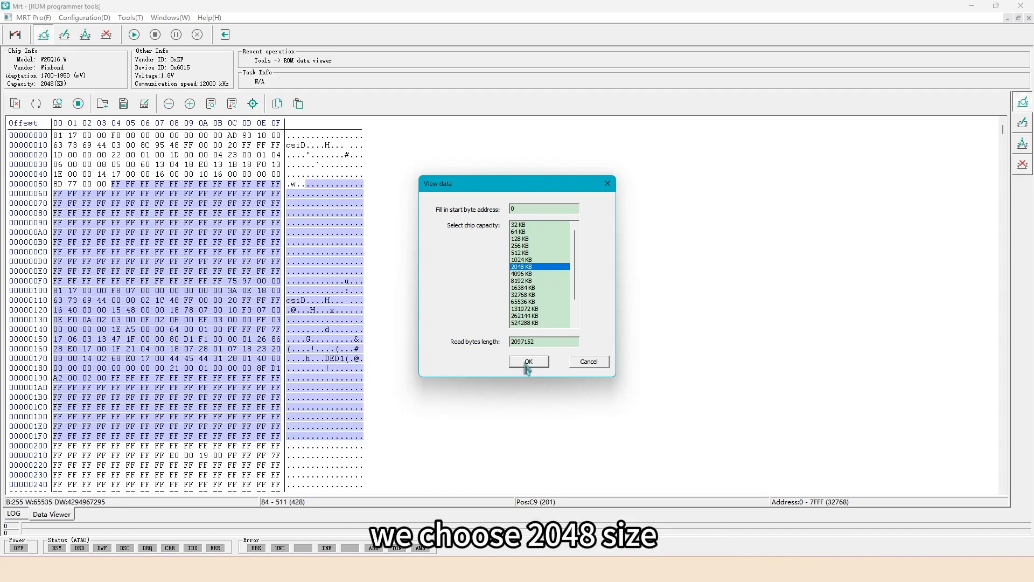
pyautogui.click(528, 362)
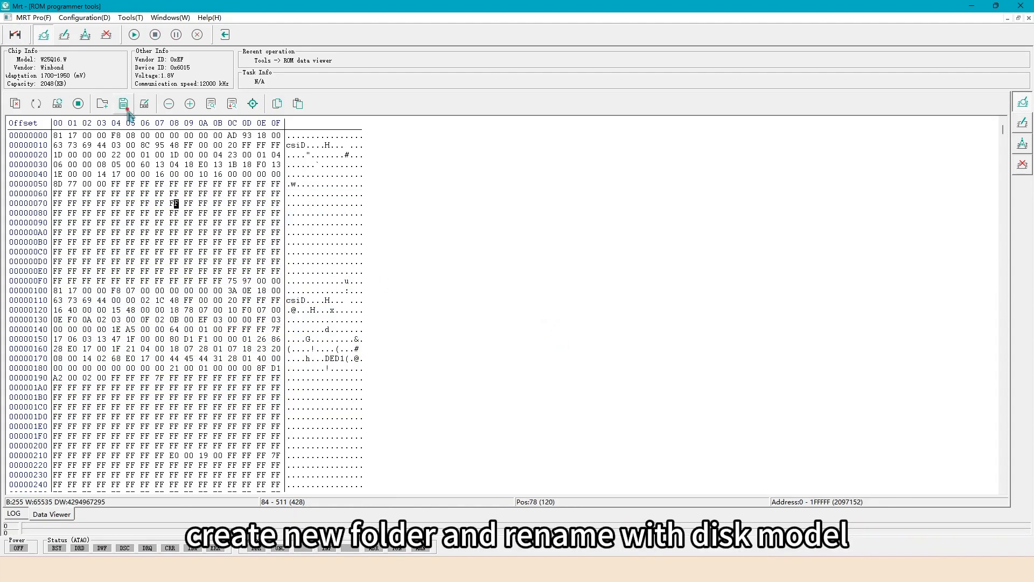
# - Start saving the ROM and create a new folder named ST1000DM014 9.22
pyautogui.click(123, 104)
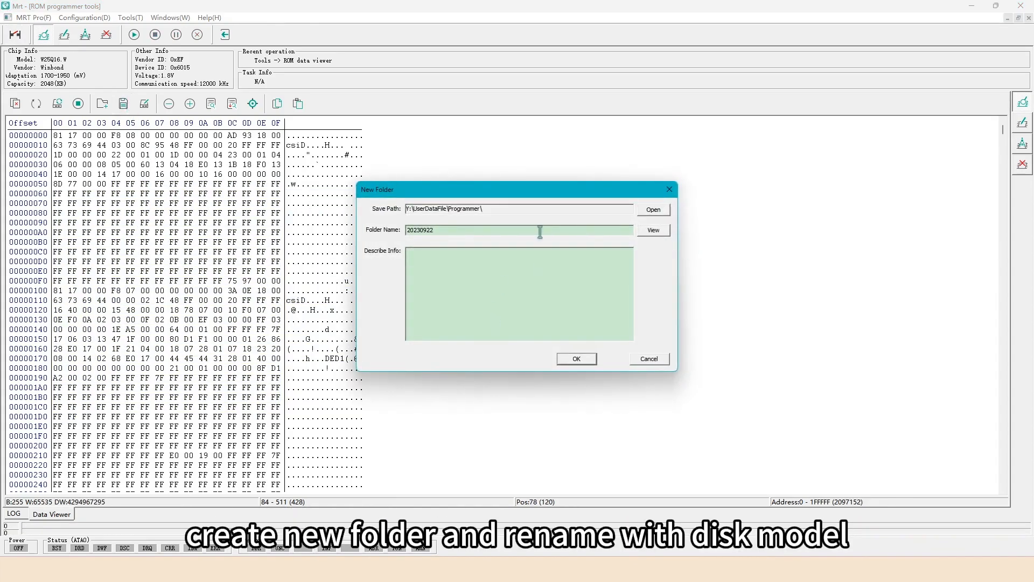
pyautogui.write('ST1000DM014')
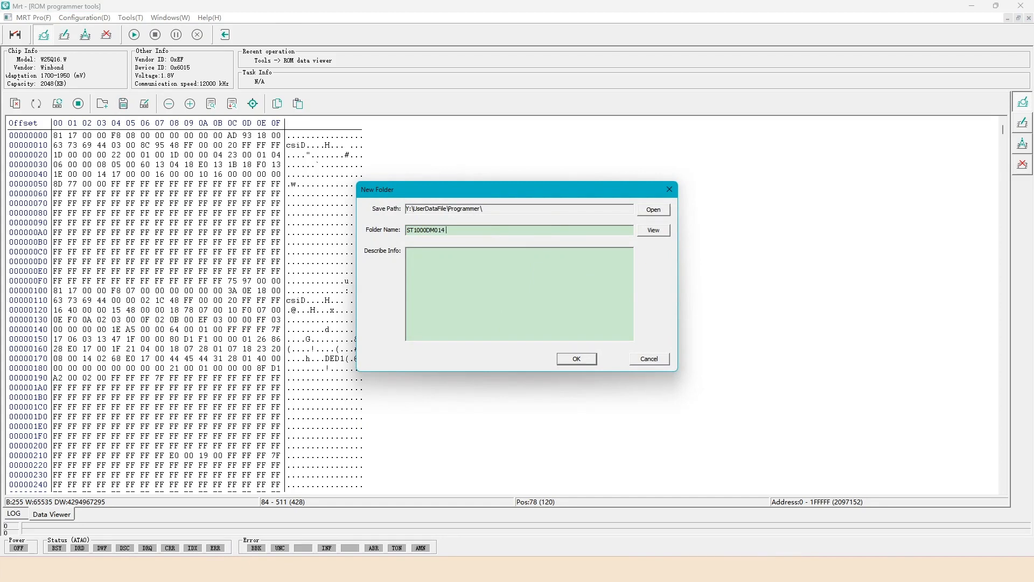
pyautogui.write('9.22')
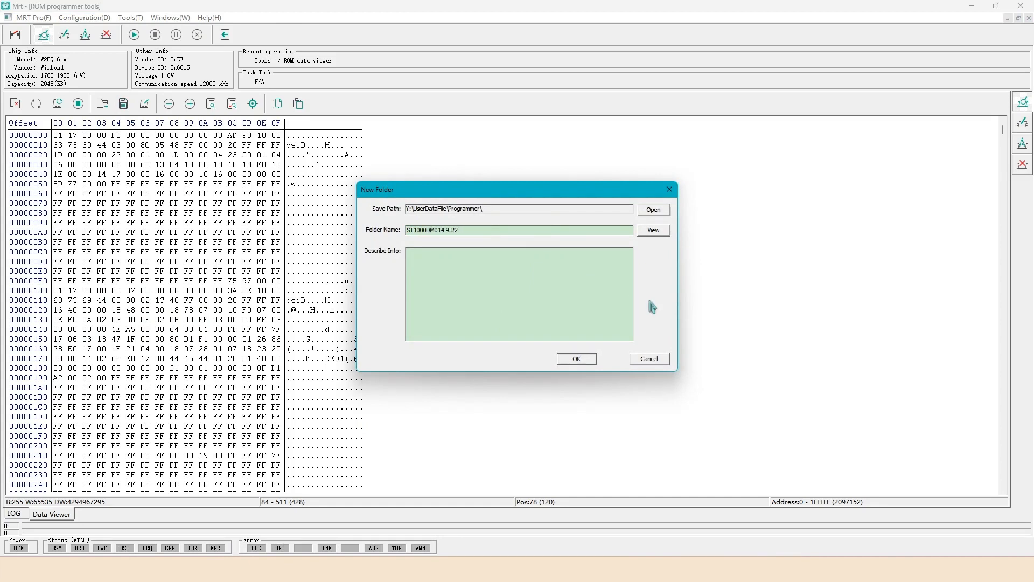
pyautogui.click(446, 230)
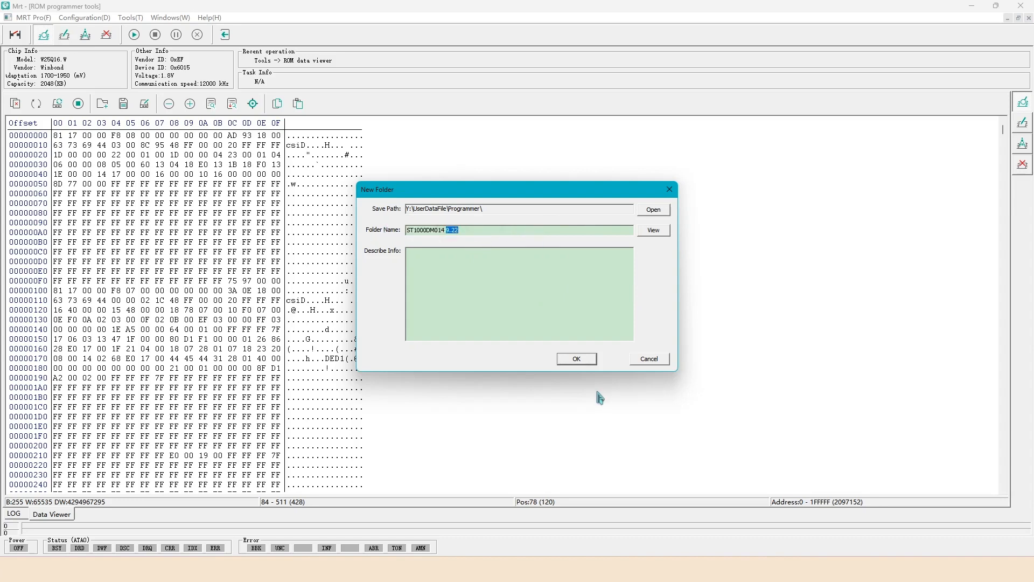
pyautogui.click(576, 359)
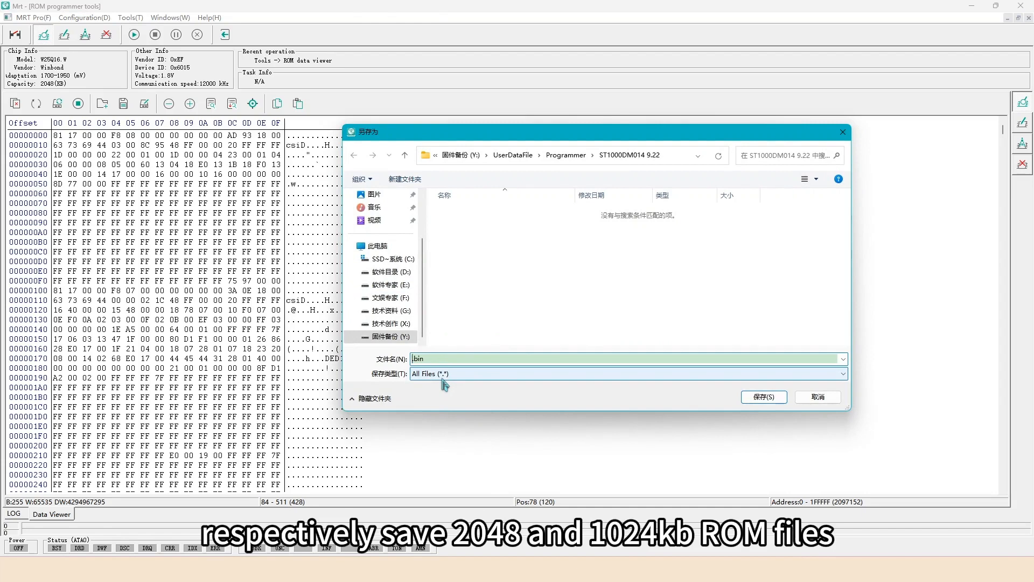
# - Save the dumps as ROM .bin files and return to the main MRT tool window
pyautogui.write('ROM .bin')
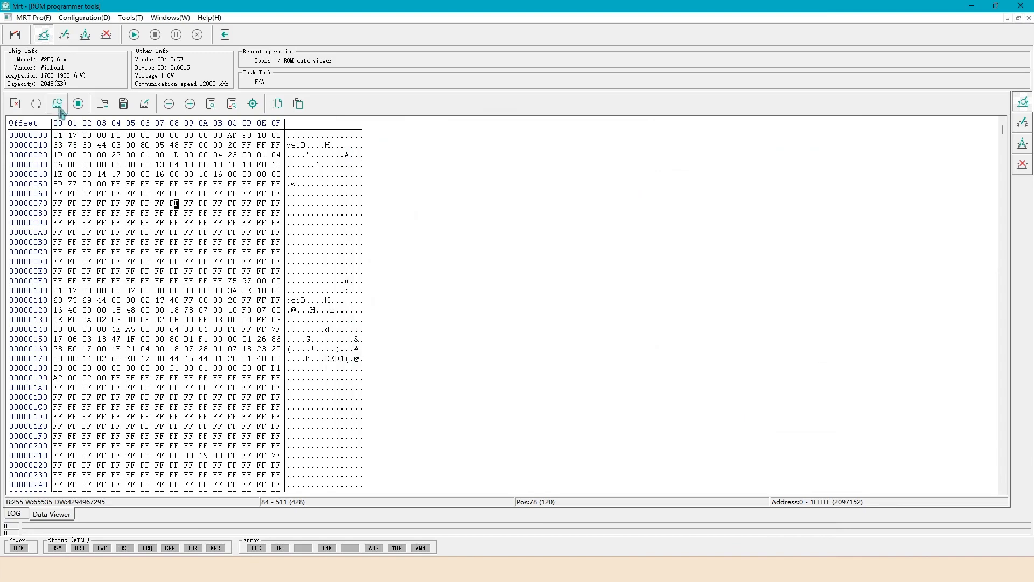
pyautogui.click(55, 104)
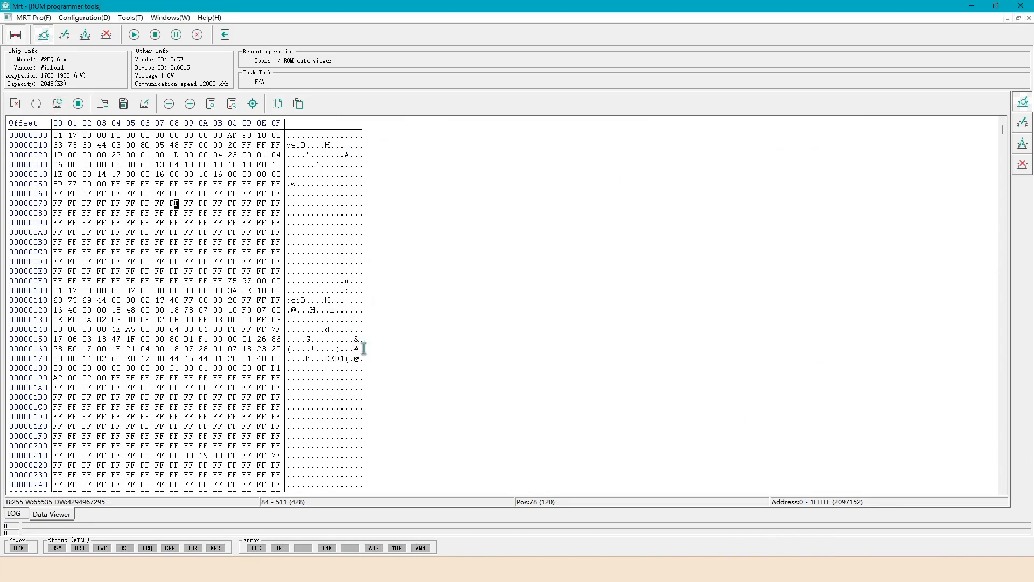
pyautogui.click(123, 103)
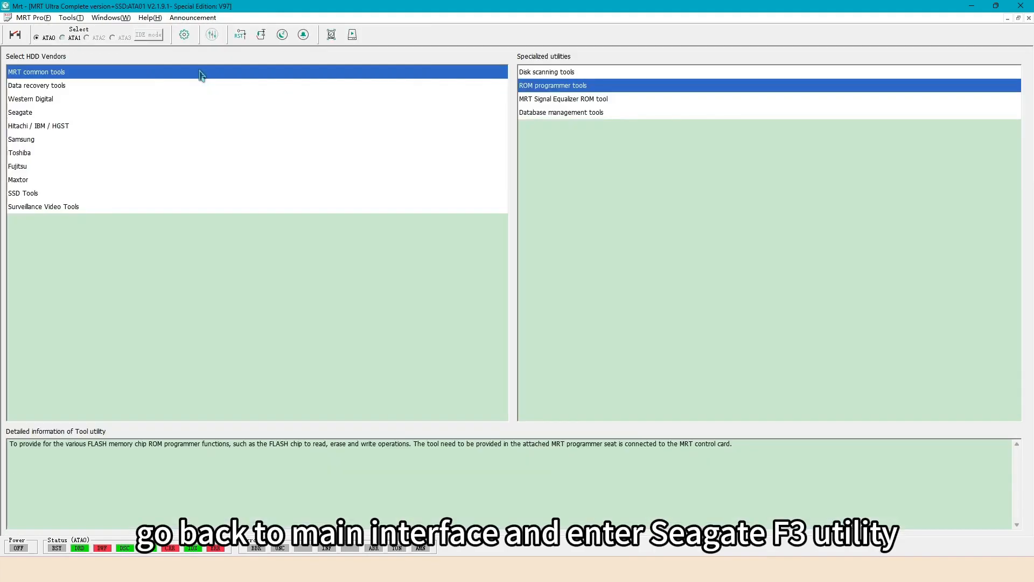
# - Launch Seagate F3 Architecture in Terminal Mode with family 3F-Pharaoh, skipping identification
pyautogui.click(22, 112)
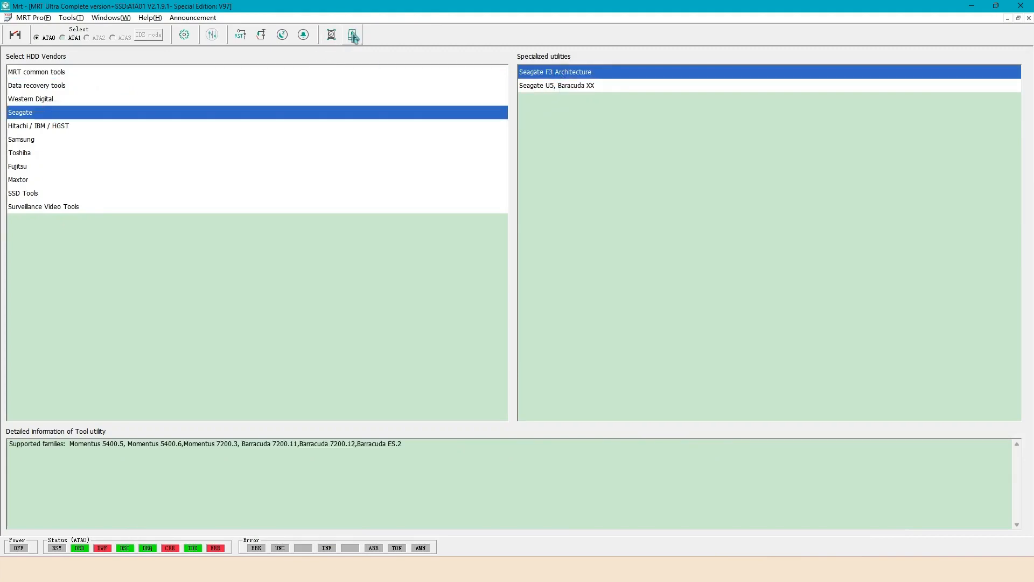
pyautogui.click(353, 34)
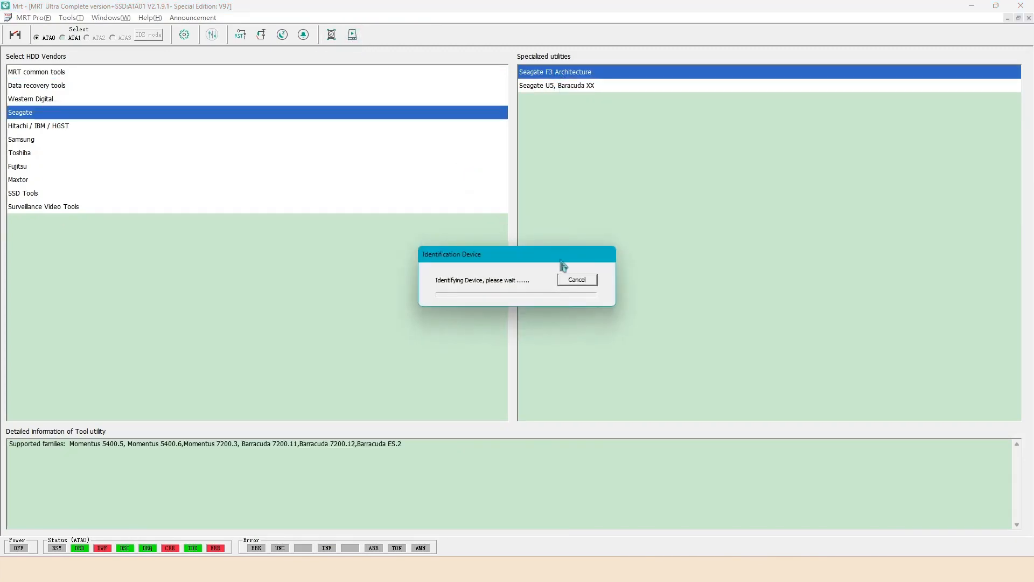
pyautogui.click(577, 280)
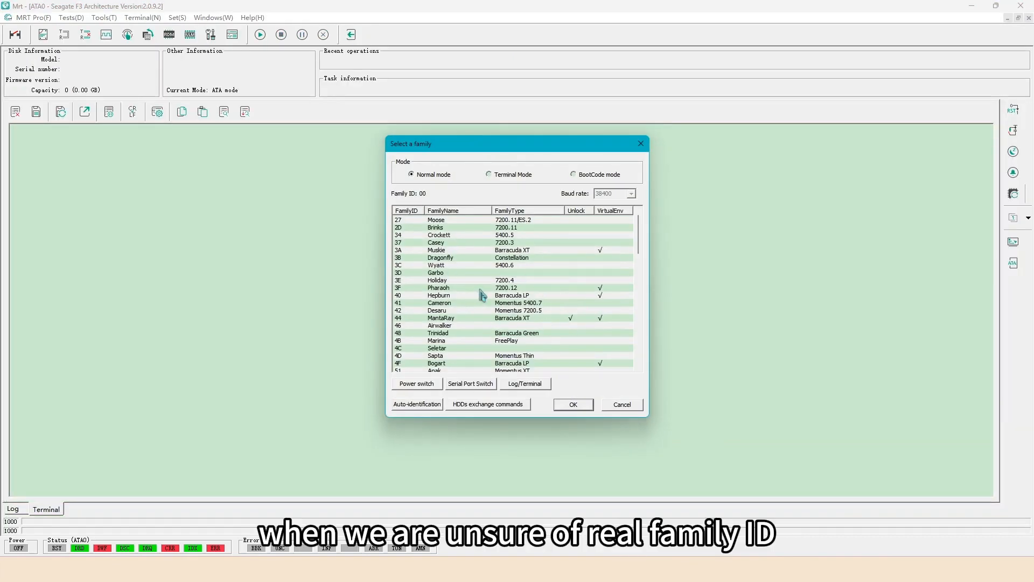
pyautogui.click(488, 175)
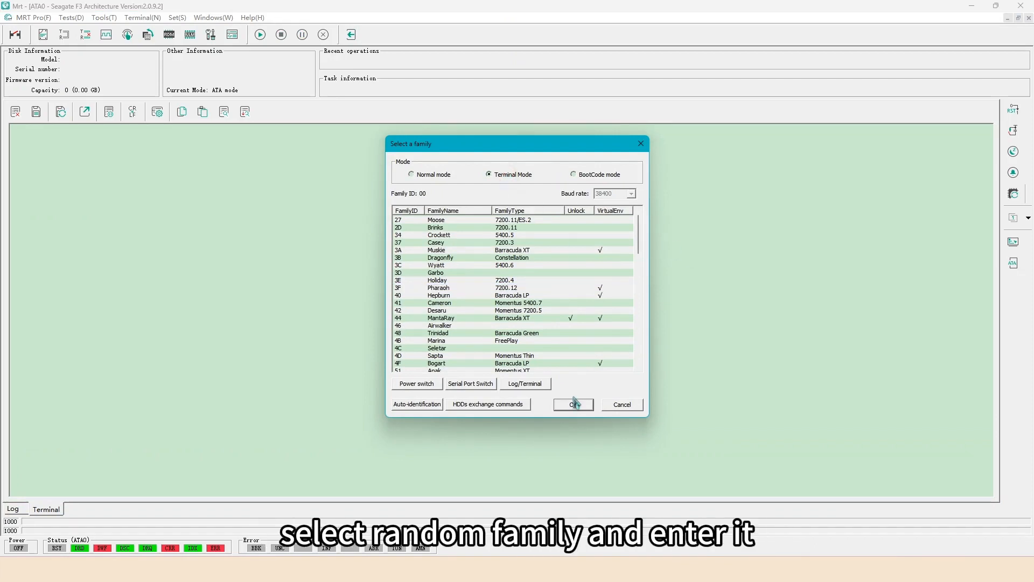
pyautogui.click(574, 404)
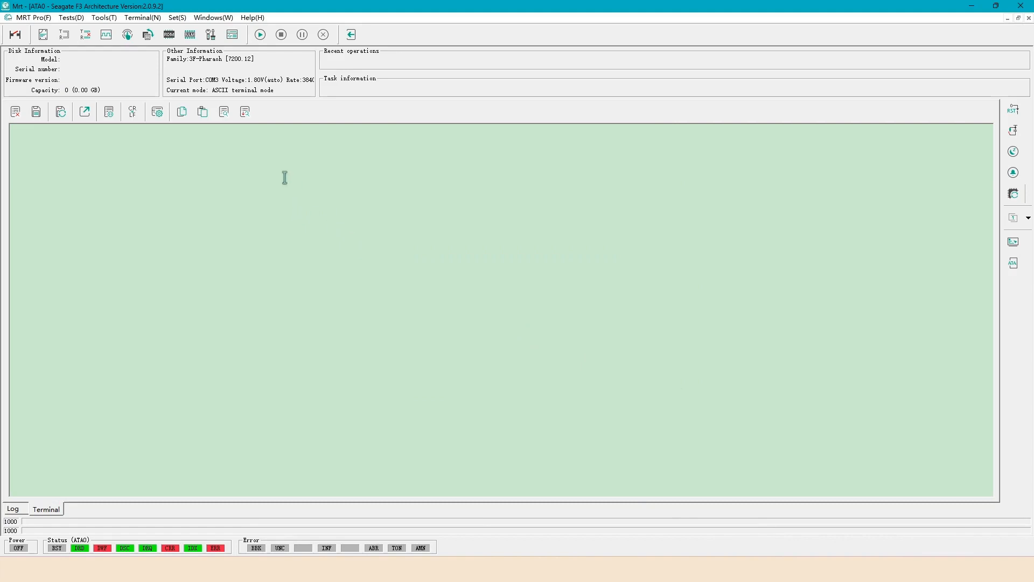
pyautogui.click(212, 17)
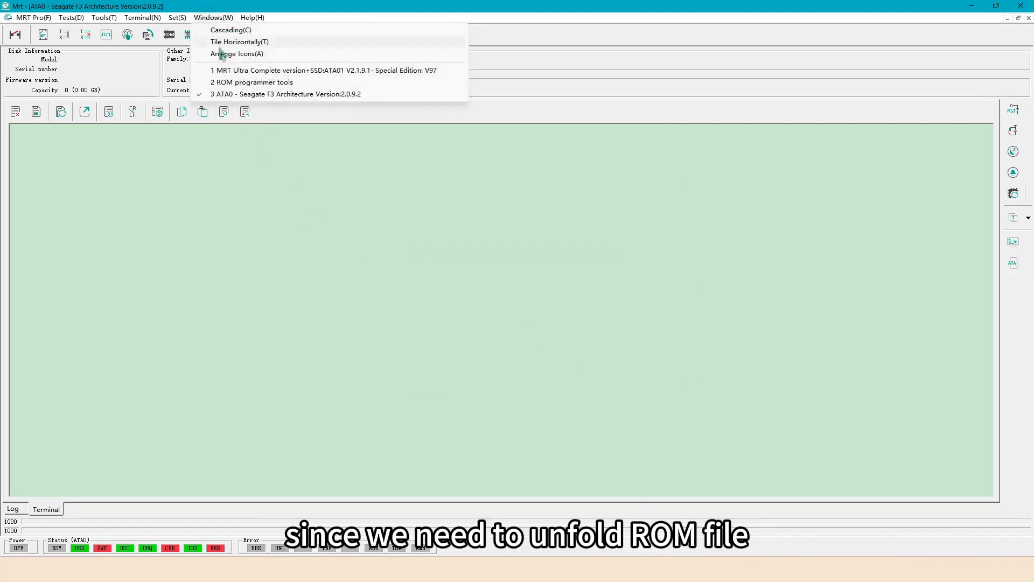
# - Switch to the ROM programmer window to view the saved folder, then back to the F3 utility
pyautogui.click(251, 82)
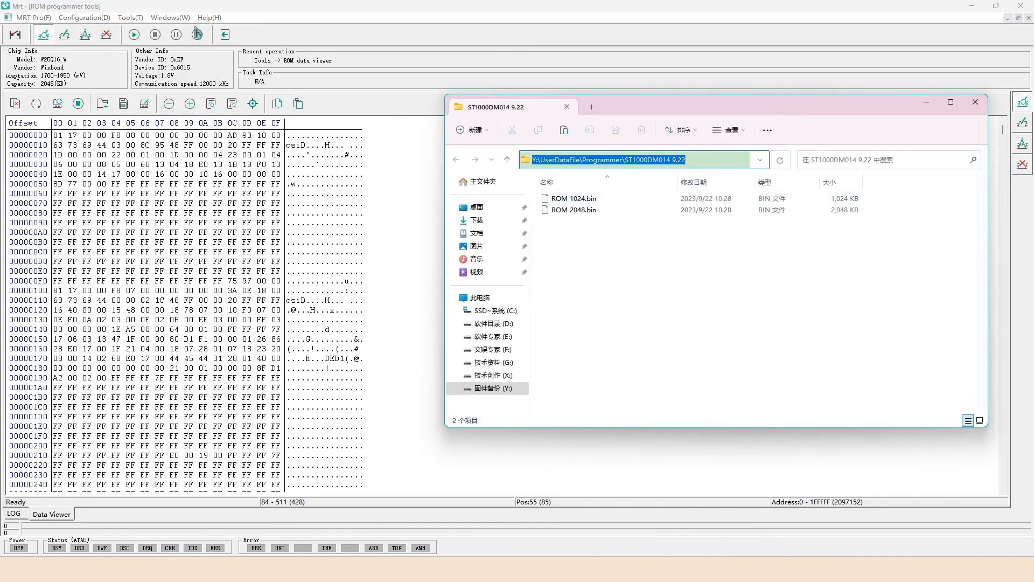
pyautogui.click(169, 17)
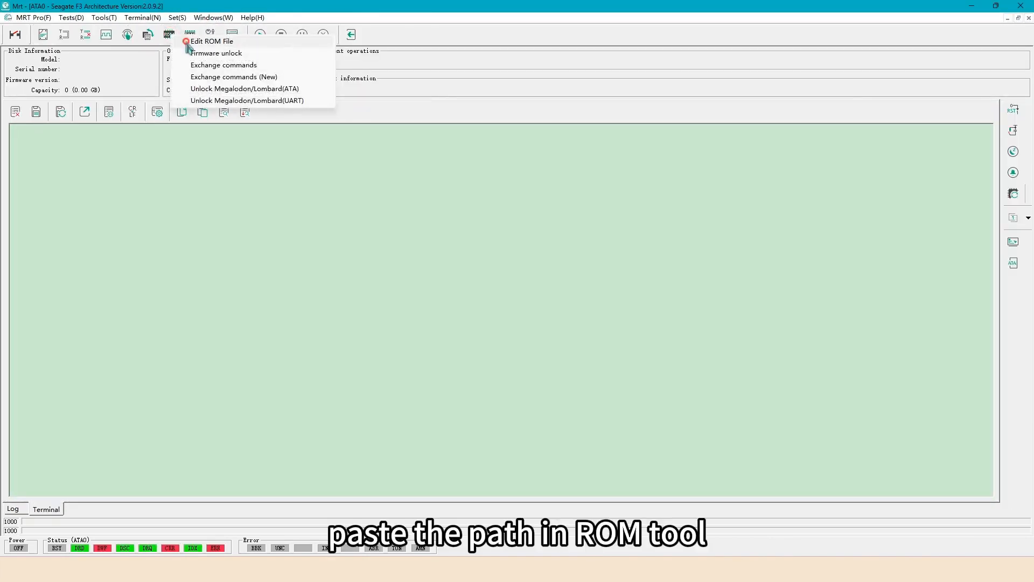
# - Load ROM 2048.bin from Y:\UserDataFile\Programmer\ST1000DM014 9.22 into the ROM editor
pyautogui.click(215, 41)
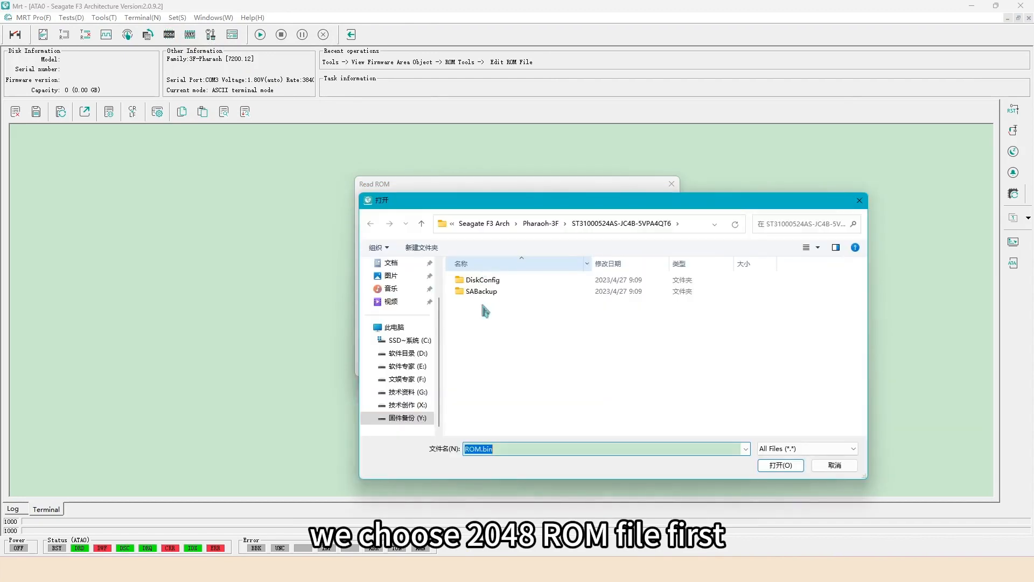
pyautogui.write('Y:\\UserDataFile\\Programmer\\ST1000DM014 9.22')
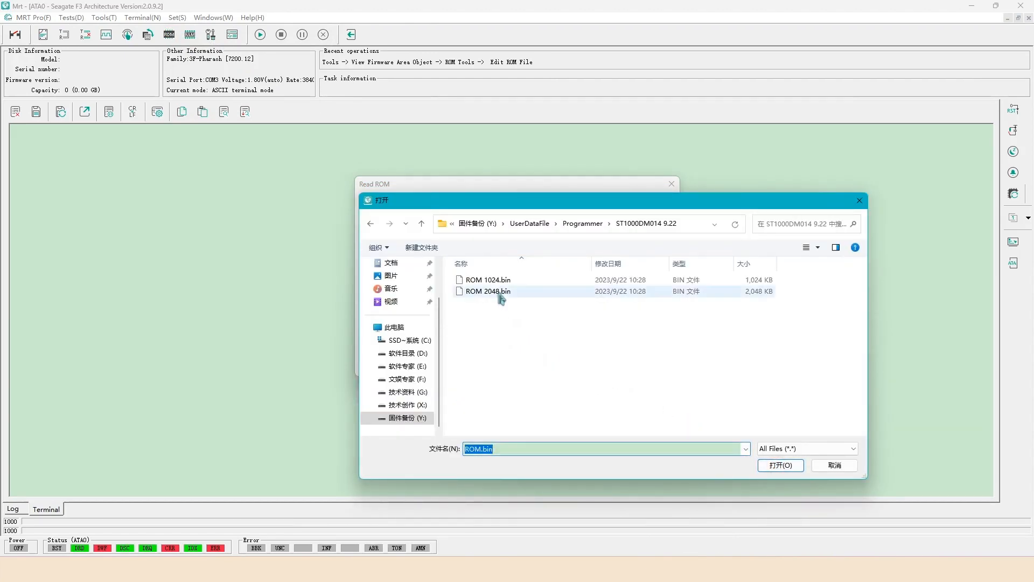
pyautogui.click(487, 291)
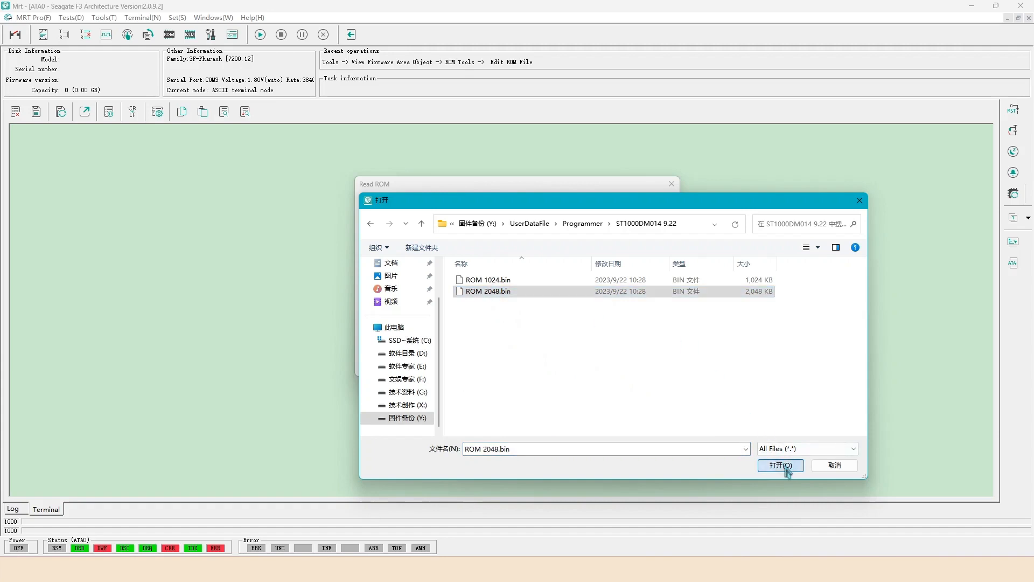
pyautogui.click(781, 466)
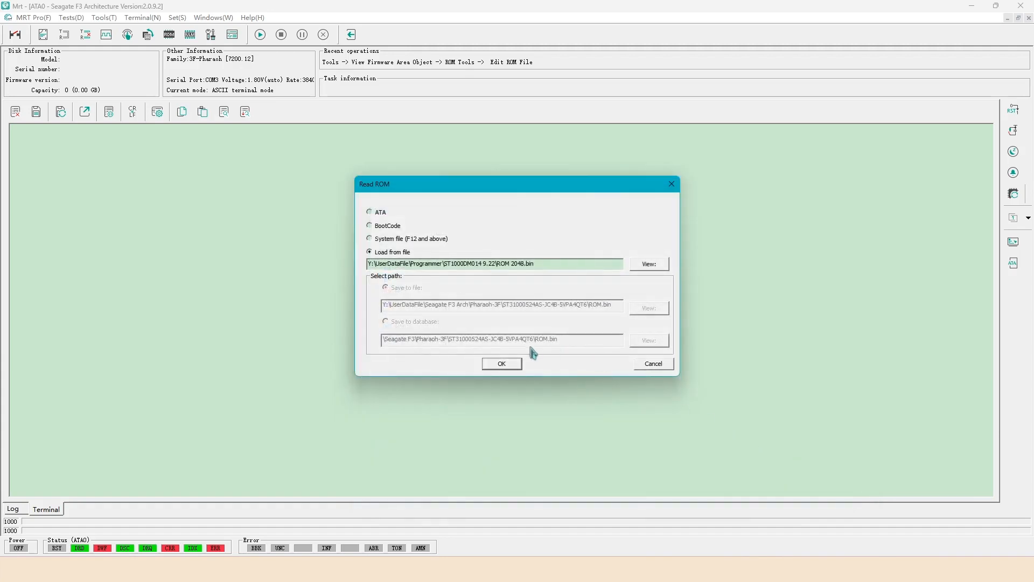
pyautogui.click(502, 365)
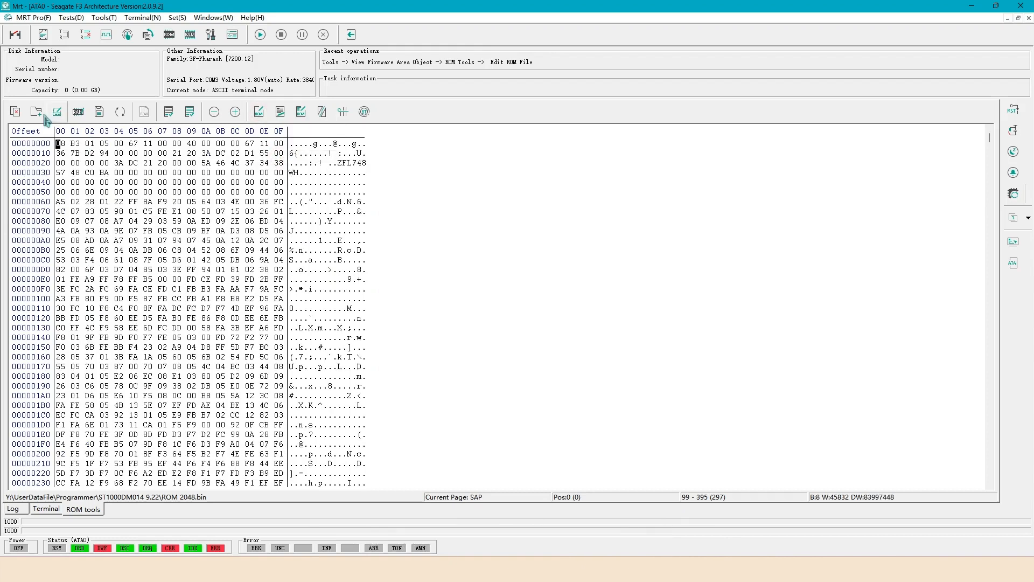
pyautogui.click(39, 112)
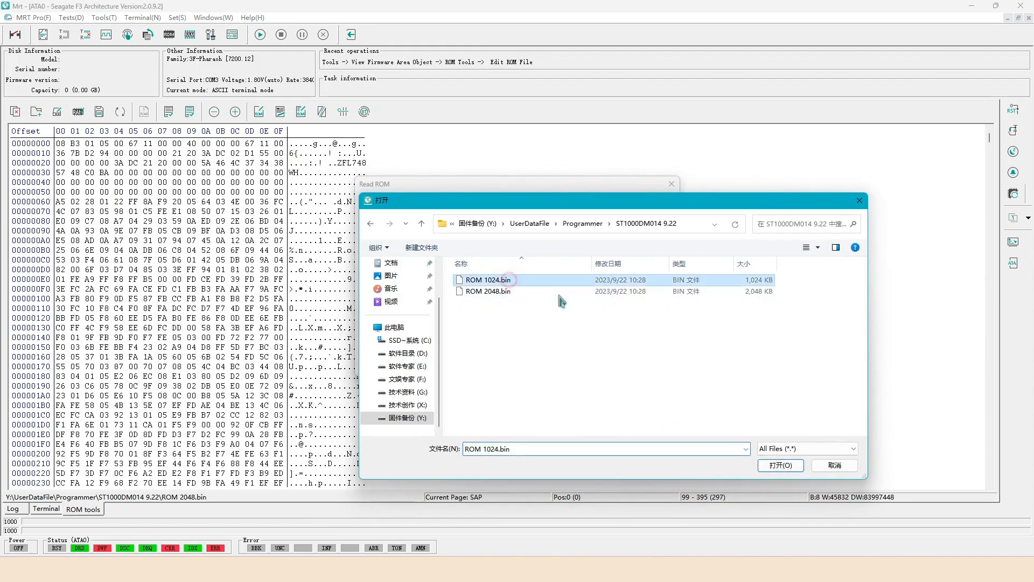
# - Try ROM 1024.bin, dismiss its CAP offset error, and reload ROM 2048.bin
pyautogui.click(780, 466)
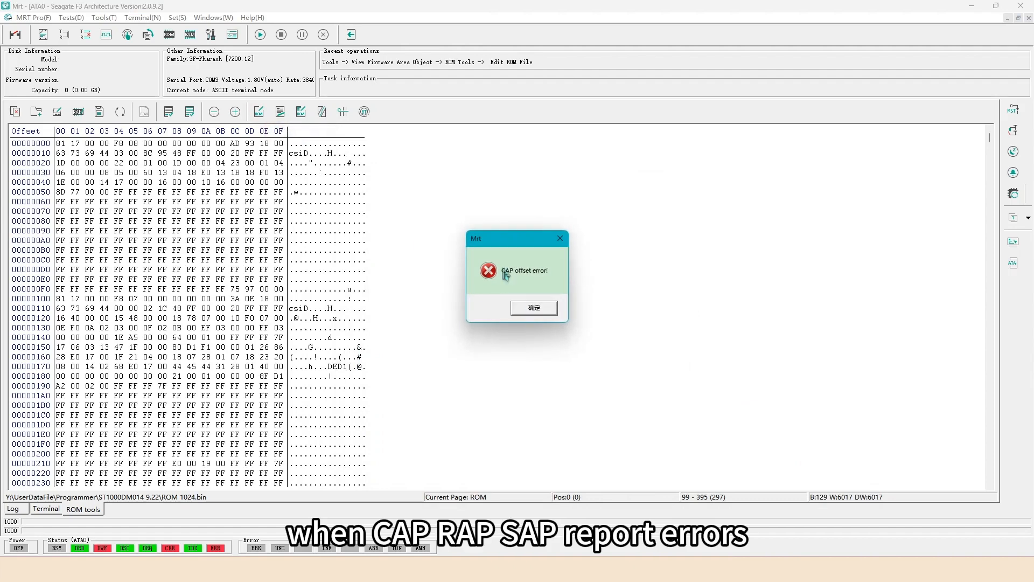
pyautogui.click(535, 308)
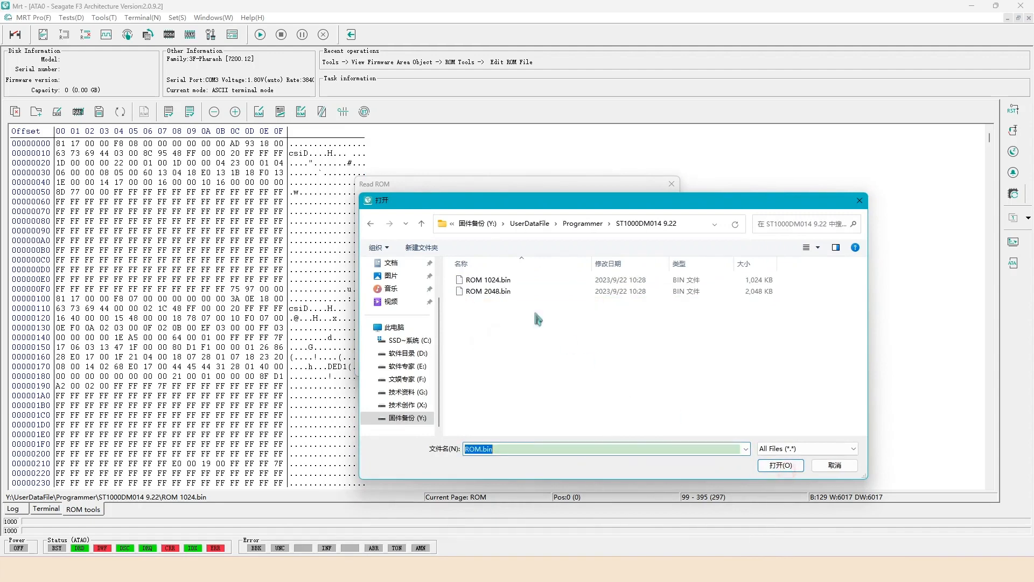
pyautogui.click(780, 466)
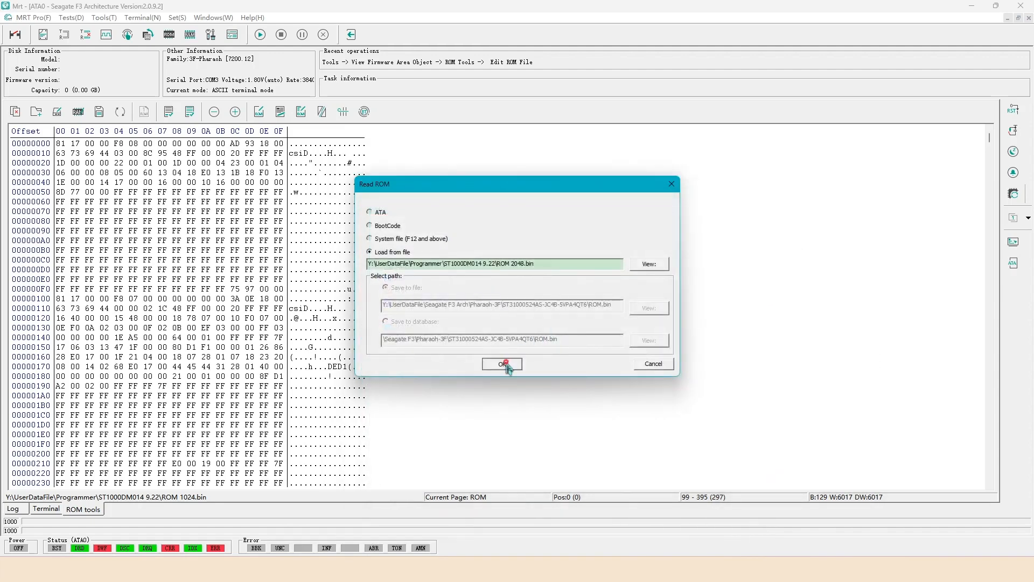
pyautogui.click(502, 364)
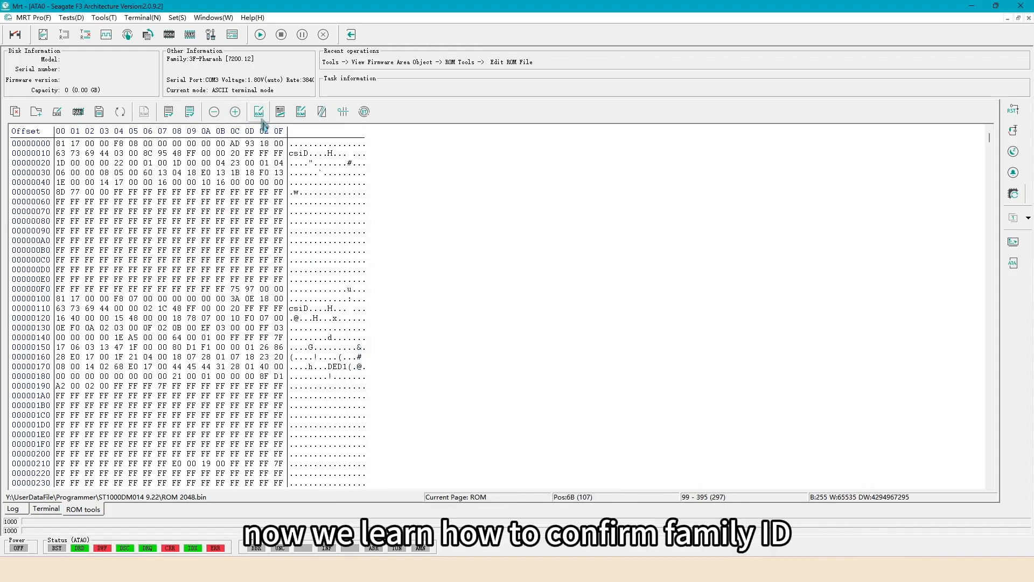
# - View the ROM's CAP section showing ST1000DM014, then exit the F3 utility
pyautogui.click(259, 112)
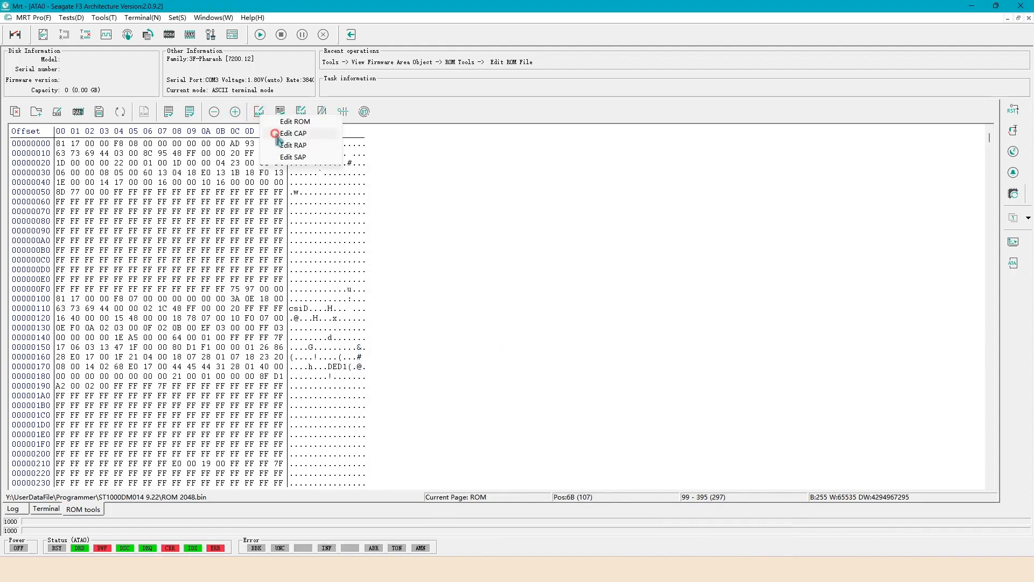
pyautogui.click(292, 157)
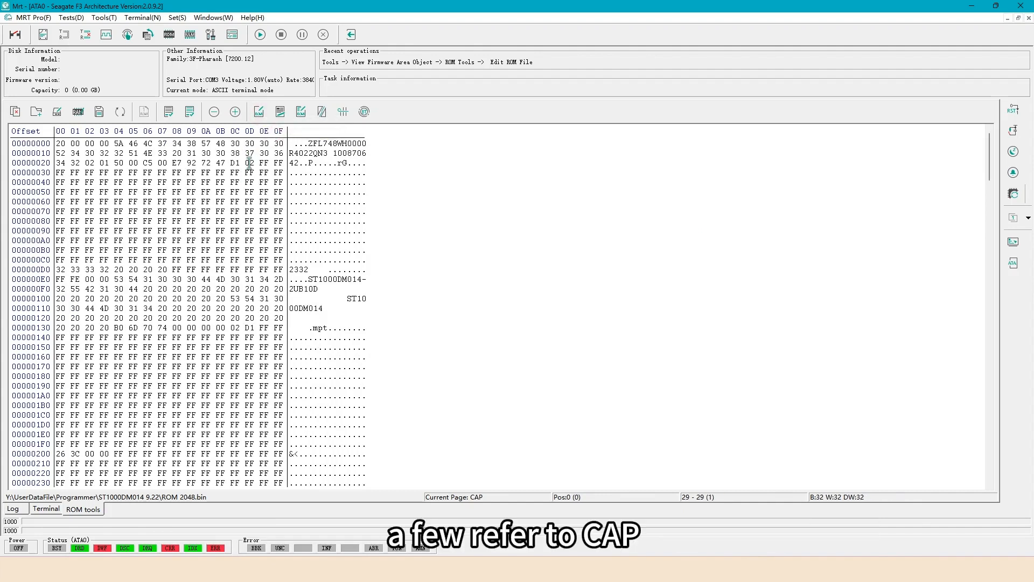
pyautogui.click(235, 162)
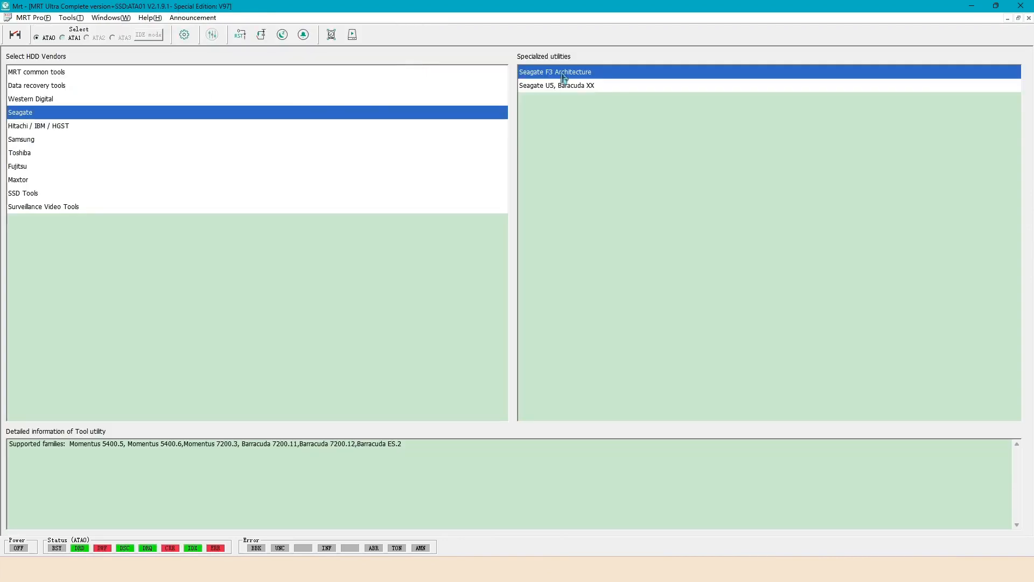
# - Reopen the F3 utility with family D1 V15X_JanusR2 and create work folder ST1000DM014
pyautogui.doubleClick(563, 71)
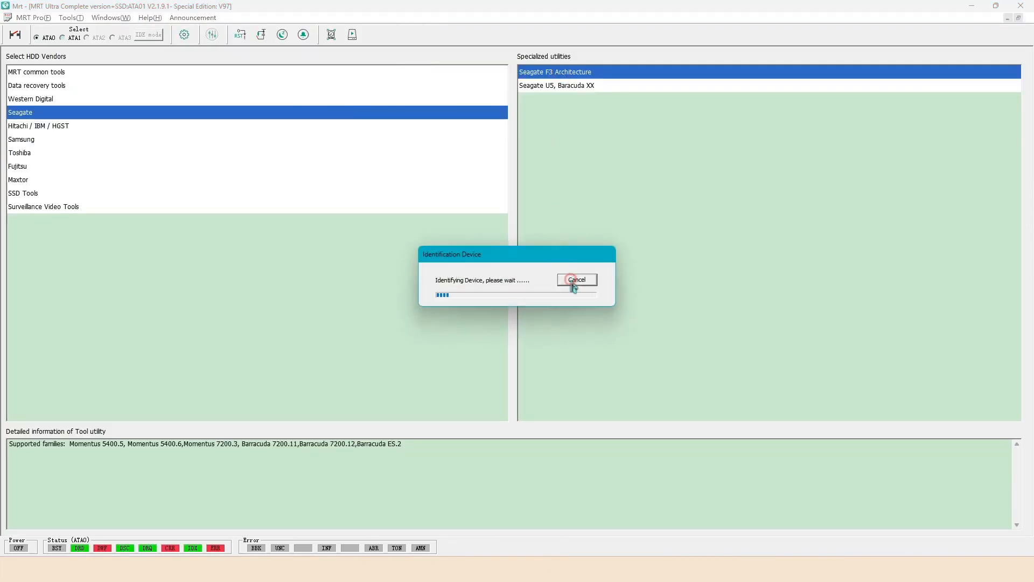
pyautogui.click(577, 279)
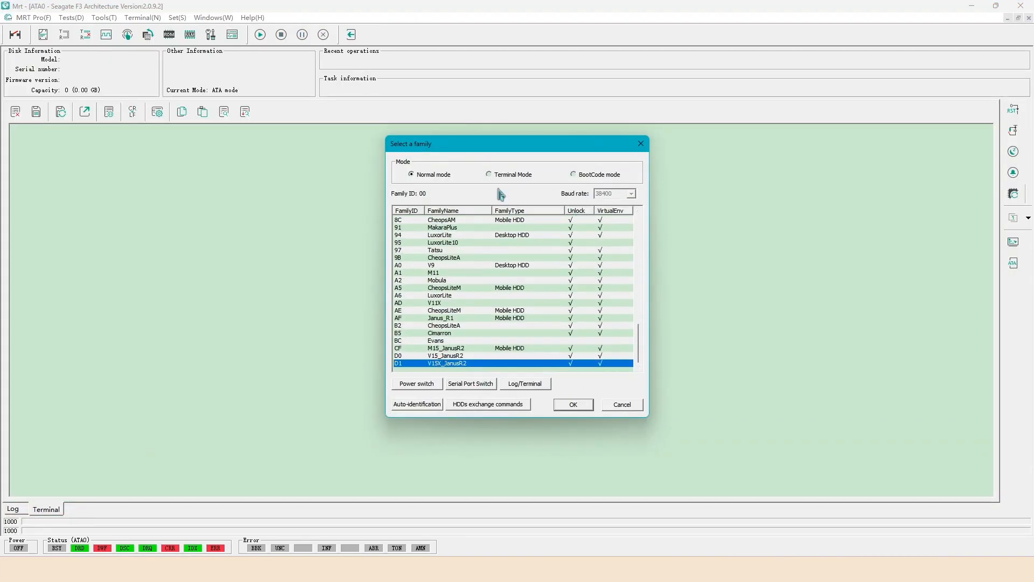
pyautogui.click(573, 404)
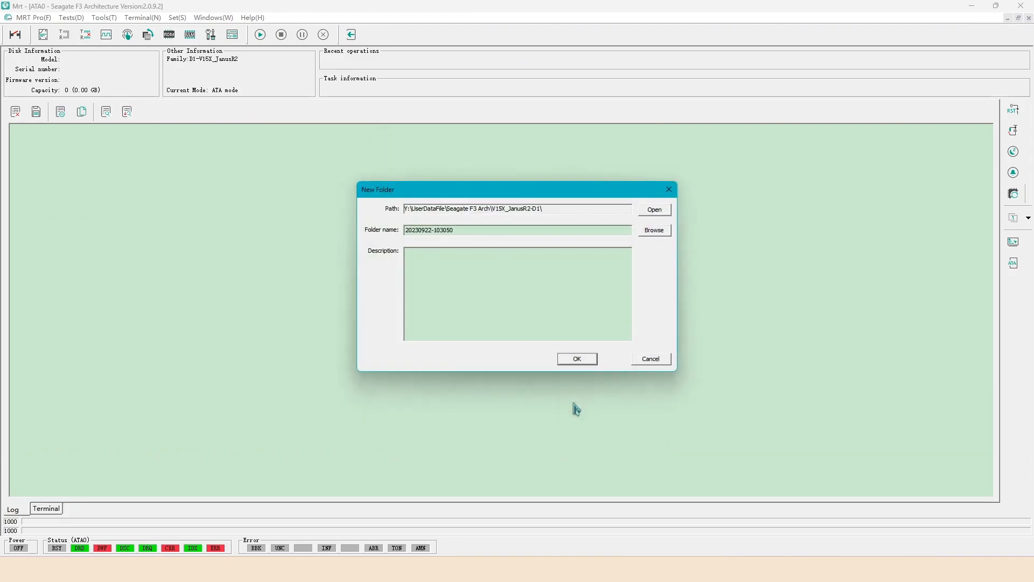
pyautogui.write('st')
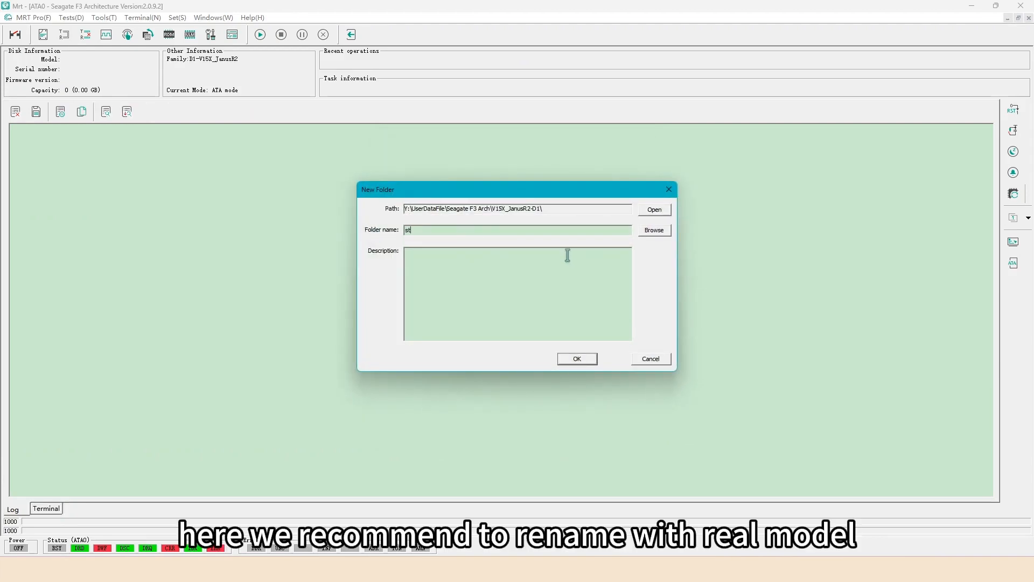
pyautogui.write('ST1000DM01')
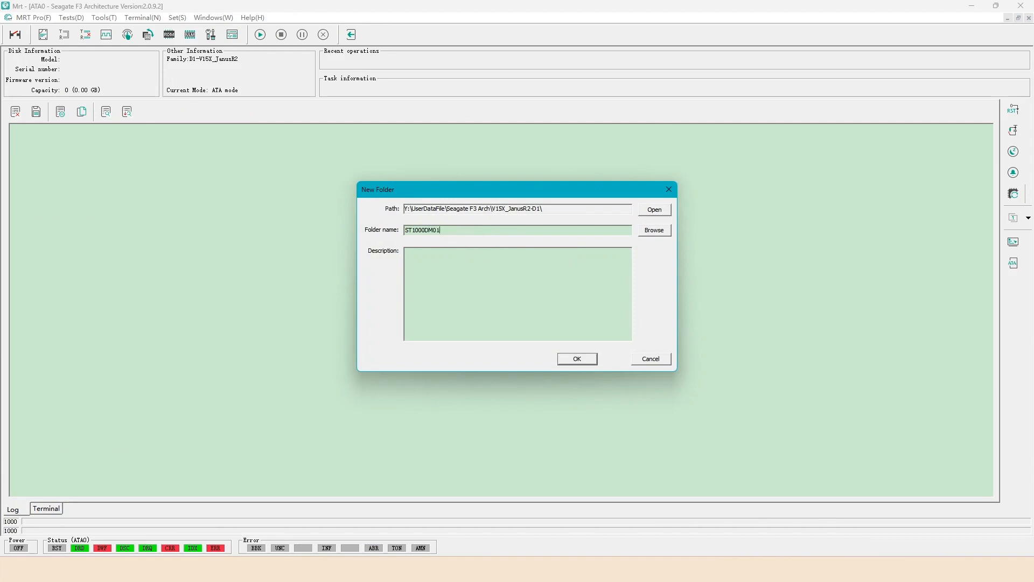
pyautogui.write('4')
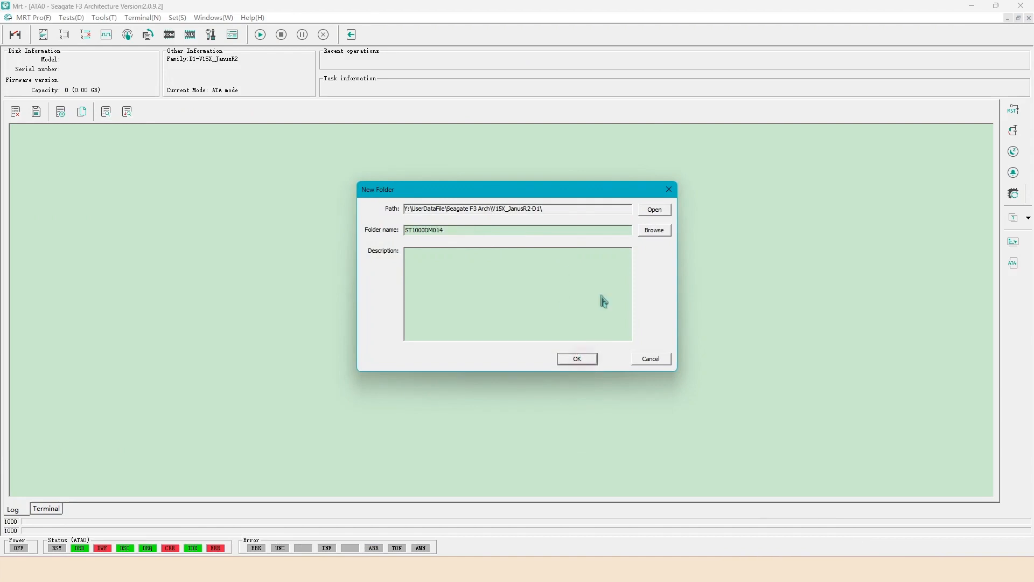
pyautogui.click(576, 359)
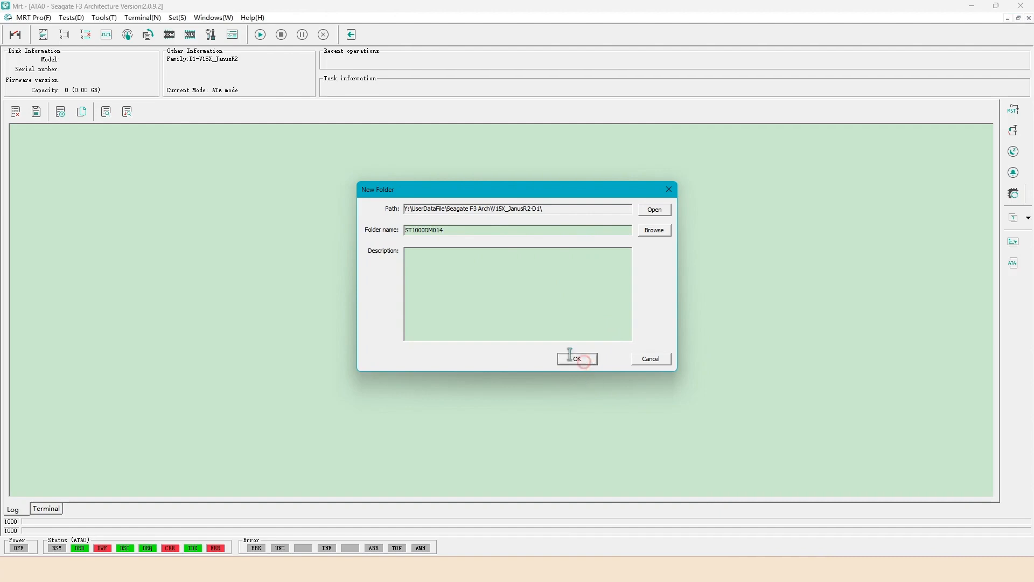
# - Start Read ROM and load ROM 2048.bin from Y:\UserDataFile\Programmer\ST1000DM014 9.22
pyautogui.click(576, 359)
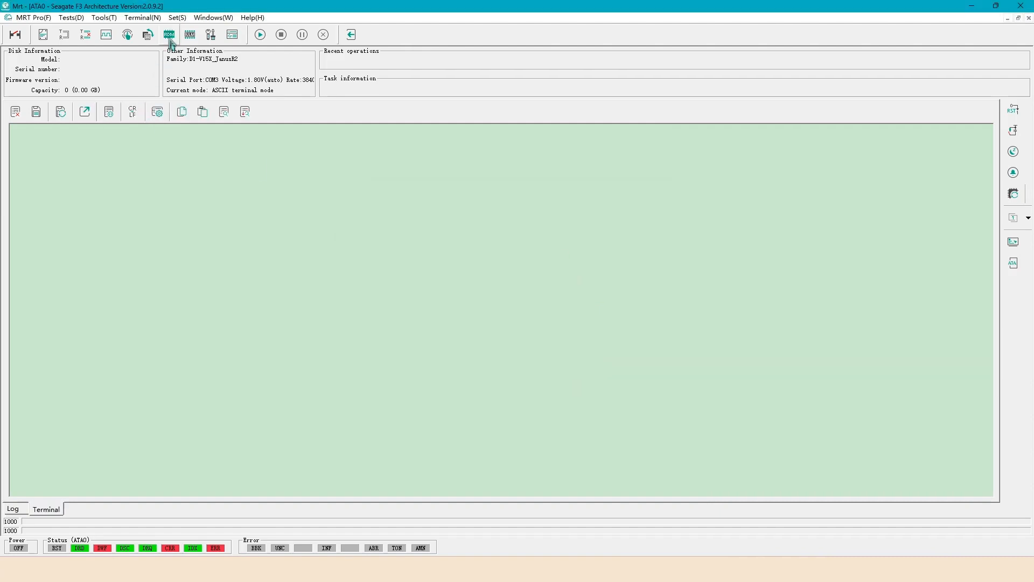
pyautogui.click(166, 35)
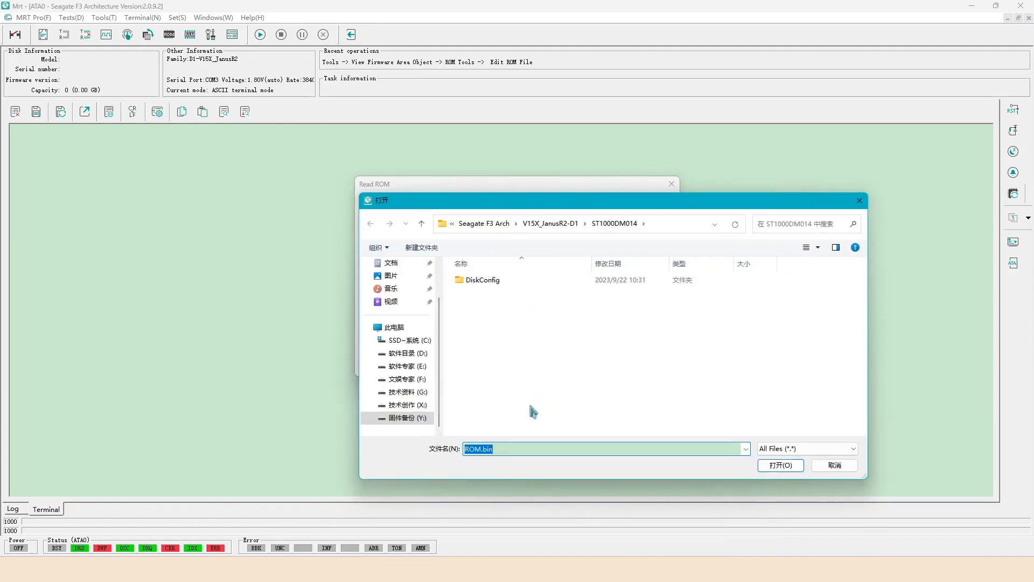
pyautogui.write('Y:\\UserDataFile\\Programmer\\ST1000DM014 9.22')
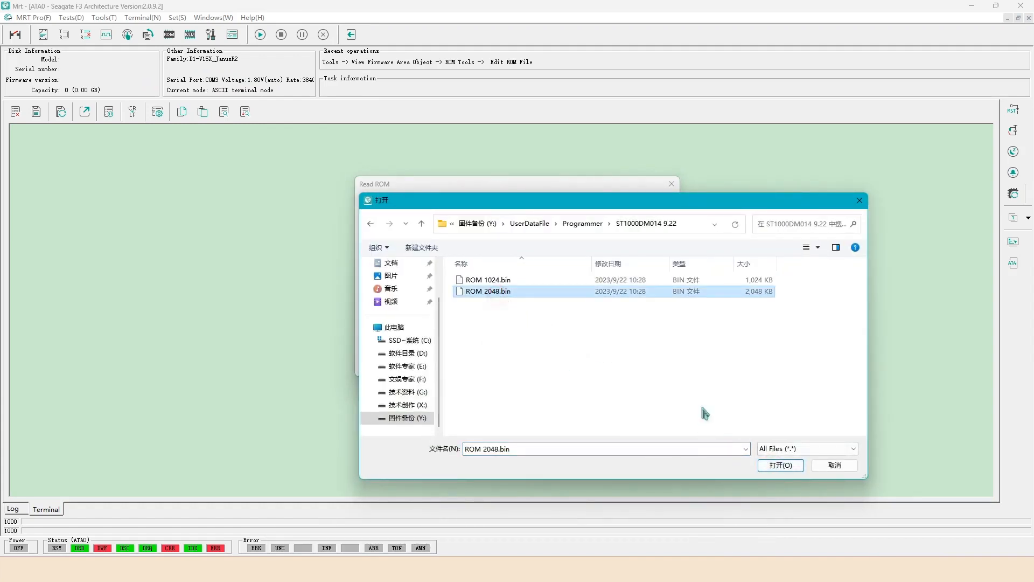
pyautogui.click(781, 466)
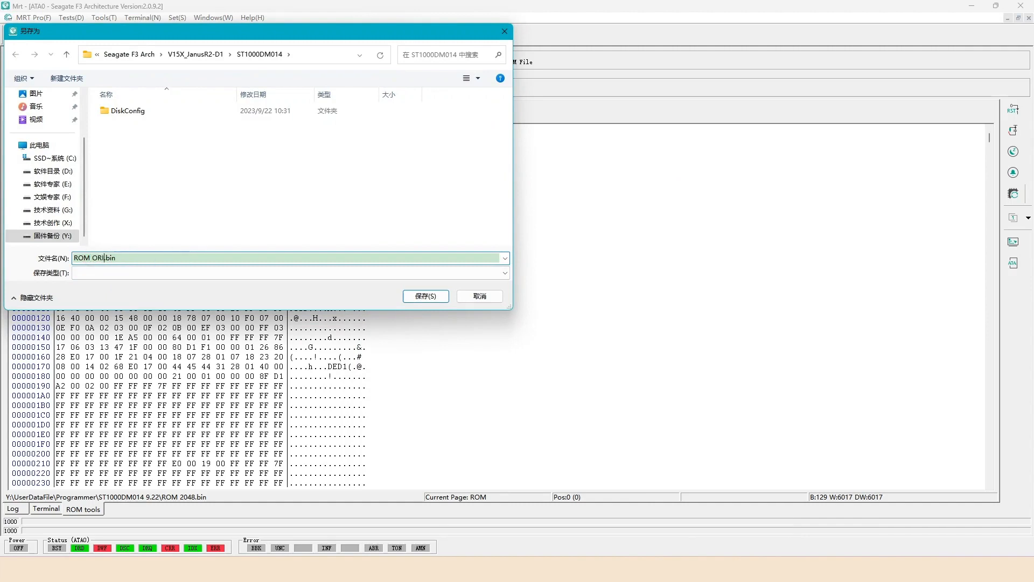
# - Save ROM ORI.bin, unlock the ROM, and save the result as ROM UNLOCK.bin
pyautogui.click(426, 296)
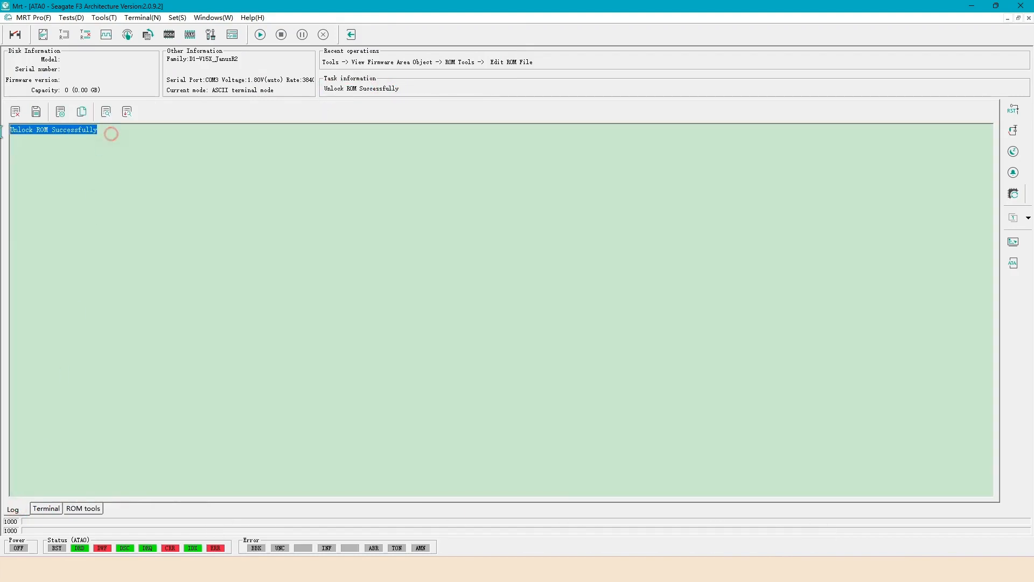
pyautogui.click(83, 509)
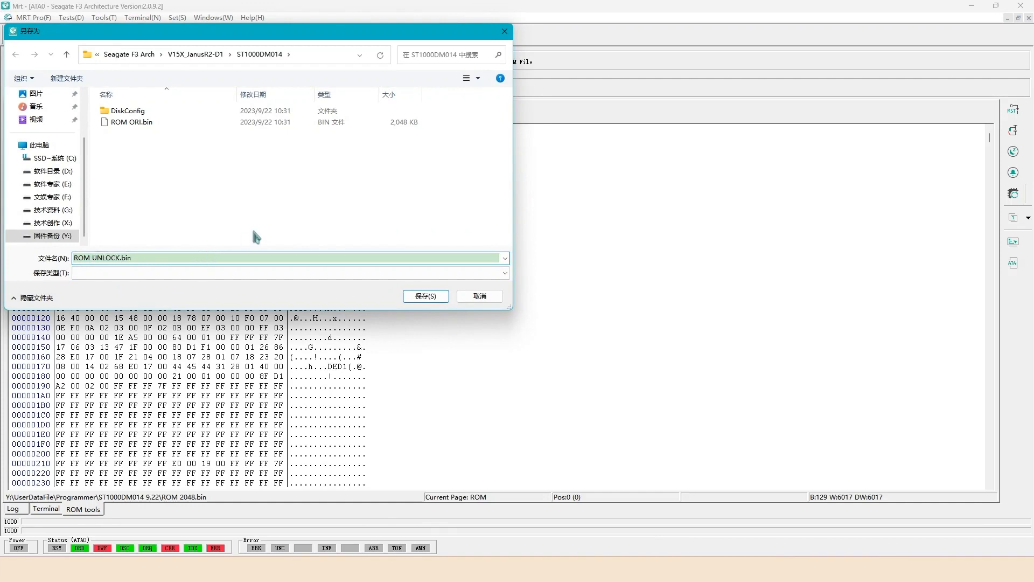
pyautogui.click(425, 296)
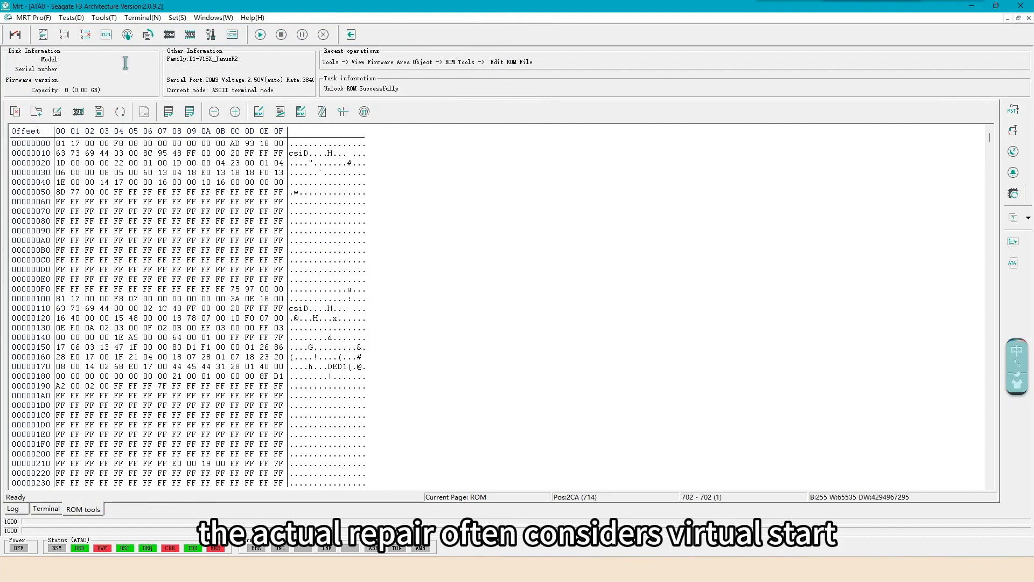
# - Generate the virtual boot ROM from the original ROM and confirm the success message
pyautogui.click(125, 37)
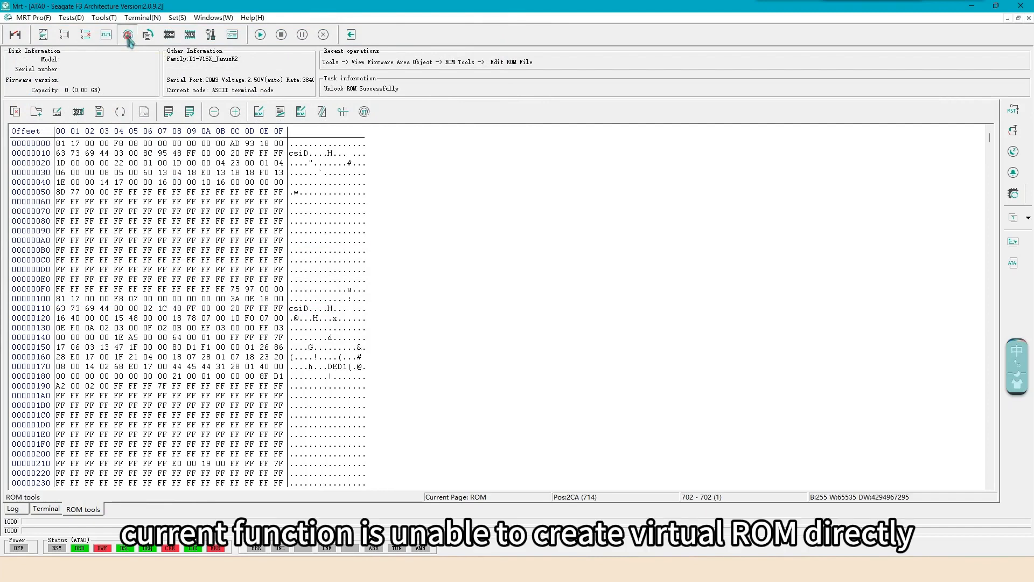
pyautogui.click(126, 35)
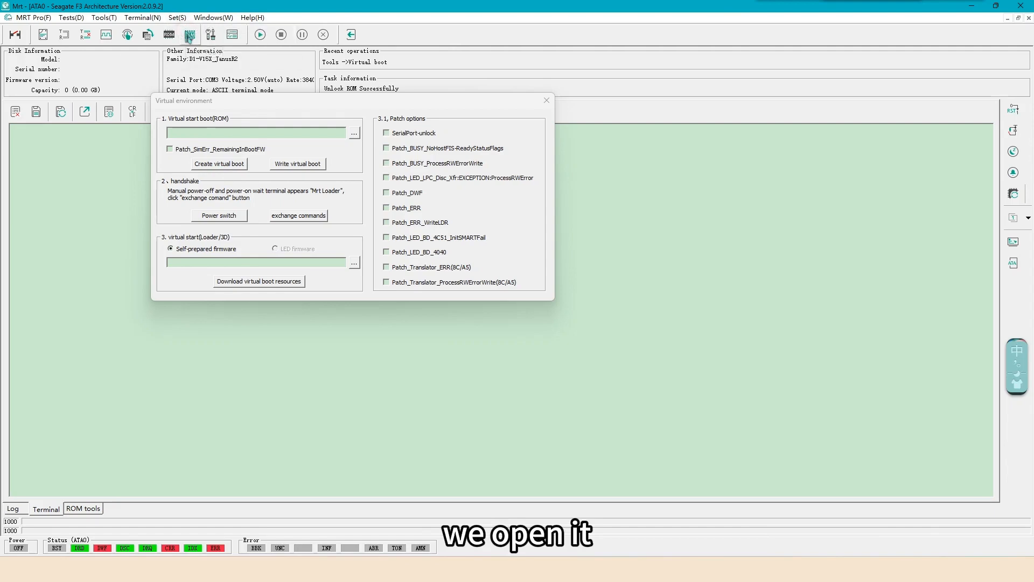
pyautogui.click(178, 17)
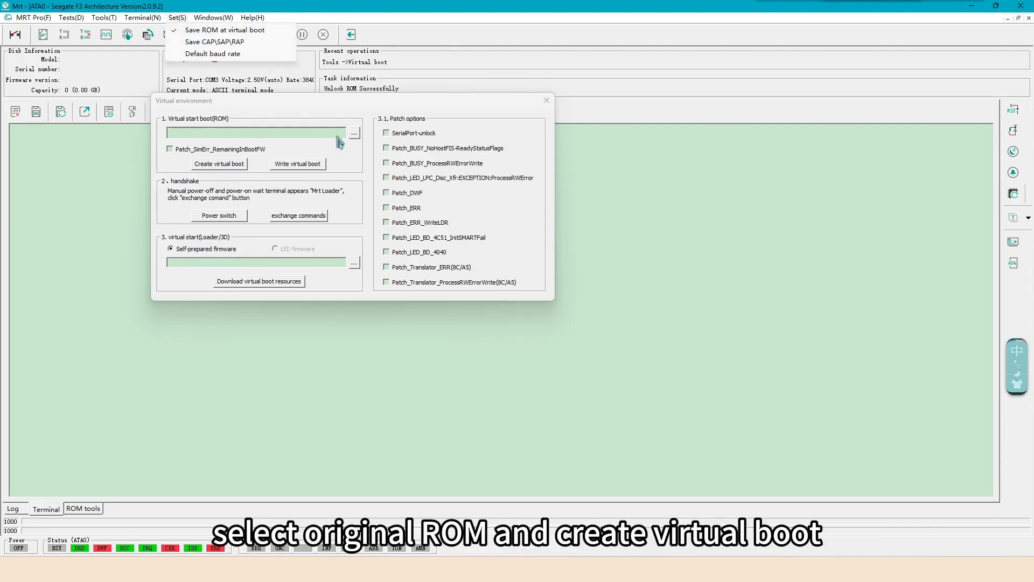
pyautogui.click(353, 133)
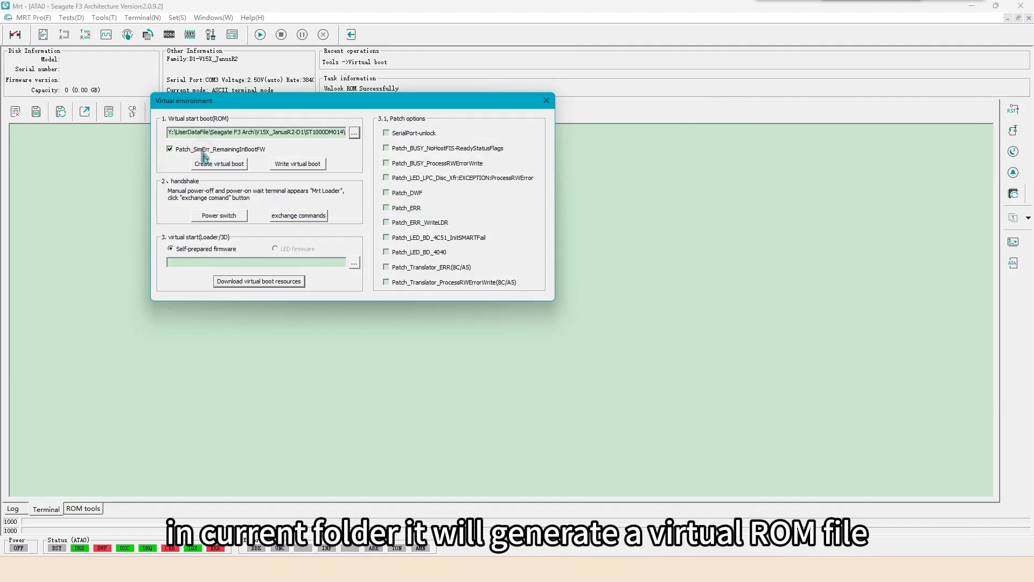
pyautogui.click(220, 164)
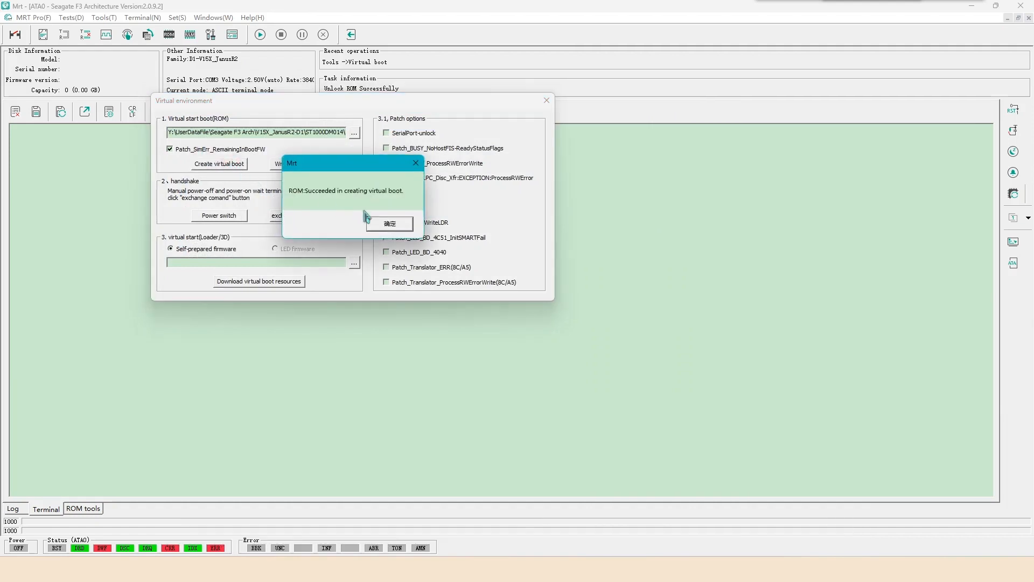
pyautogui.click(389, 223)
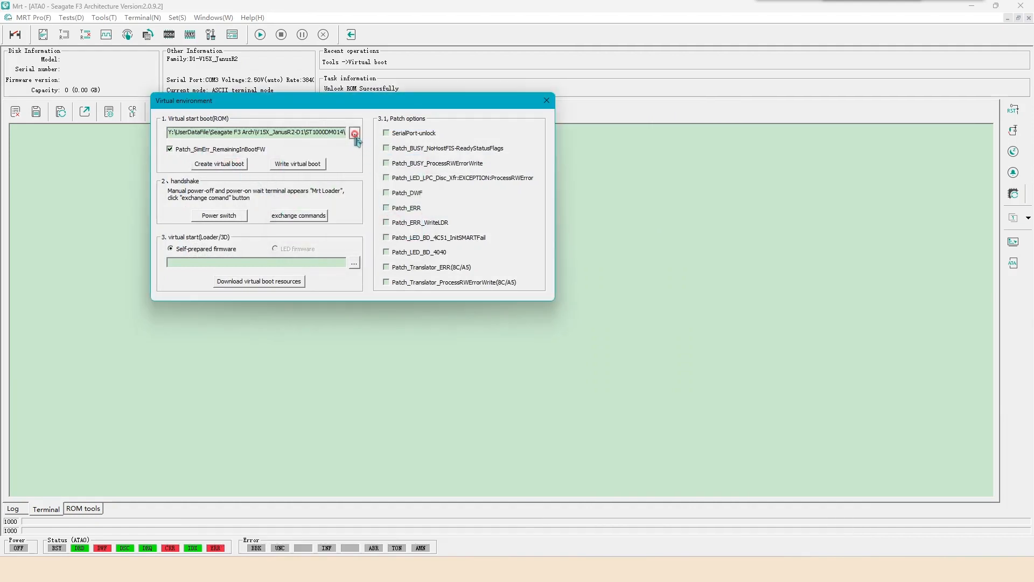
# - Check NewLoaderRom.bin beside ROM ORI.bin and ROM UNLOCK.bin, then close the virtual environment
pyautogui.click(355, 135)
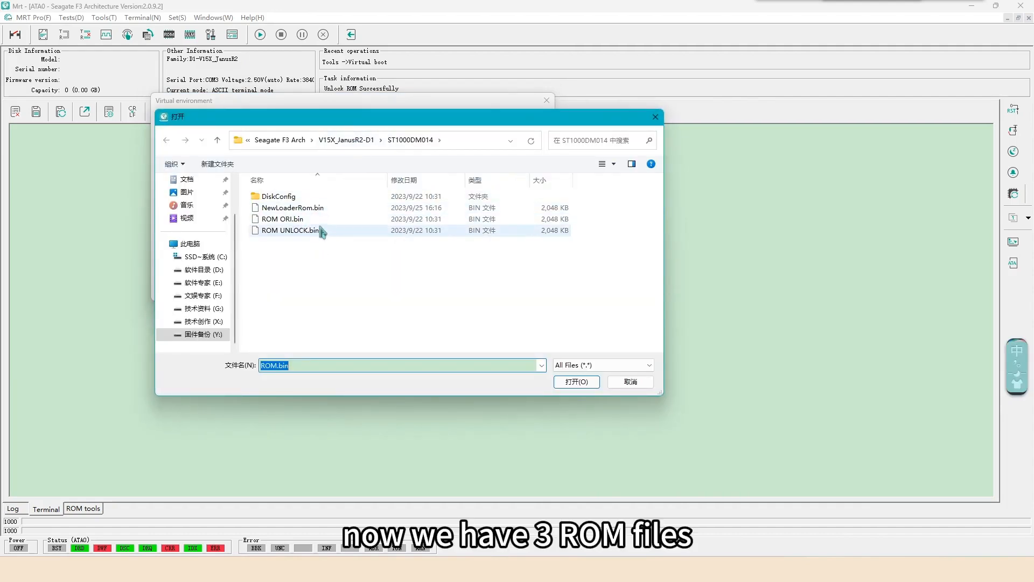
pyautogui.click(292, 208)
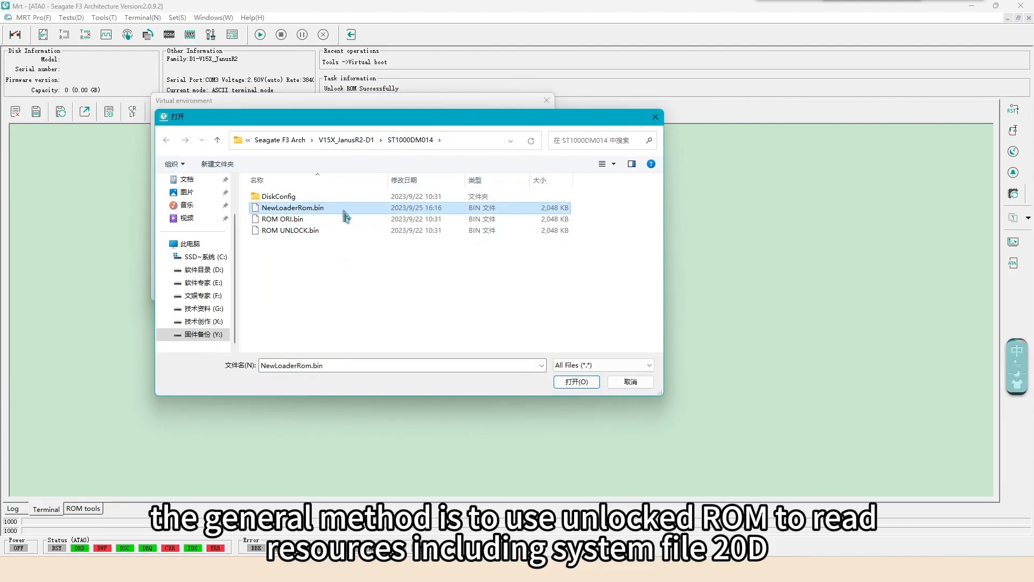
pyautogui.moveTo(337, 214)
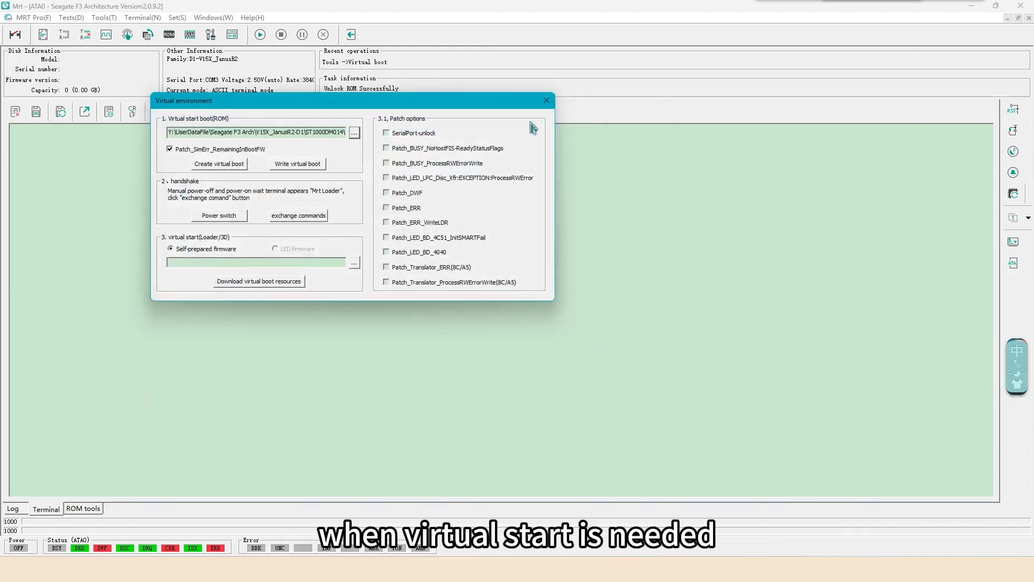
pyautogui.click(546, 100)
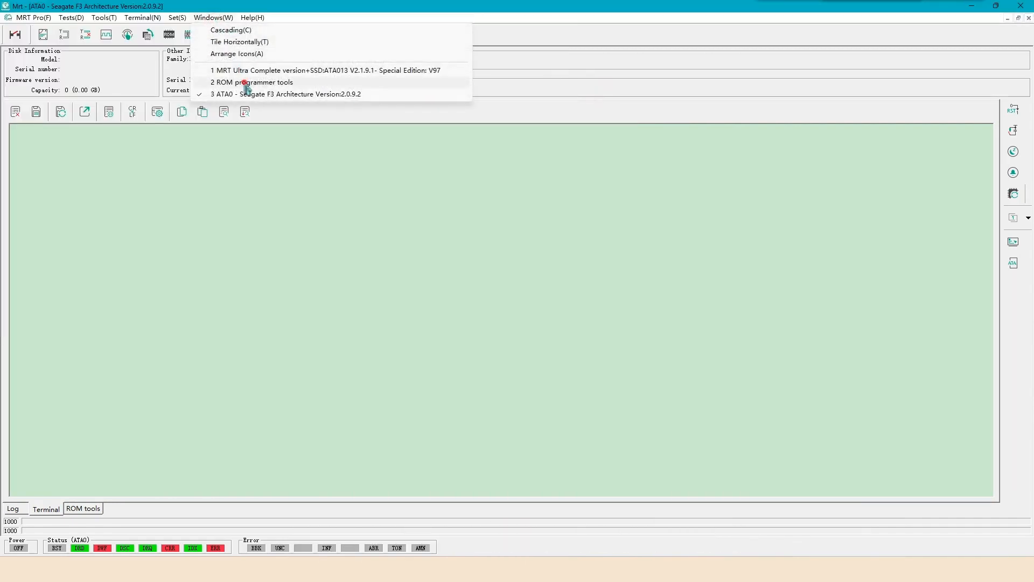
# - Load ROM UNLOCK.bin into the ROM programmer tools hex viewer
pyautogui.click(252, 82)
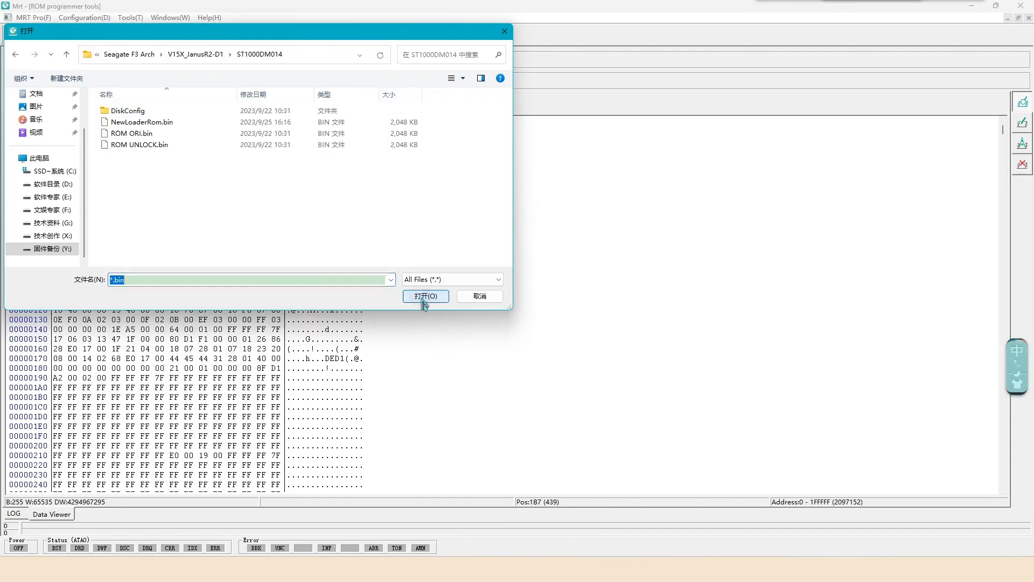
pyautogui.click(140, 144)
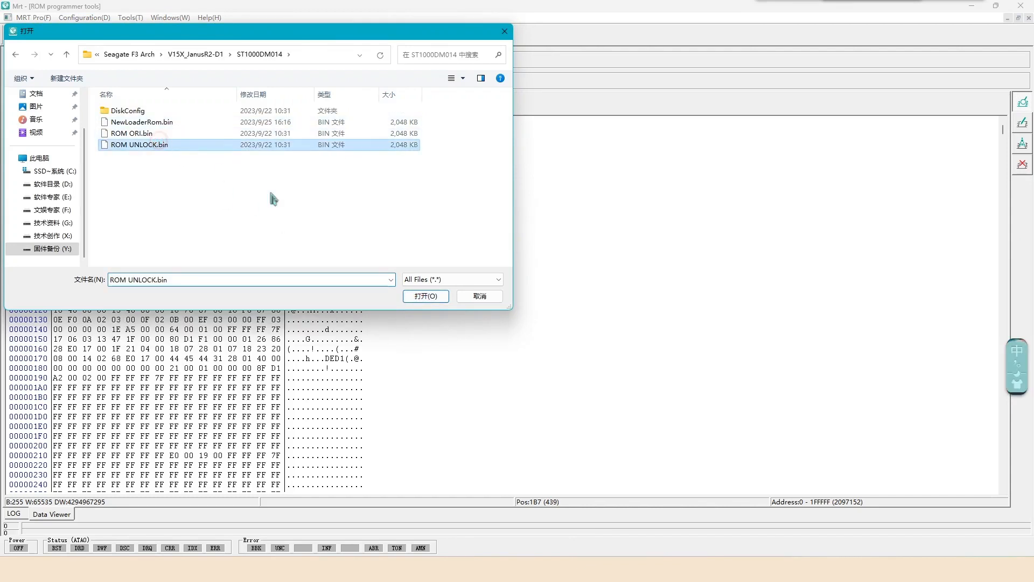
pyautogui.click(425, 296)
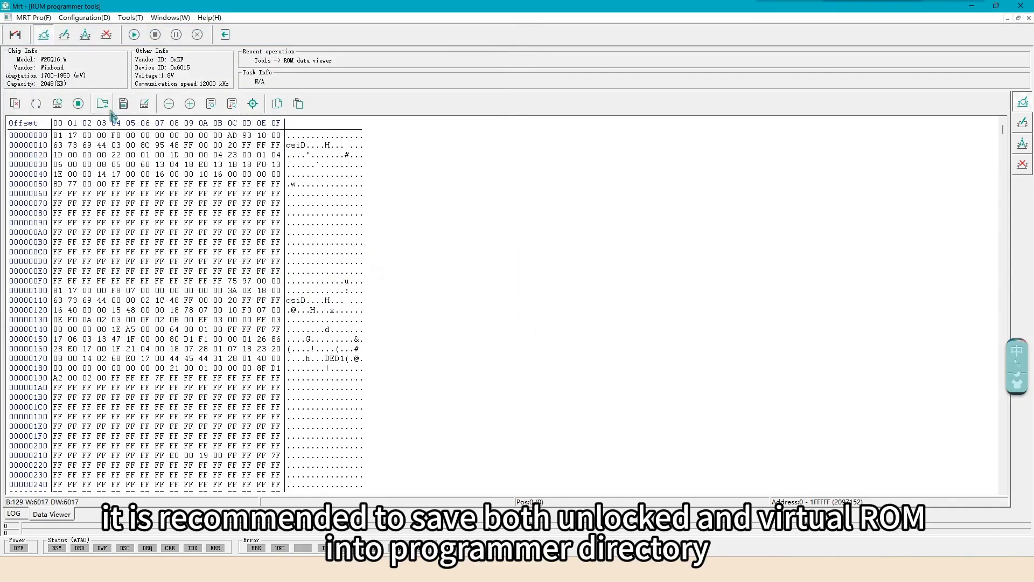
# - Save the loaded ROM as ROM 2048 unlock.bin in the programmer folder
pyautogui.click(101, 104)
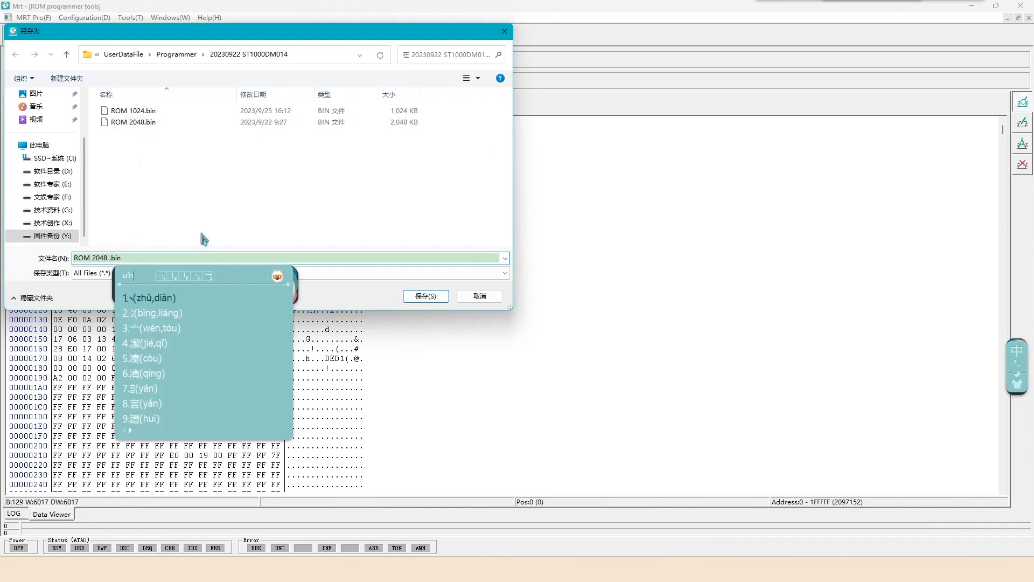
pyautogui.write('unlock')
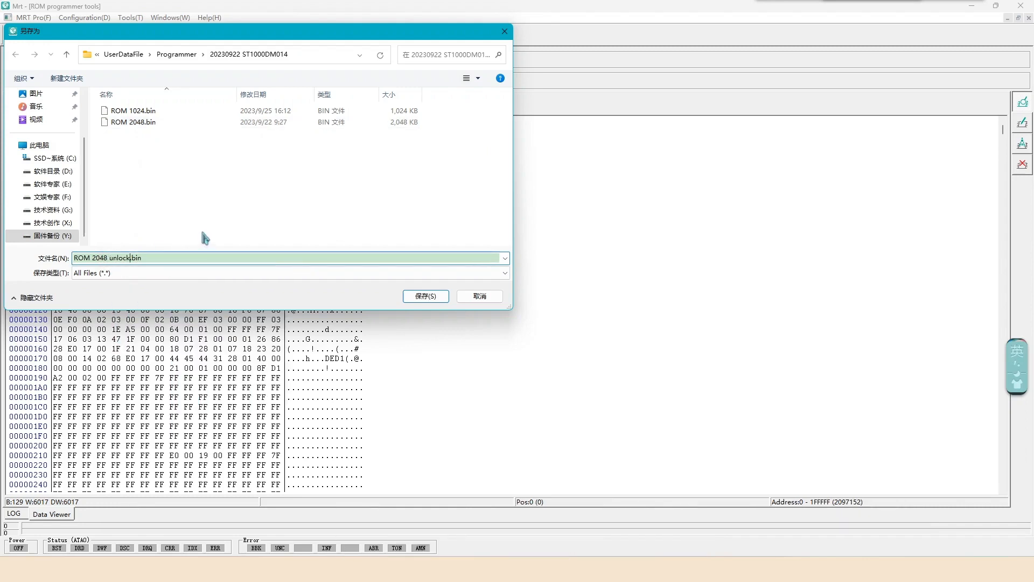
pyautogui.click(426, 296)
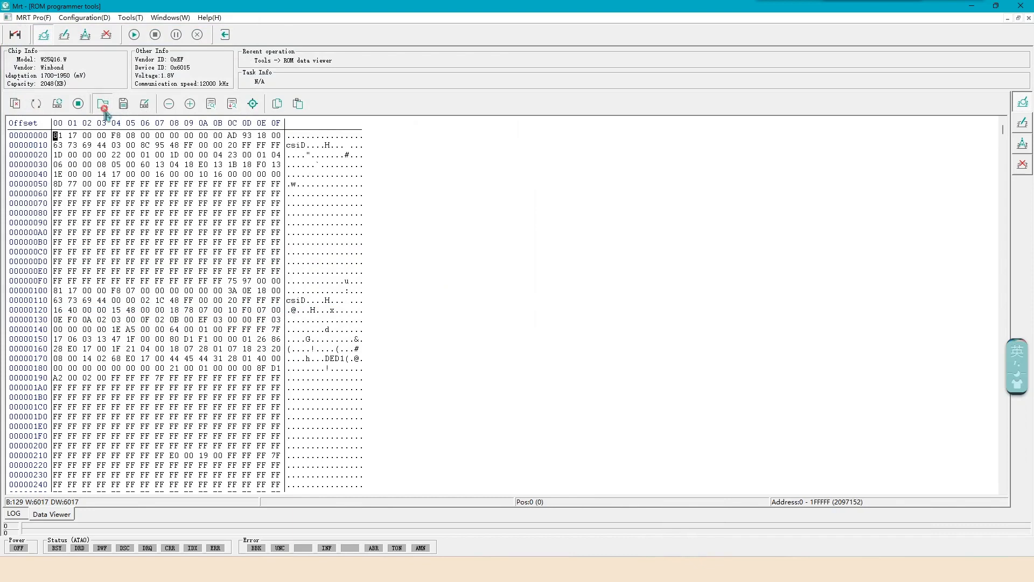
pyautogui.click(102, 103)
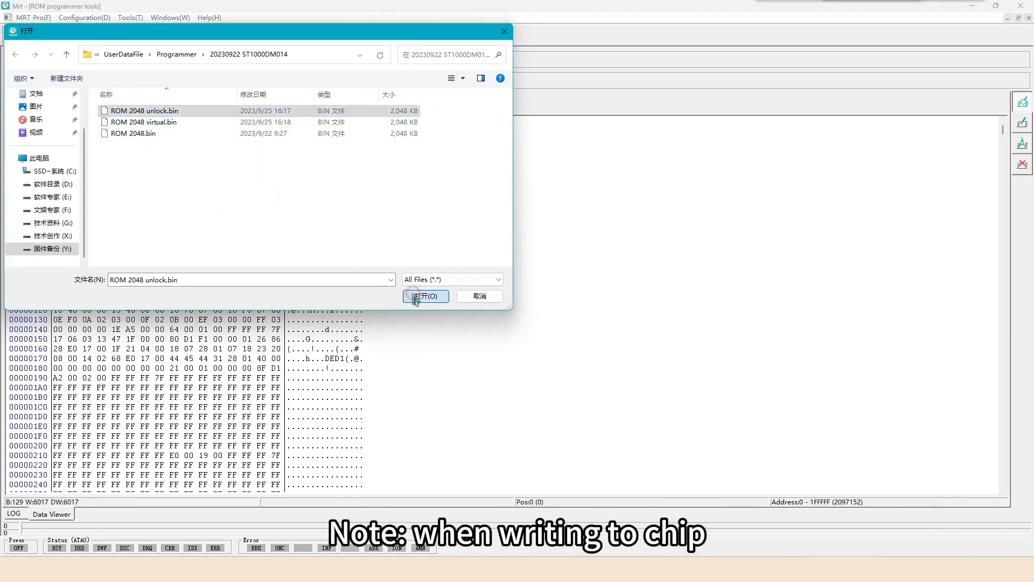
# - Load ROM 2048 unlock.bin and confirm the programmer wait timeout at 10000 ms
pyautogui.click(421, 296)
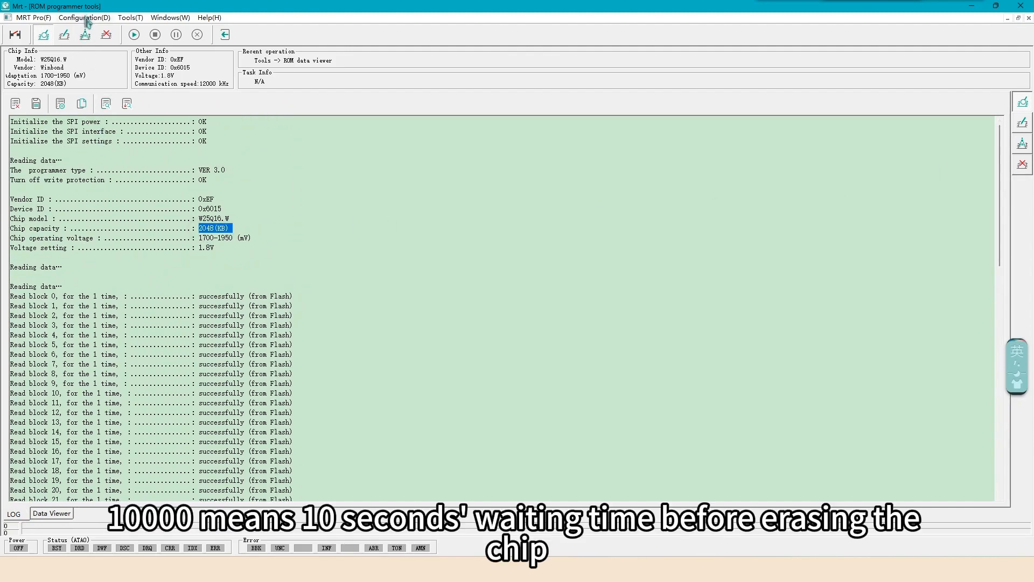
pyautogui.click(86, 17)
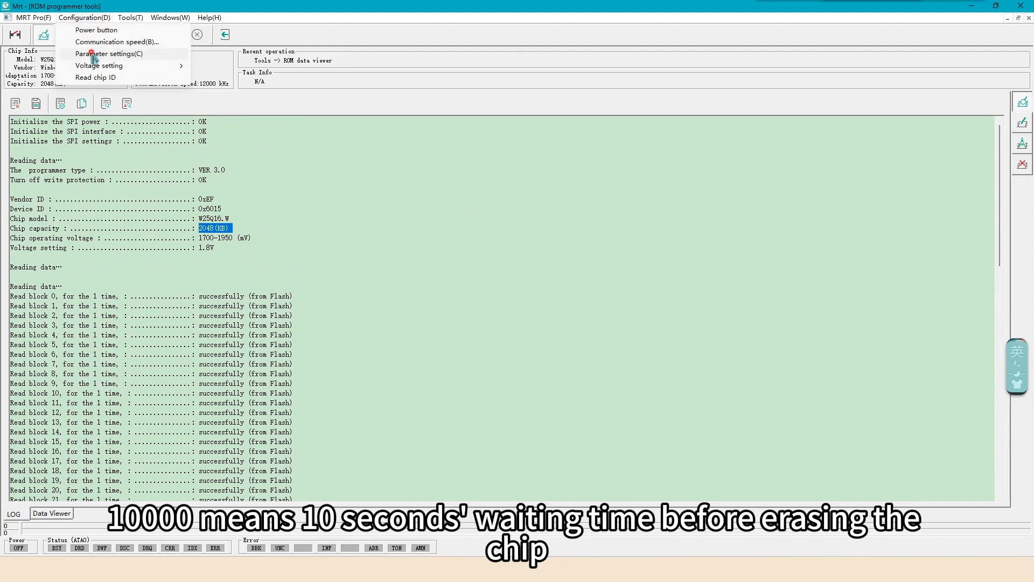
pyautogui.click(110, 53)
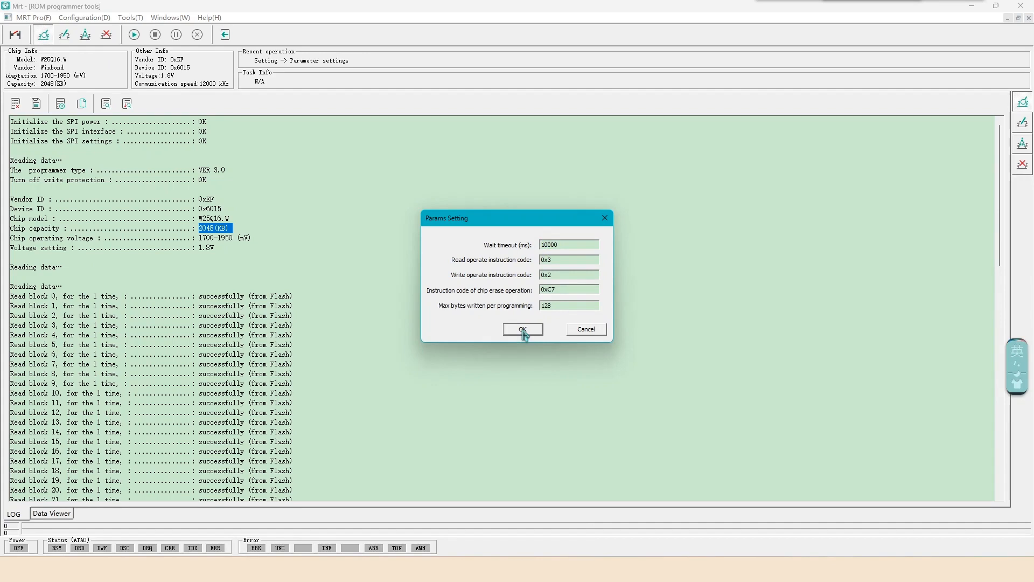
pyautogui.click(522, 330)
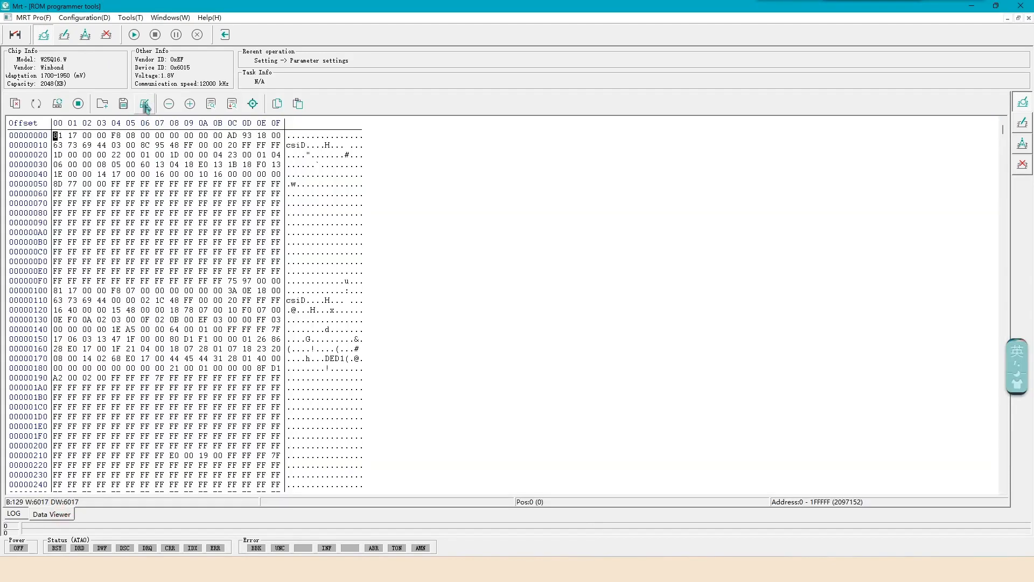
pyautogui.moveTo(145, 104)
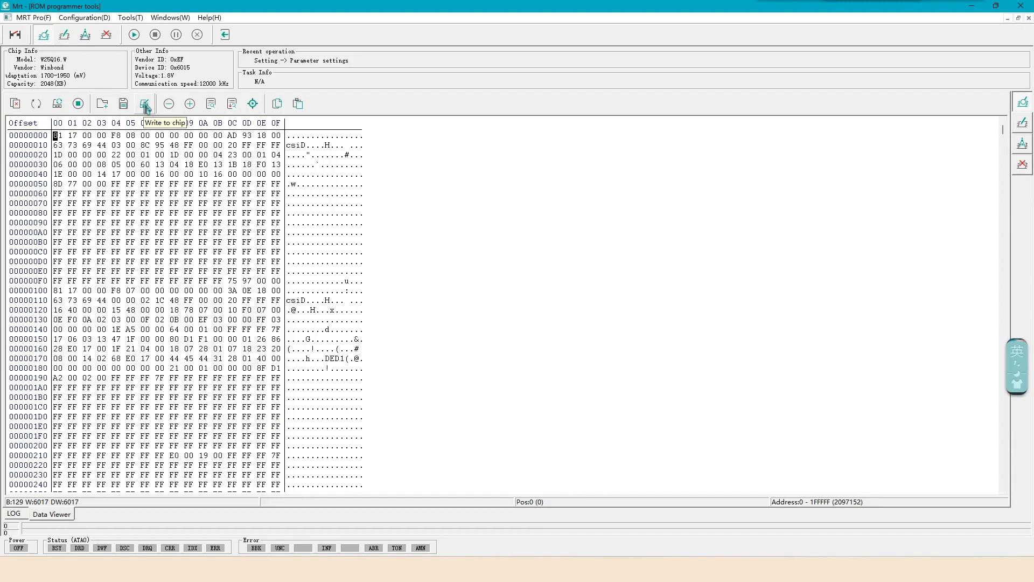
# - Write the unlocked ROM to the chip with Erase Whole Chip and confirm success
pyautogui.click(87, 17)
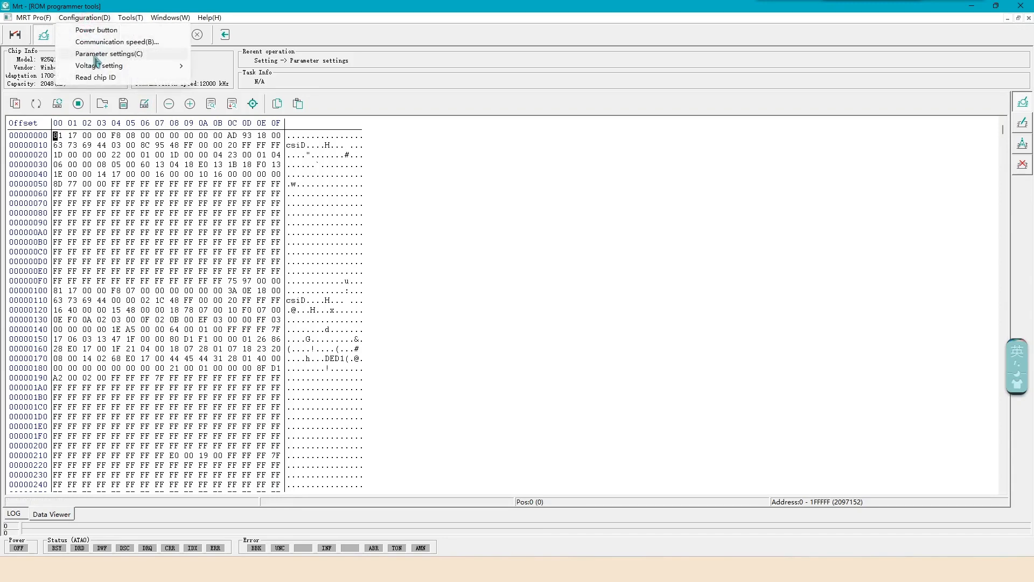
pyautogui.click(145, 104)
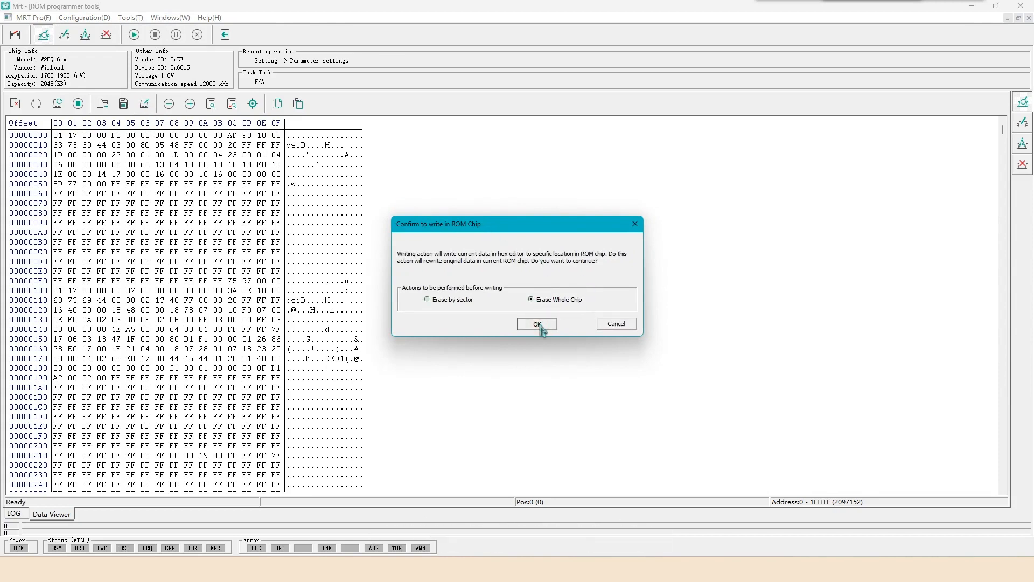
pyautogui.click(537, 323)
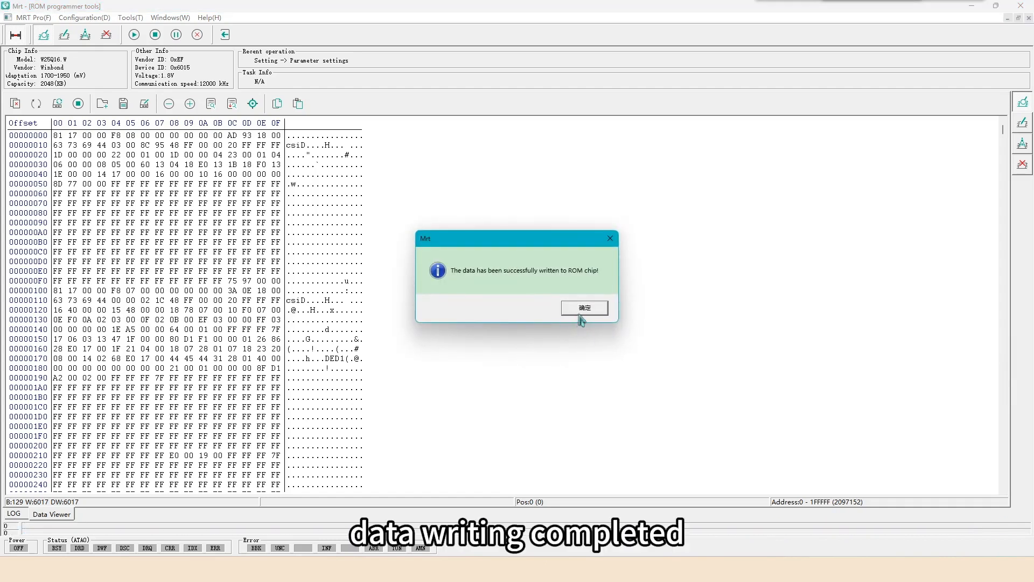
pyautogui.click(584, 308)
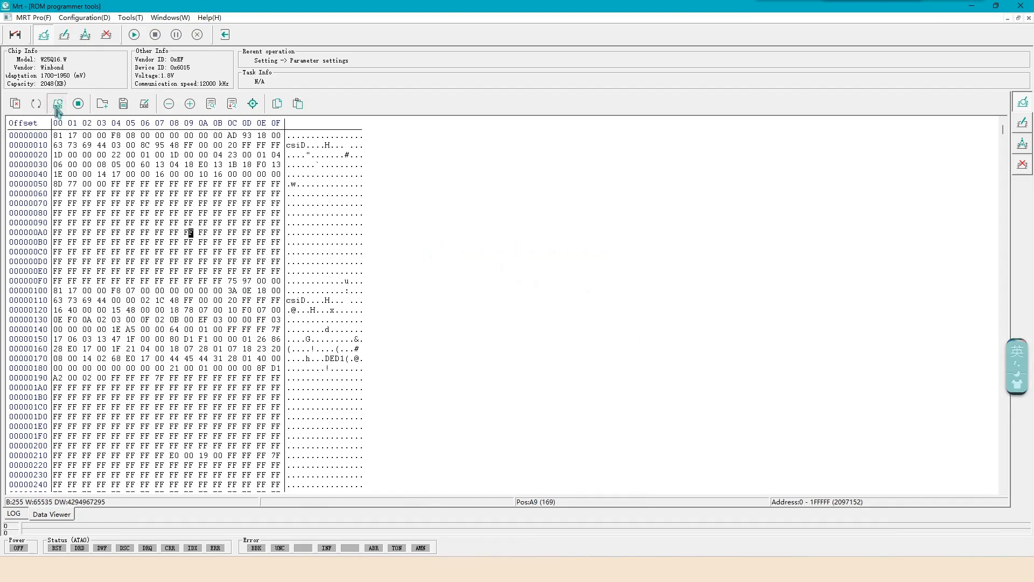
# - Read back the full 2048 KB chip and save it as 0-1FFFFF.bin
pyautogui.click(56, 103)
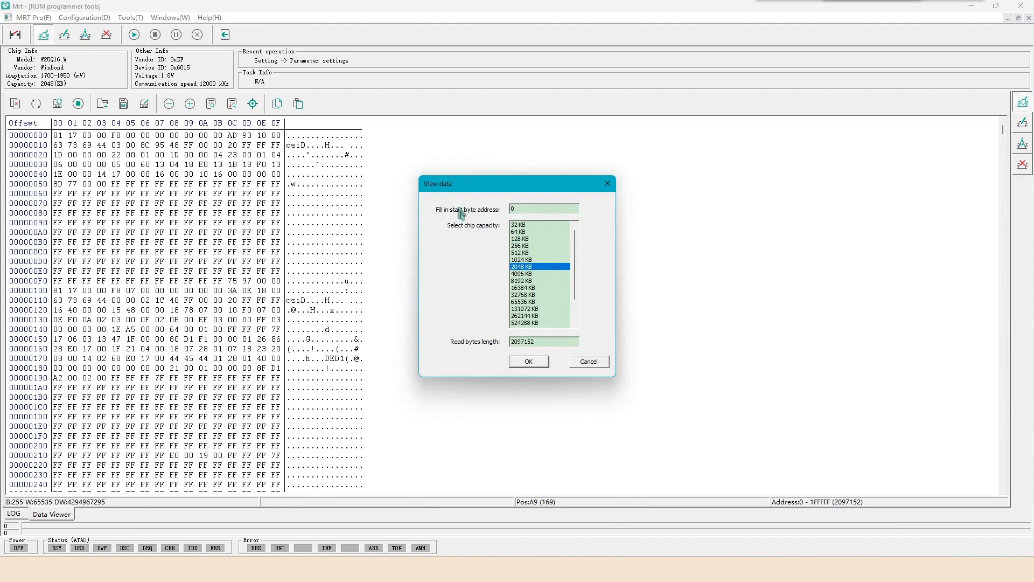
pyautogui.click(528, 362)
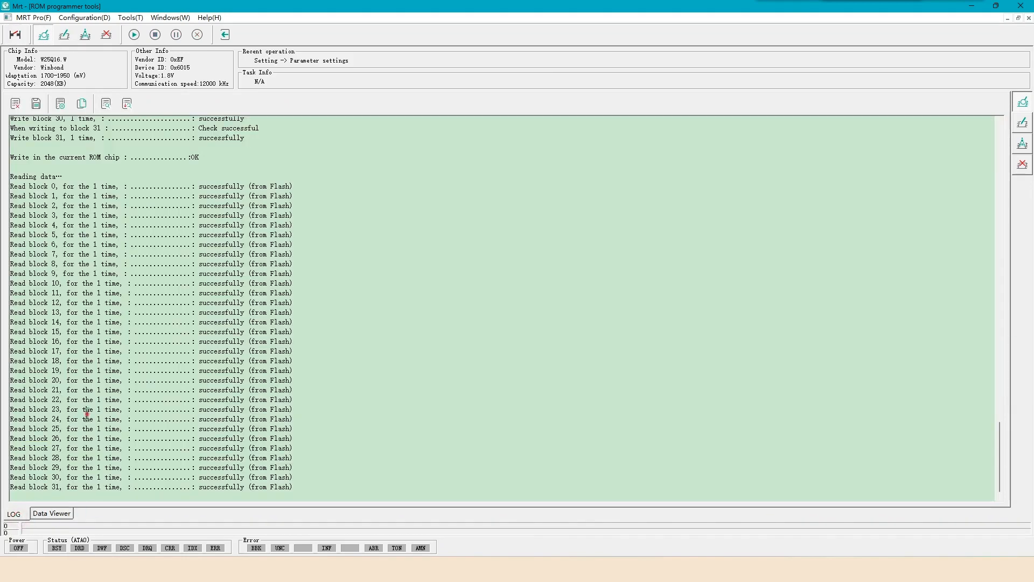
pyautogui.click(52, 513)
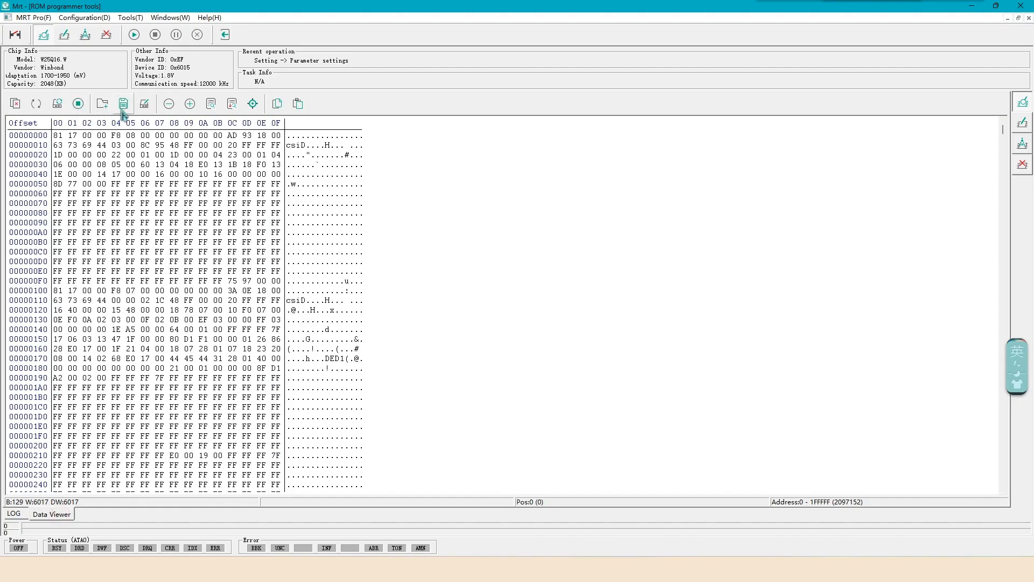
pyautogui.click(123, 104)
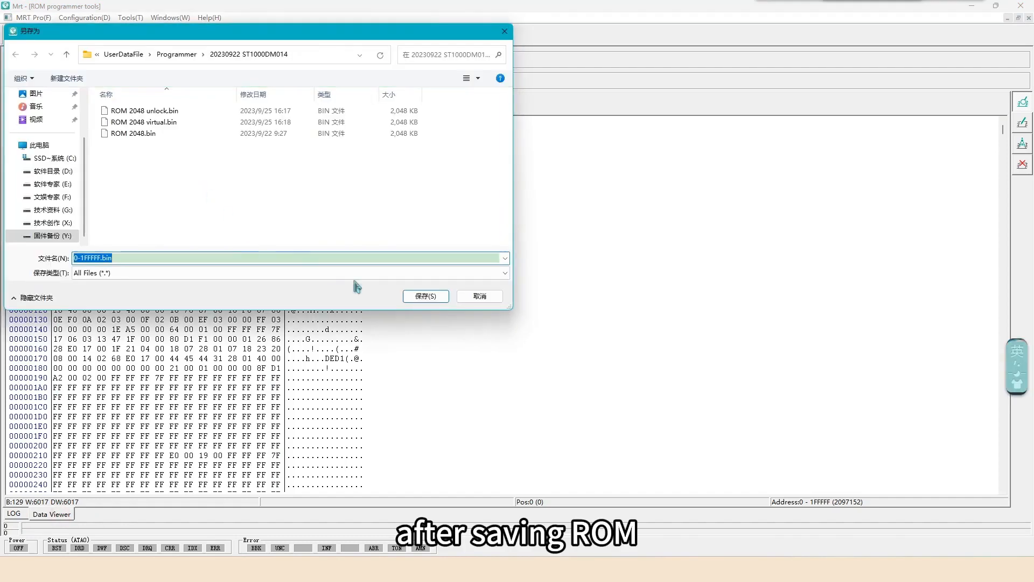
pyautogui.click(425, 295)
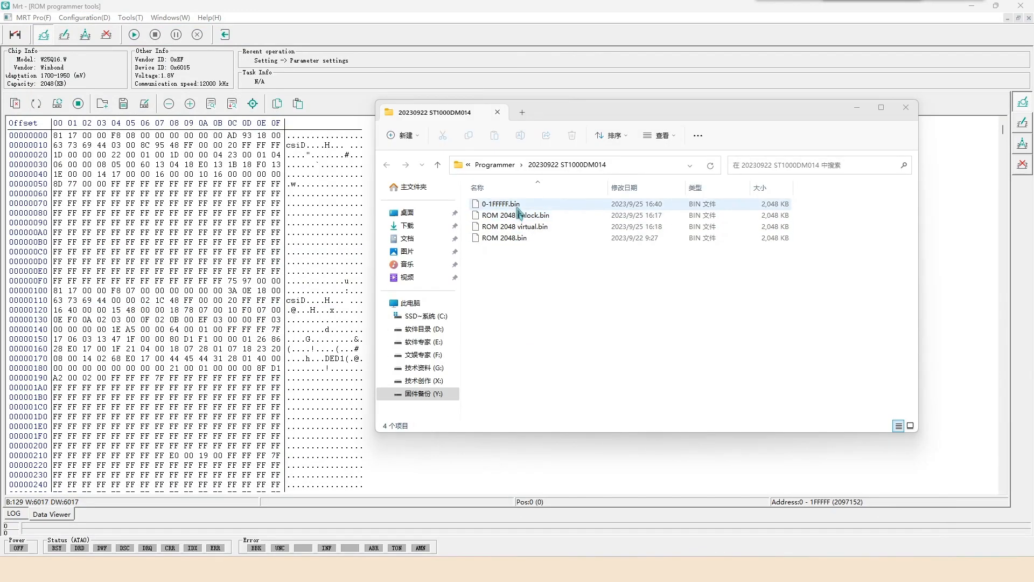
# - Compare ROM 2048 unlock.bin against 0-1FFFFF.bin in WinHex with the report at C:\11.txt
pyautogui.rightClick(502, 204)
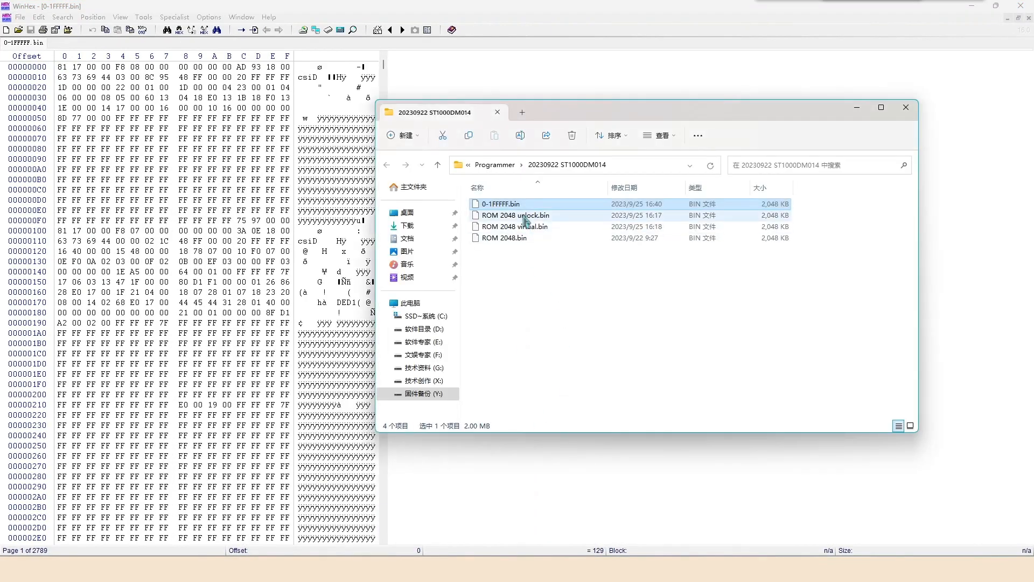
pyautogui.doubleClick(515, 215)
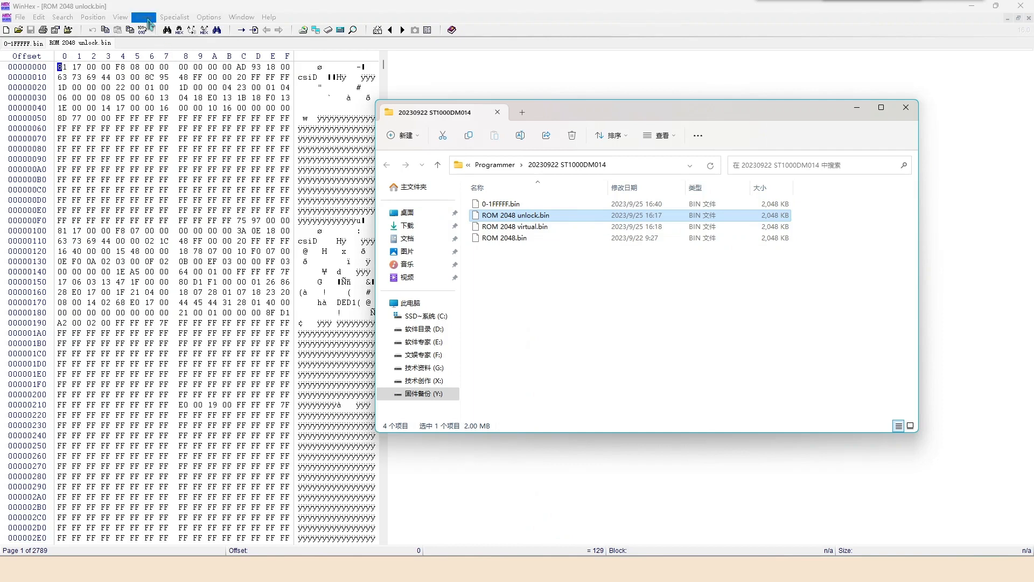
pyautogui.click(146, 17)
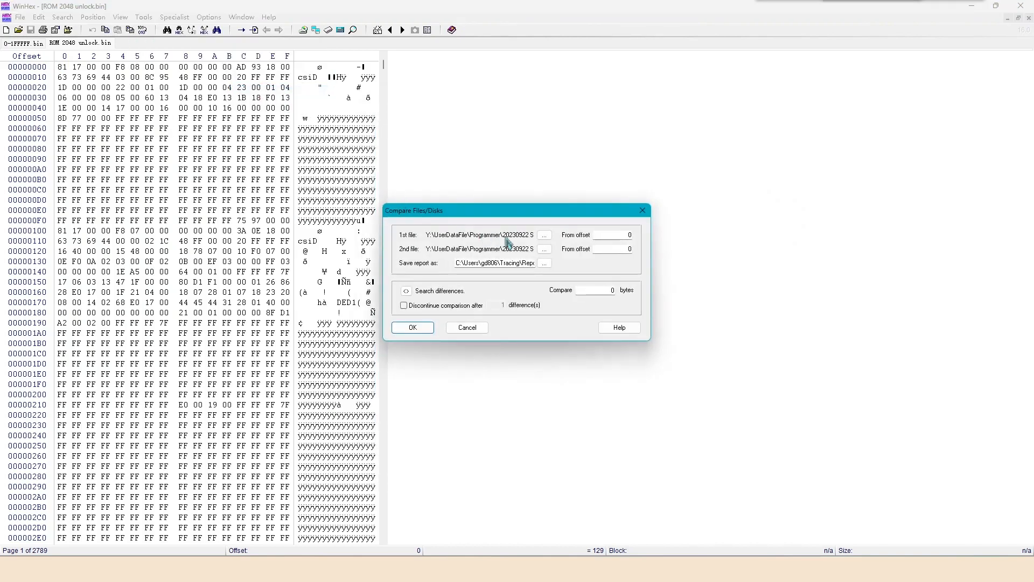
pyautogui.click(543, 263)
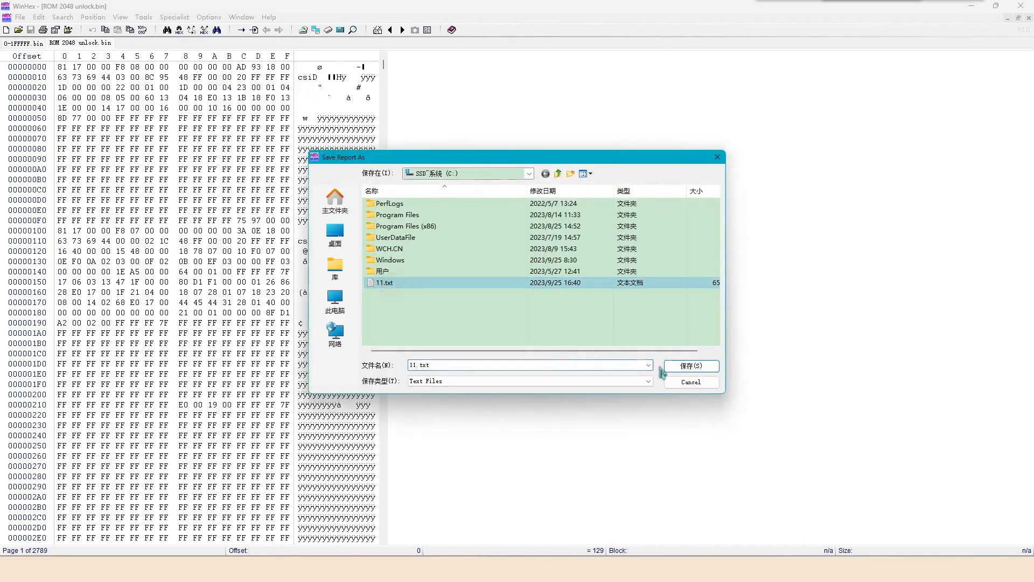
pyautogui.click(691, 367)
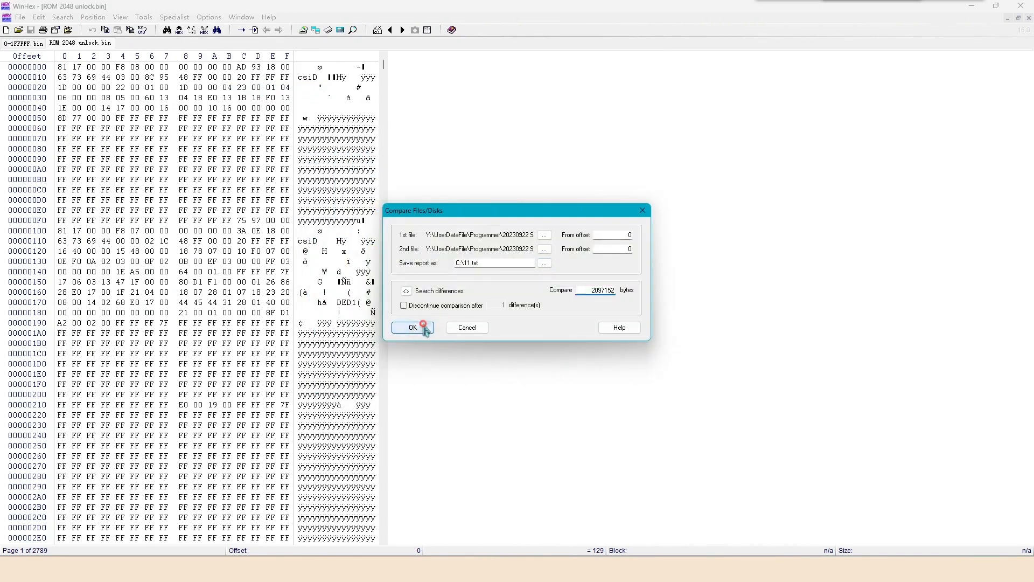
pyautogui.click(413, 328)
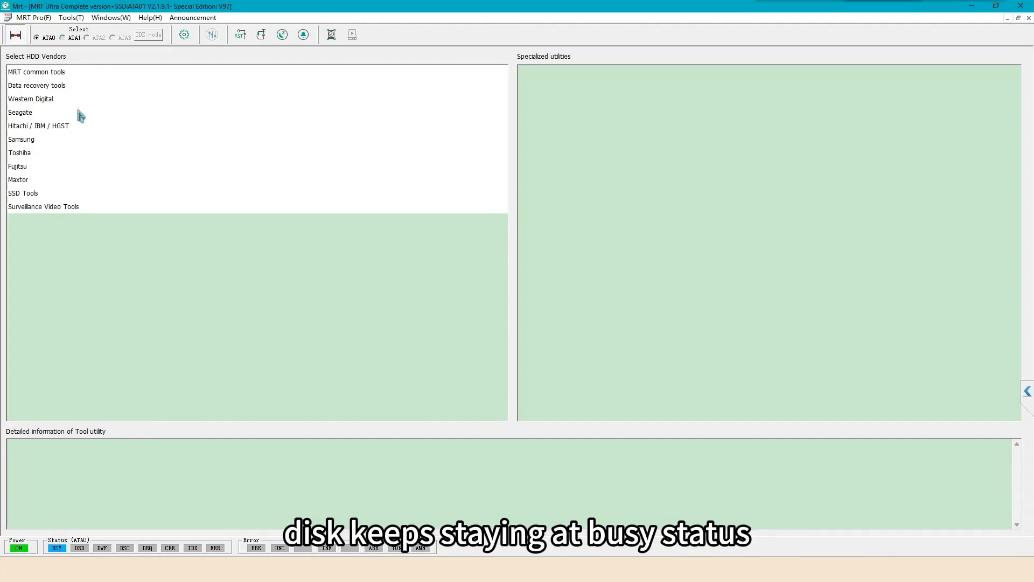
# - Launch the Seagate F3 Architecture utility and connect it over serial port COM3
pyautogui.click(19, 112)
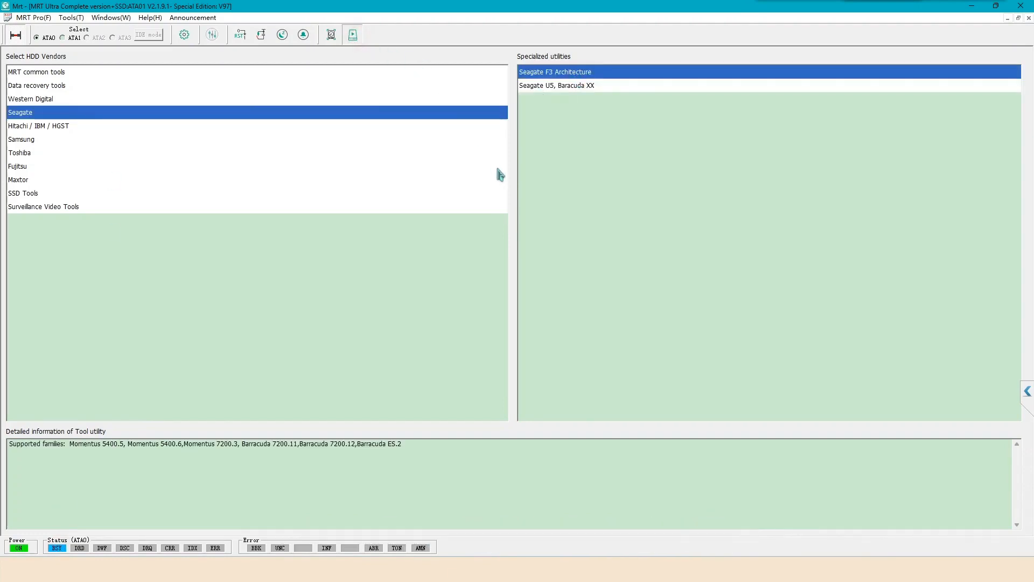
pyautogui.click(352, 34)
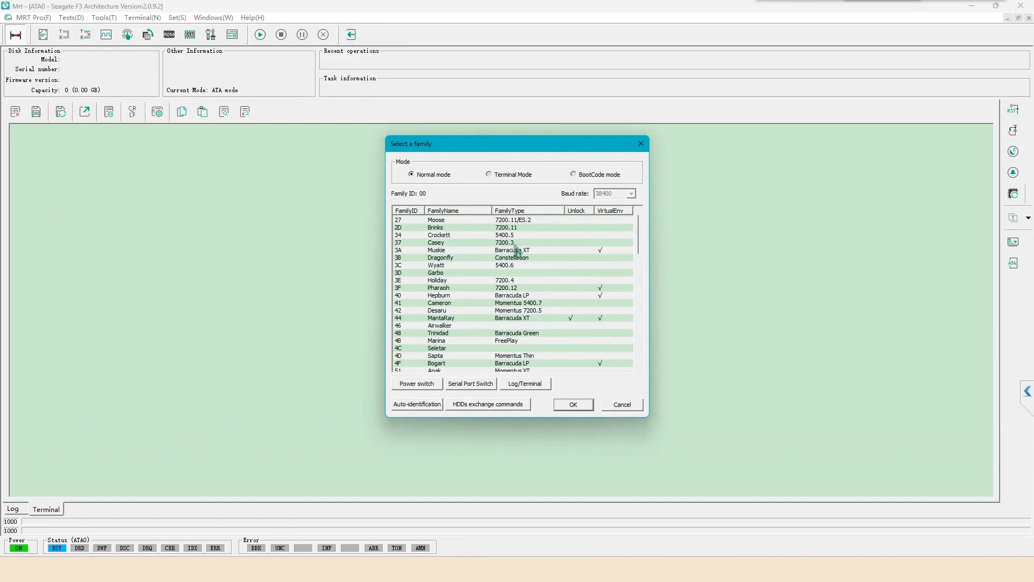
pyautogui.moveTo(475, 393)
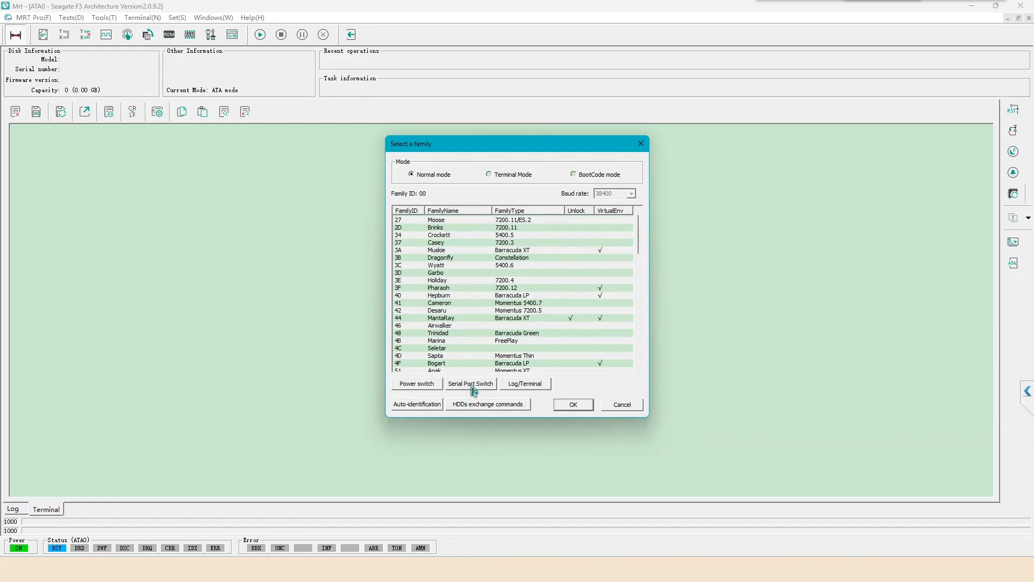
pyautogui.click(471, 383)
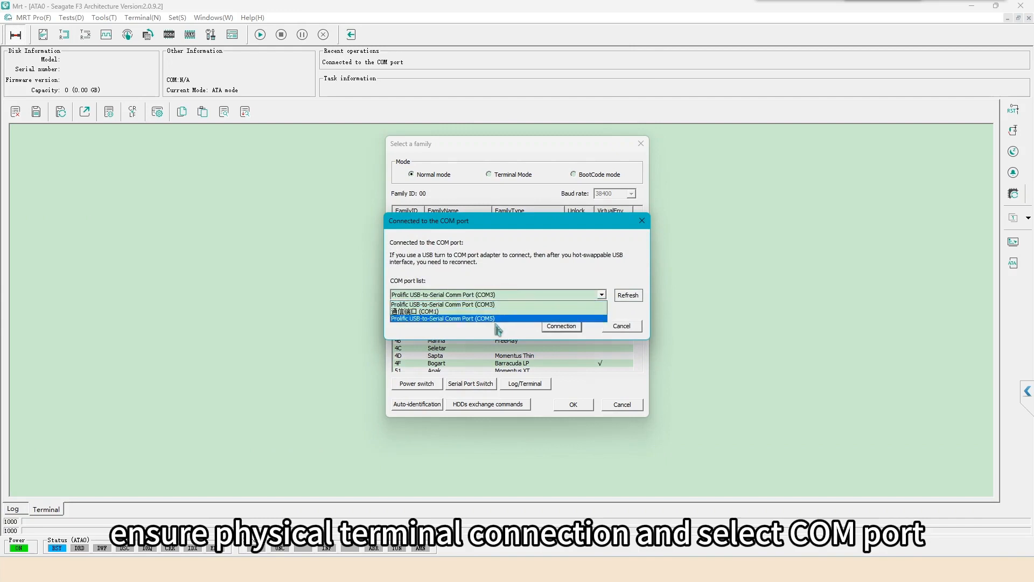
pyautogui.click(443, 304)
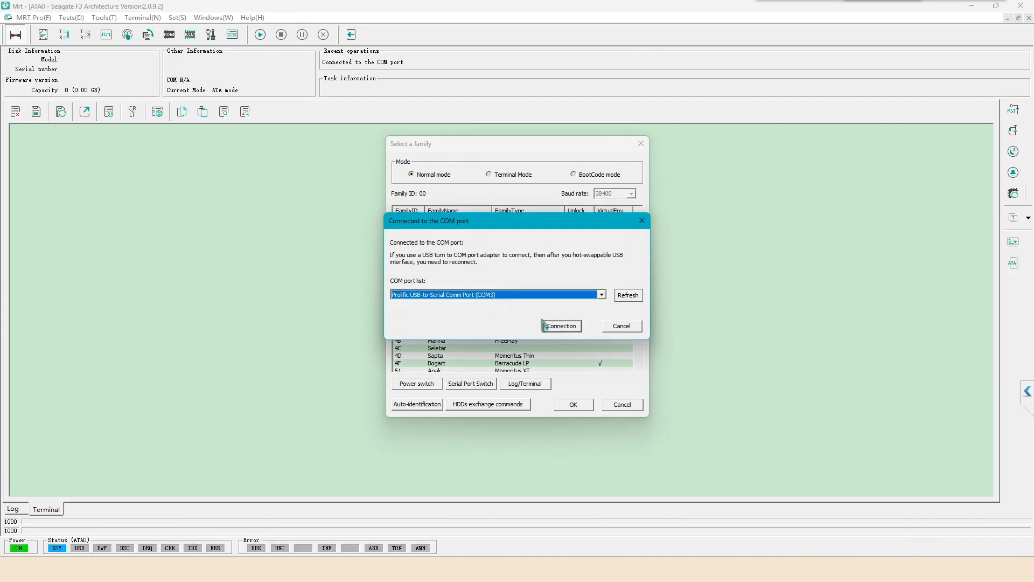
pyautogui.click(560, 325)
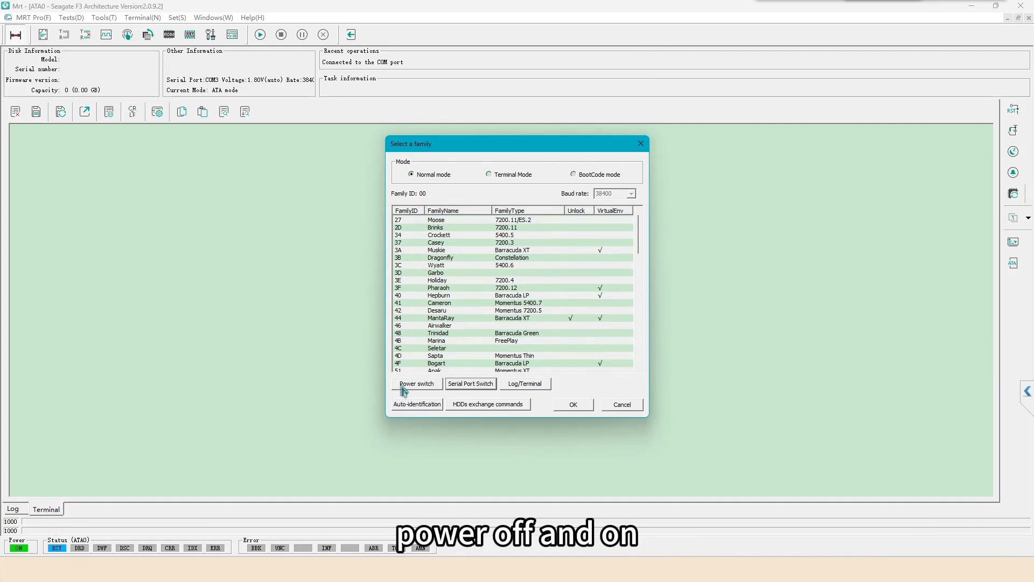
# - Power cycle the drive, exchange commands, and auto-identify it as family D1 V15X_JanusR2
pyautogui.click(416, 384)
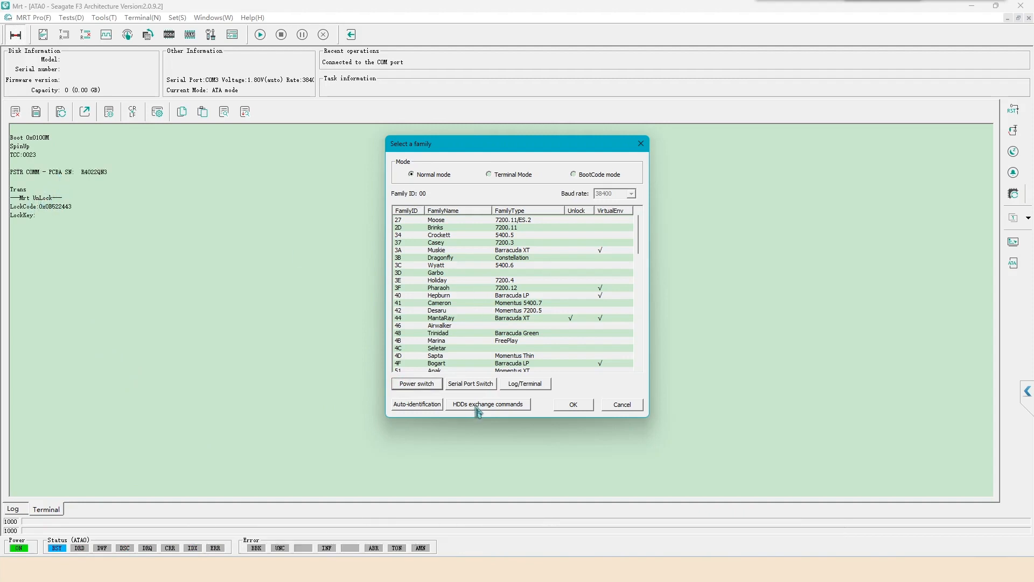
pyautogui.click(488, 404)
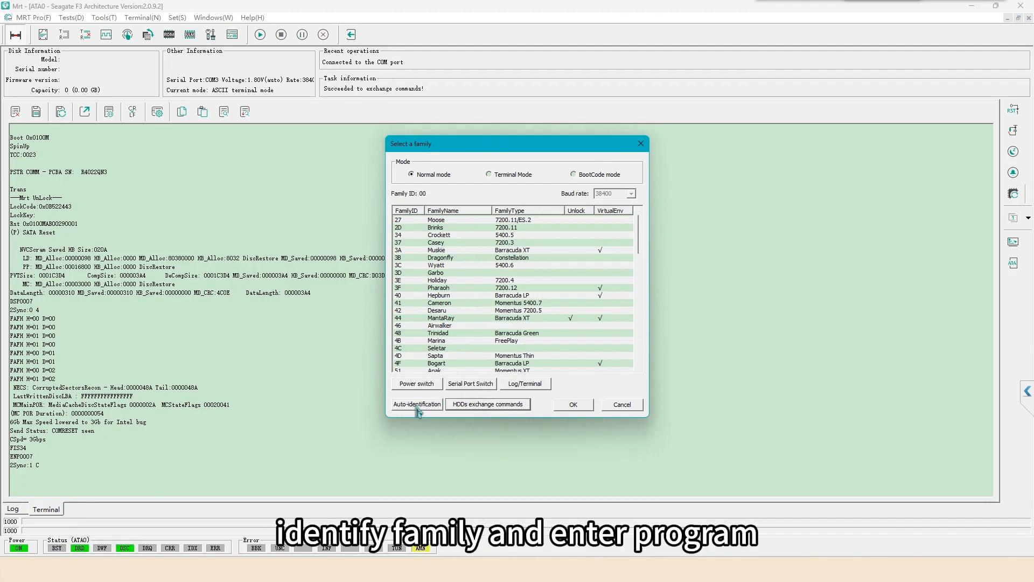
pyautogui.click(416, 404)
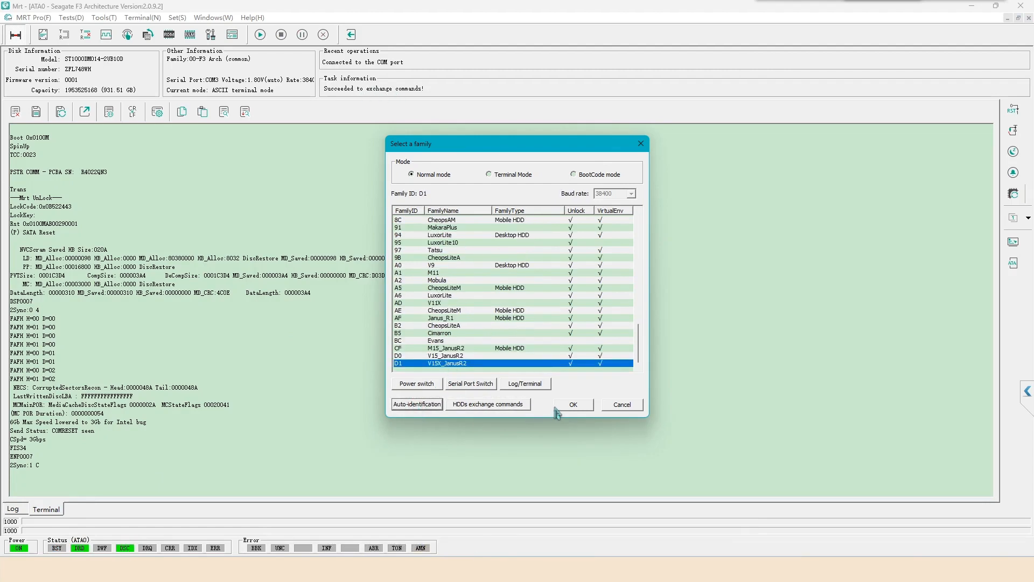
# - Accept the D1 family, create folder ST1000DM014-2UB10D-0001-ZFL748WH, and bring up the Tools menu
pyautogui.click(573, 404)
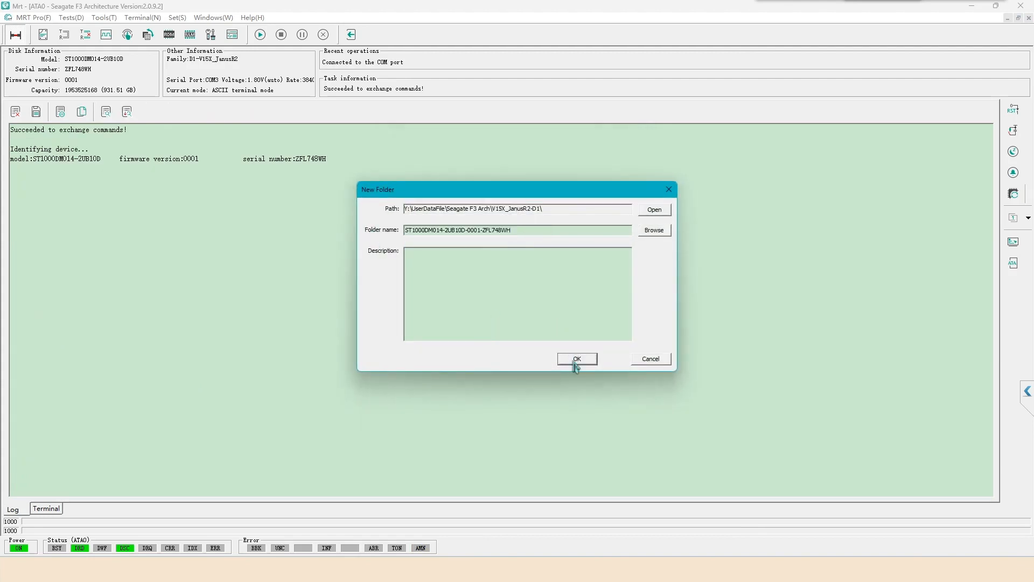
pyautogui.click(577, 359)
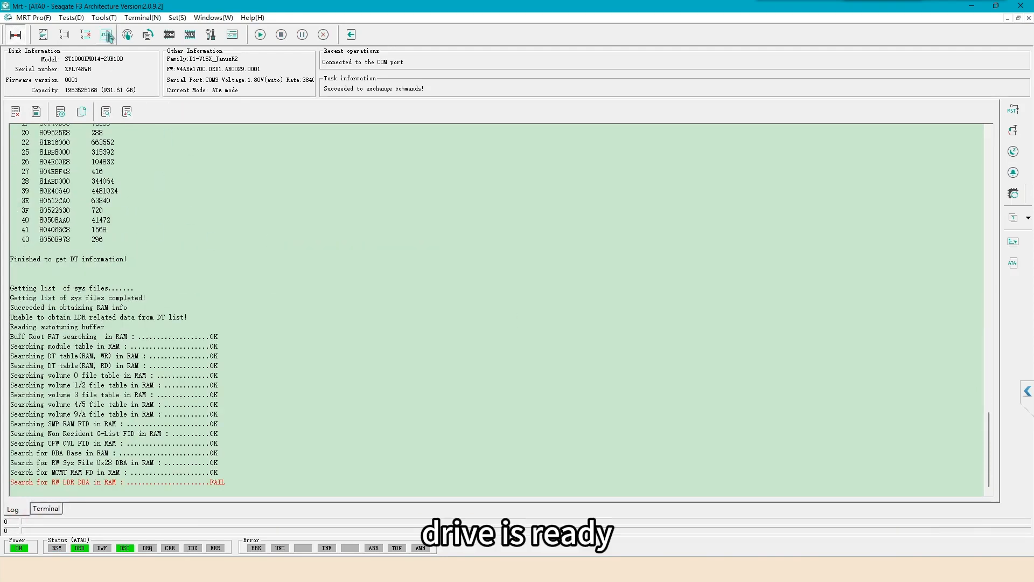
pyautogui.click(102, 17)
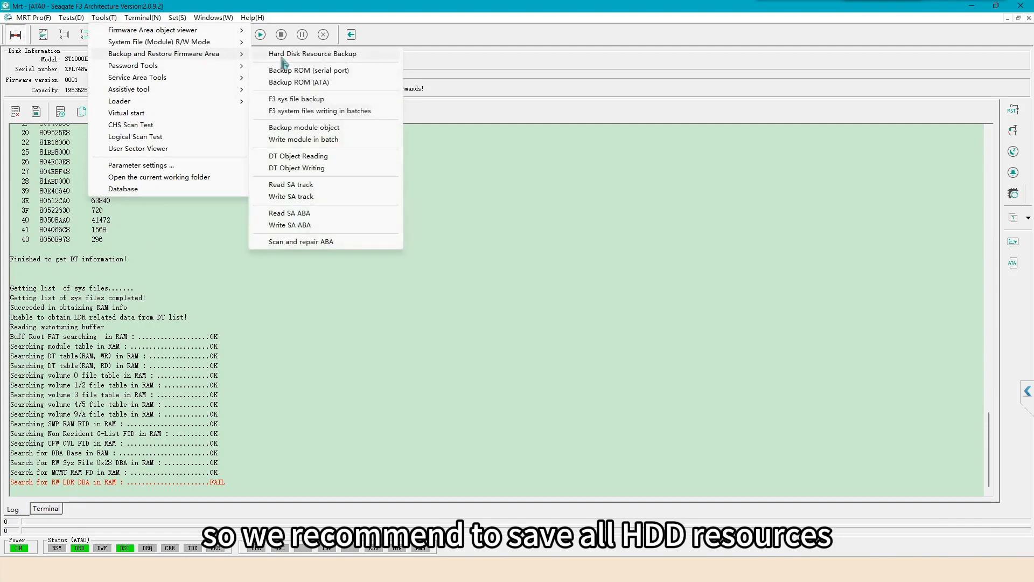
# - Start a Hard Disk Resource Backup with System File object, module C and another large module unchecked
pyautogui.click(319, 54)
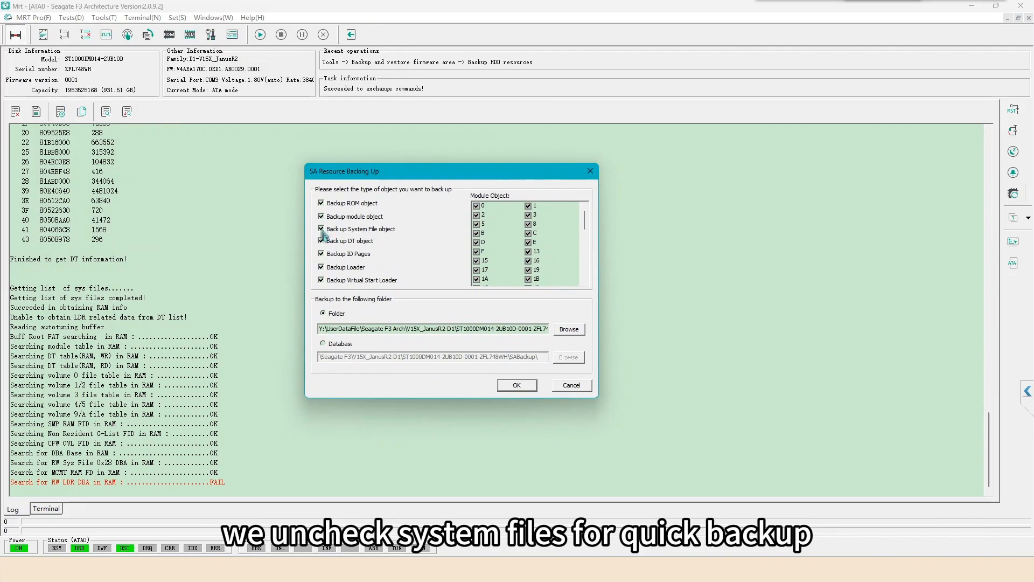
pyautogui.click(321, 229)
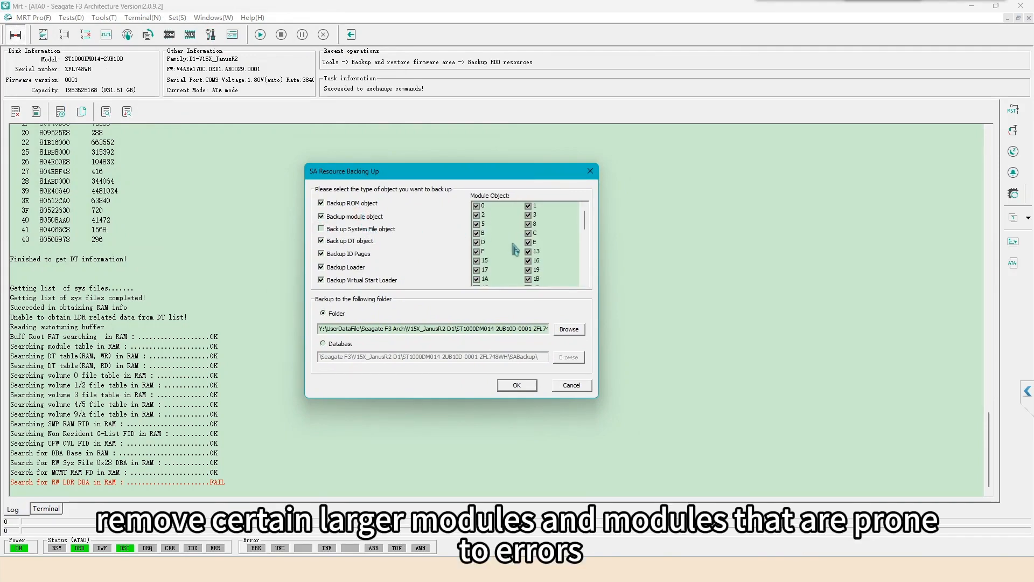
pyautogui.click(528, 233)
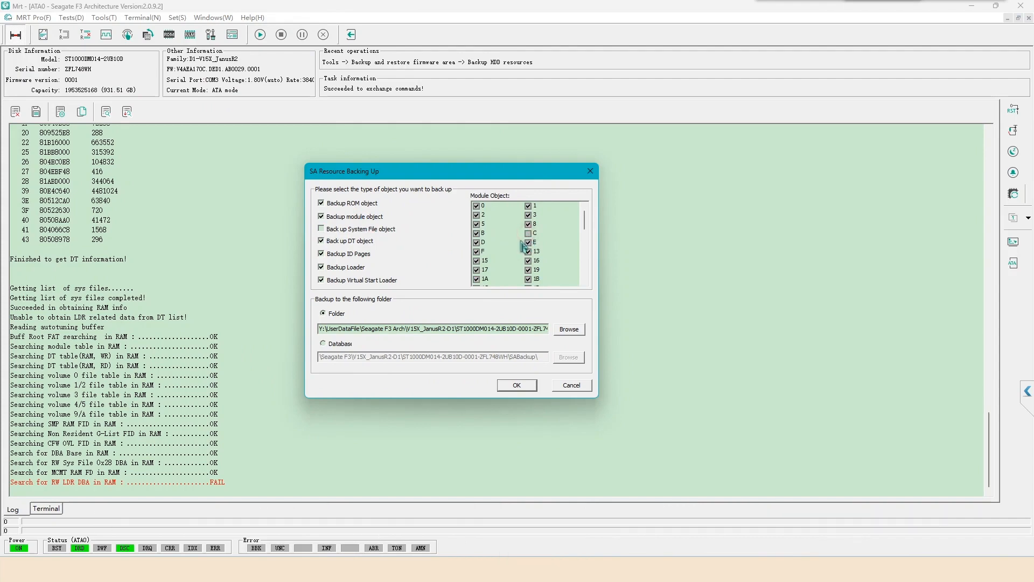
pyautogui.scroll(-3)
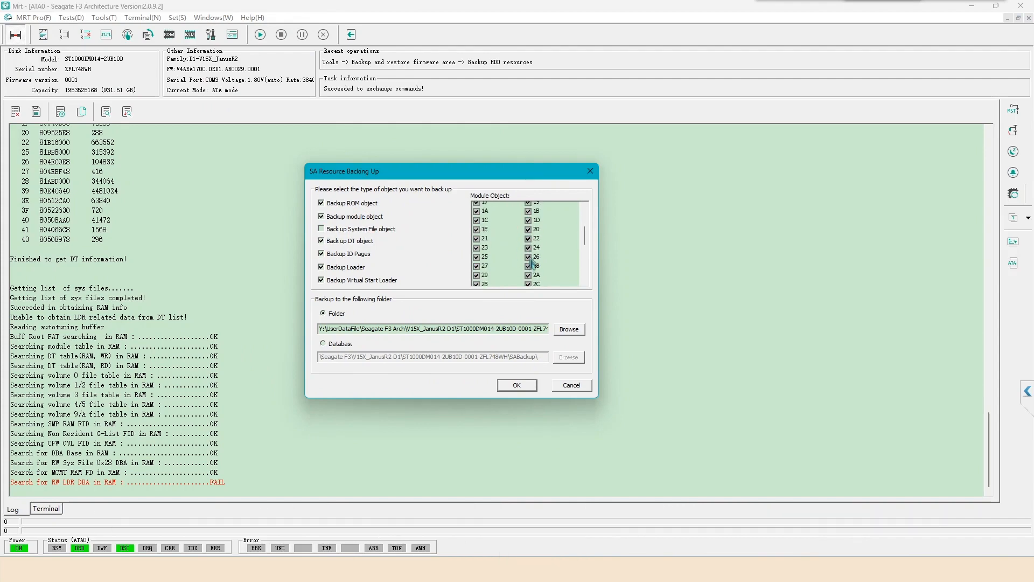
pyautogui.scroll(-3)
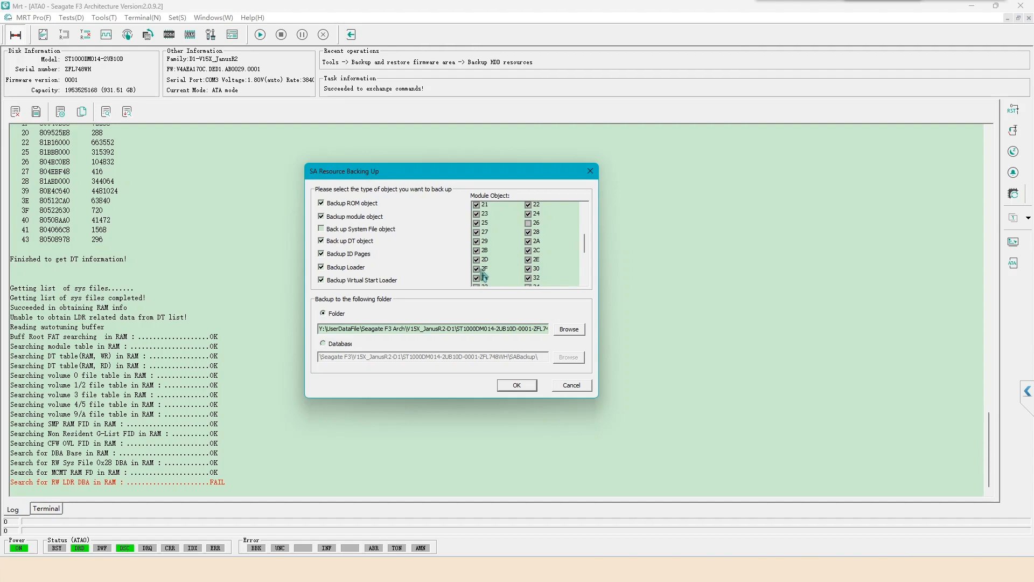
pyautogui.click(518, 385)
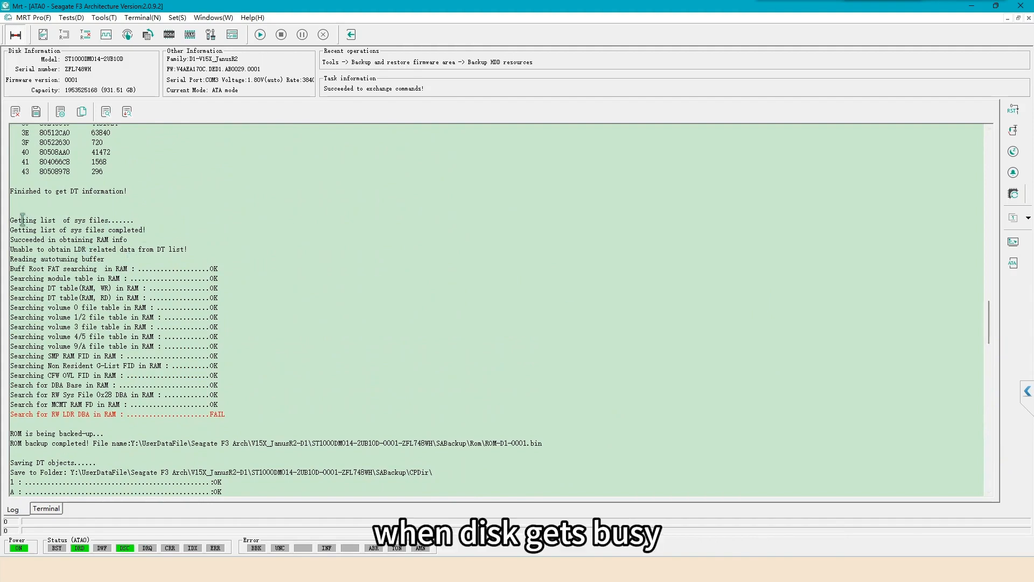
# - Close the basic state window and bring up the System File read/write list from the firmware tools
pyautogui.moveTo(10, 220); pyautogui.dragTo(146, 229)
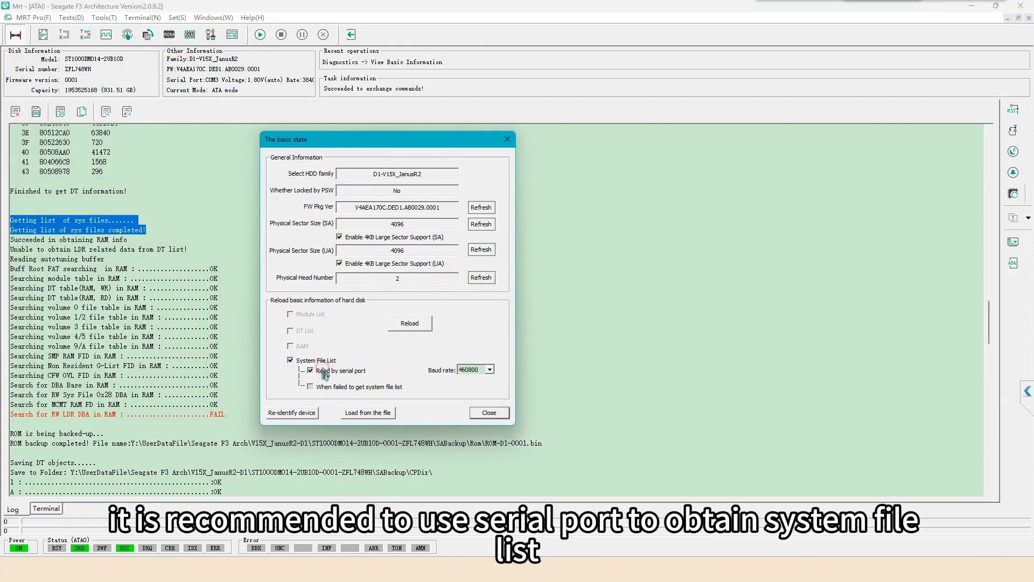
pyautogui.moveTo(457, 359)
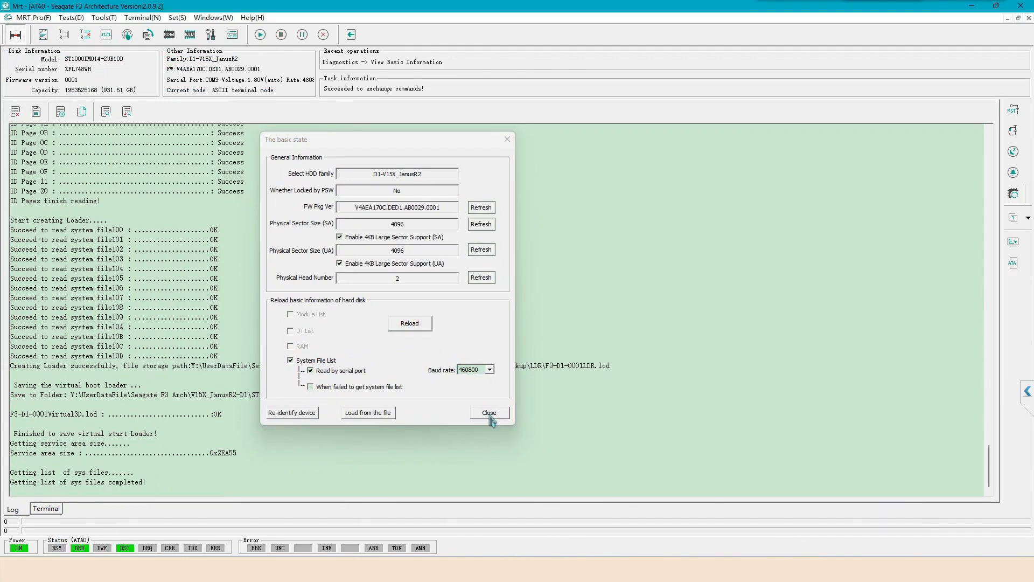
pyautogui.click(490, 413)
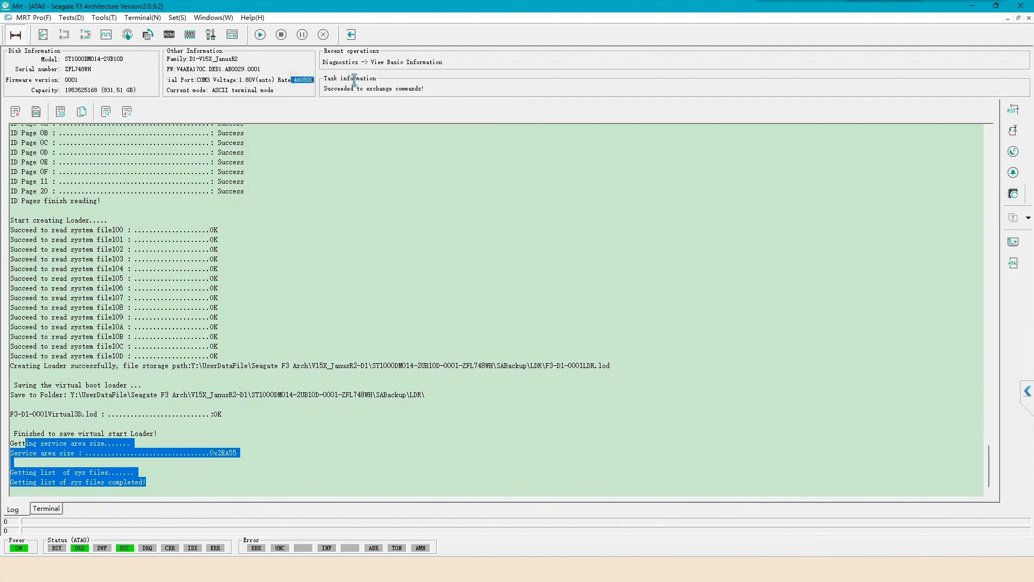
pyautogui.click(104, 17)
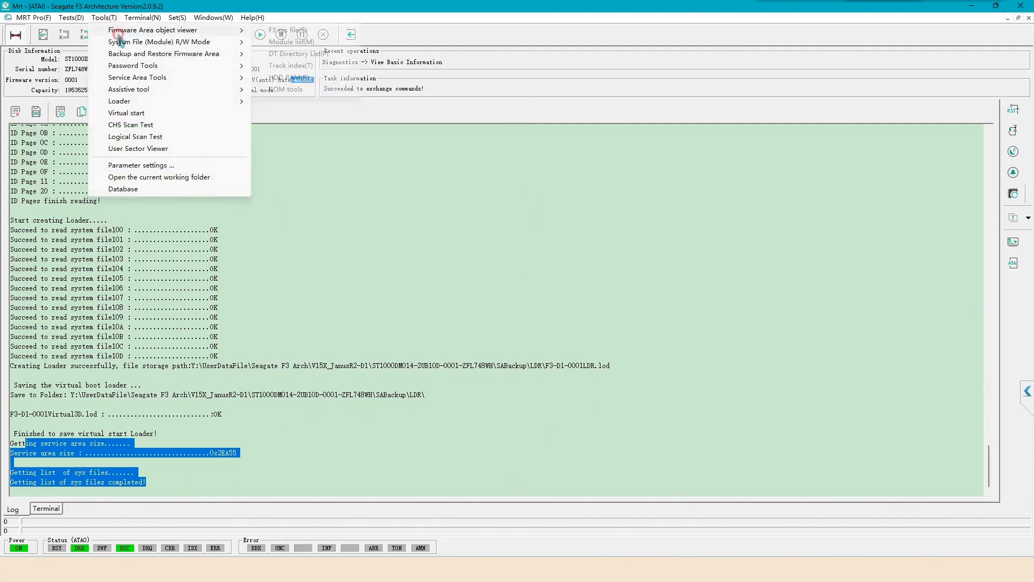
pyautogui.click(154, 31)
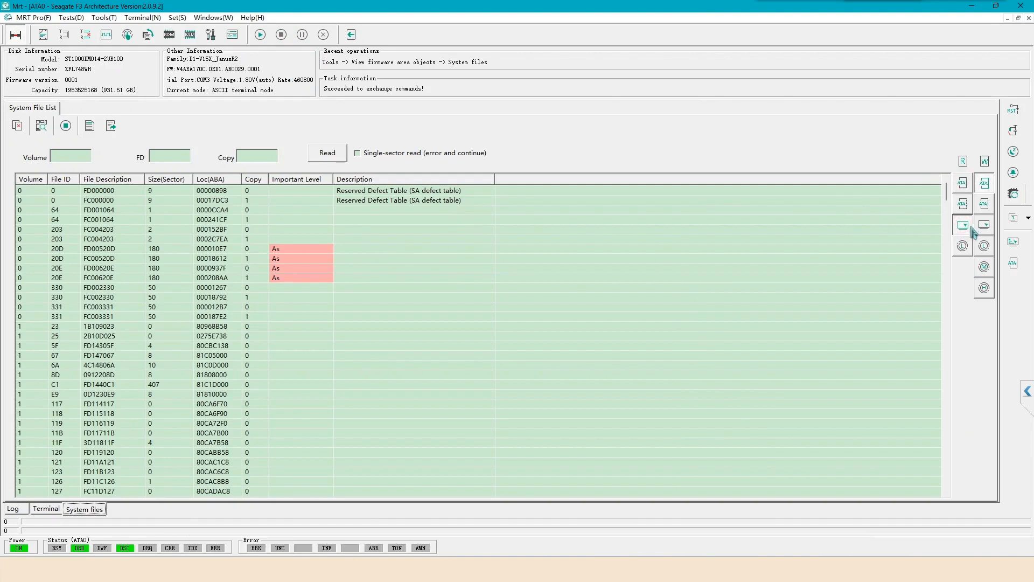
pyautogui.click(211, 249)
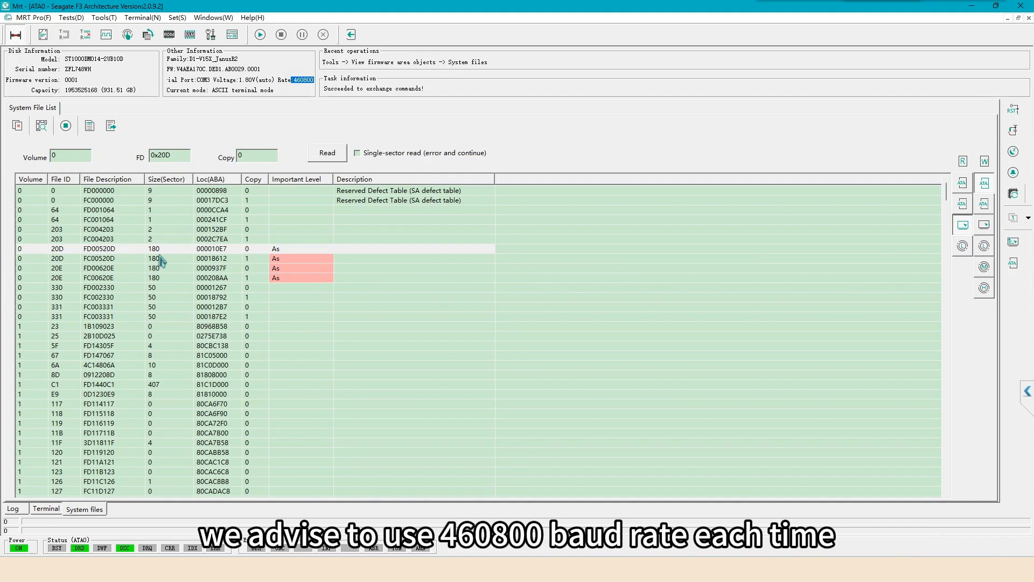
# - Read system files 20D and 348 and save each as a Bin file, sorting the list by file ID
pyautogui.doubleClick(97, 248)
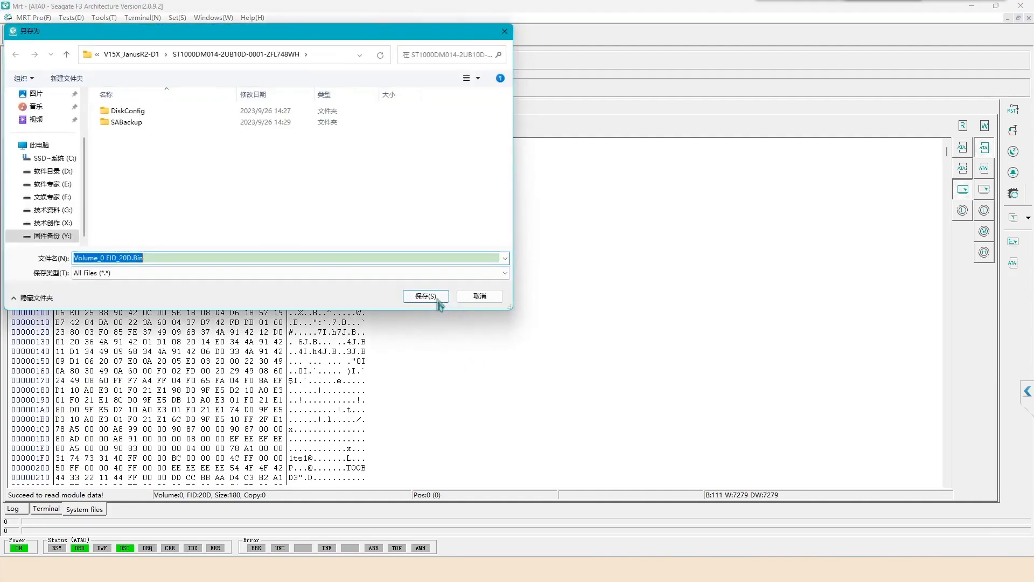
pyautogui.click(426, 295)
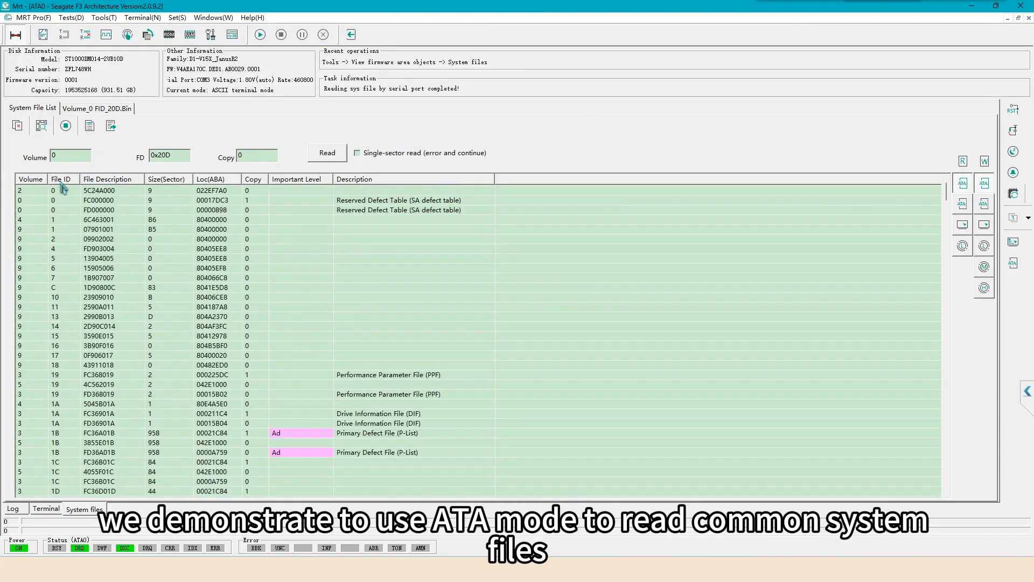
pyautogui.click(98, 452)
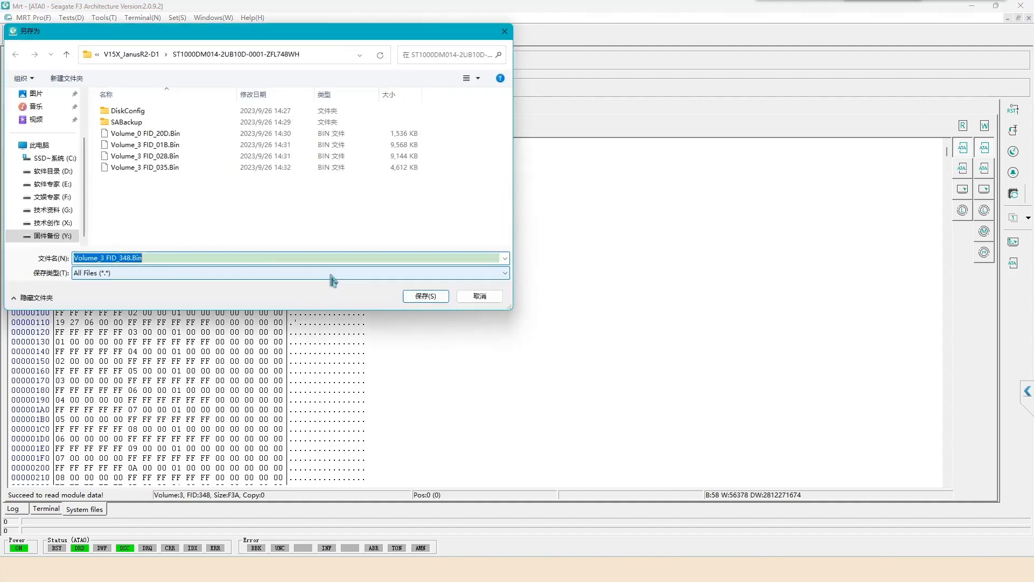
pyautogui.click(425, 295)
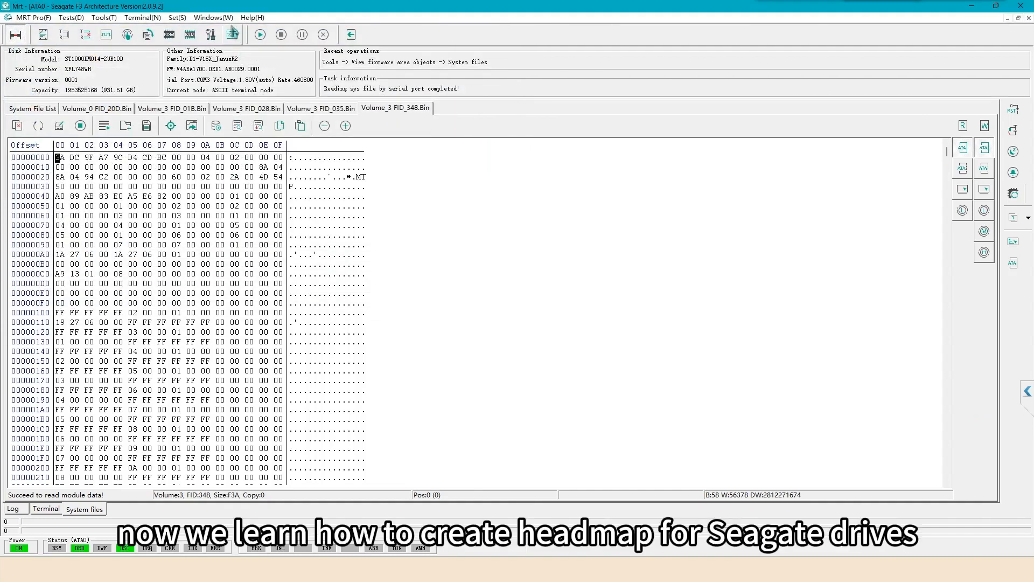
# - Create a new task named ST1000DM014-D1 with MRT ATA0 as the source device
pyautogui.click(213, 17)
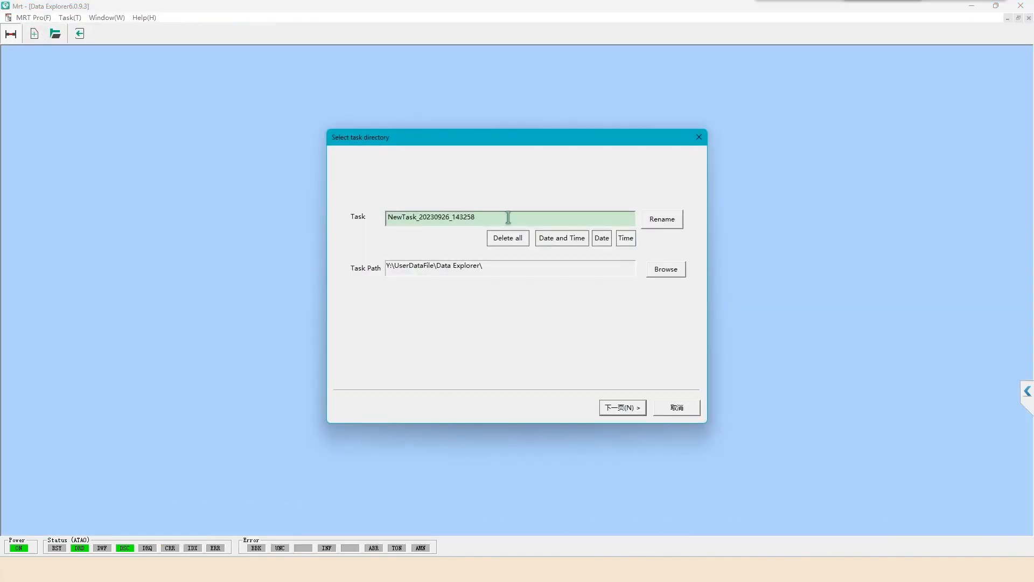
pyautogui.write('ST1000DM014-')
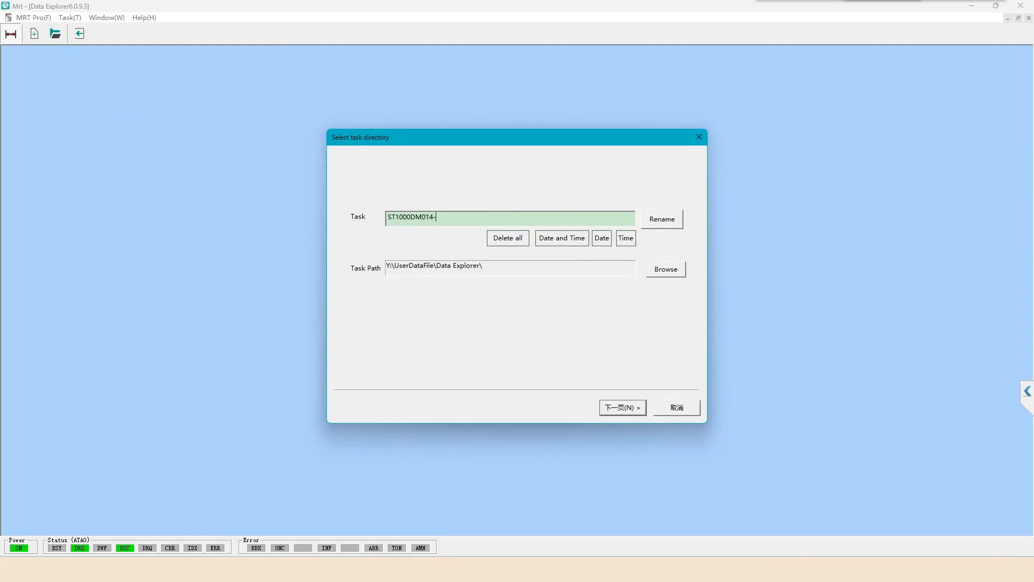
pyautogui.click(622, 407)
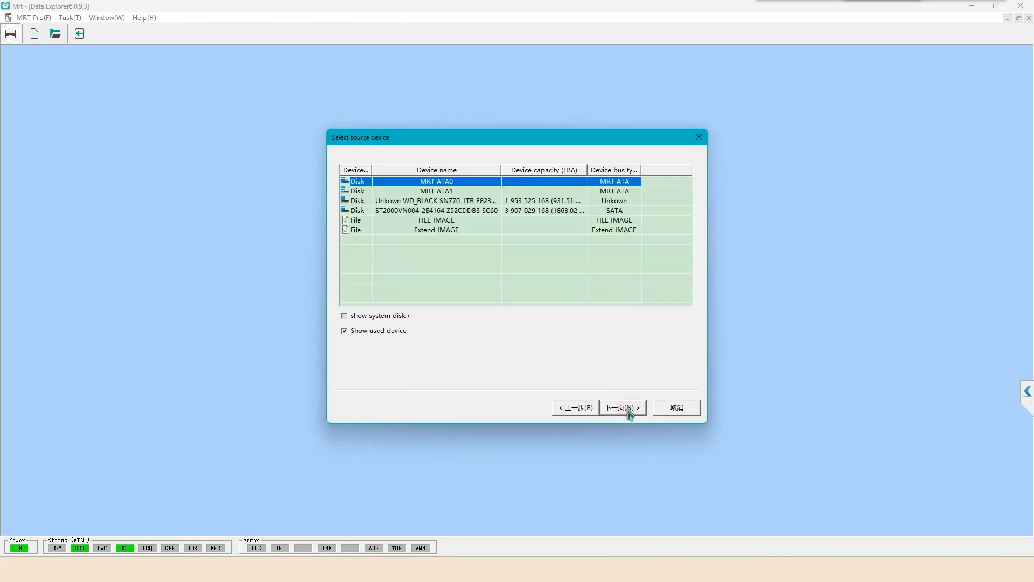
pyautogui.click(623, 408)
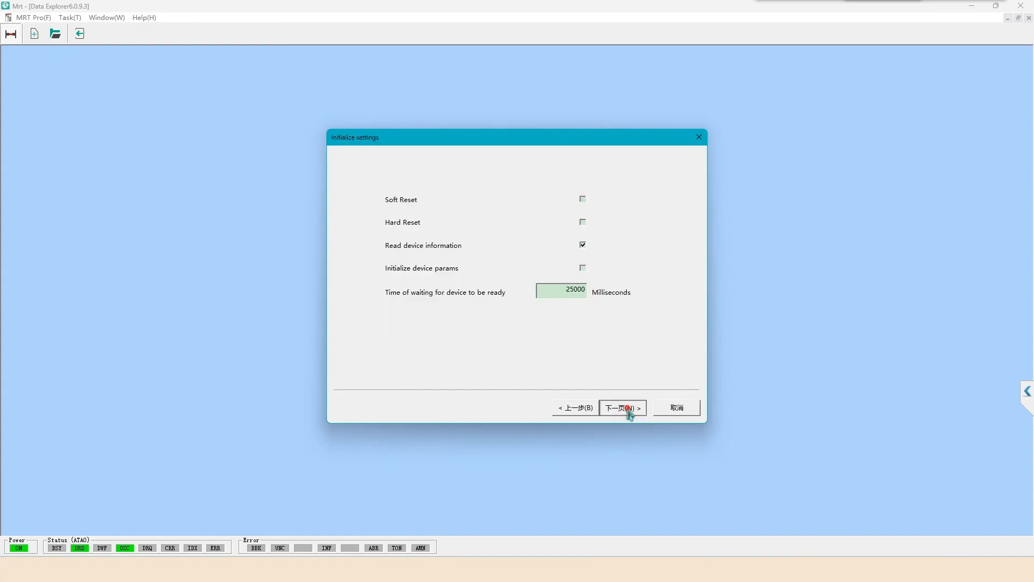
# - Keep default initialization, use a List of ranges map, target a FILE IMAGE, and finish the task
pyautogui.click(623, 407)
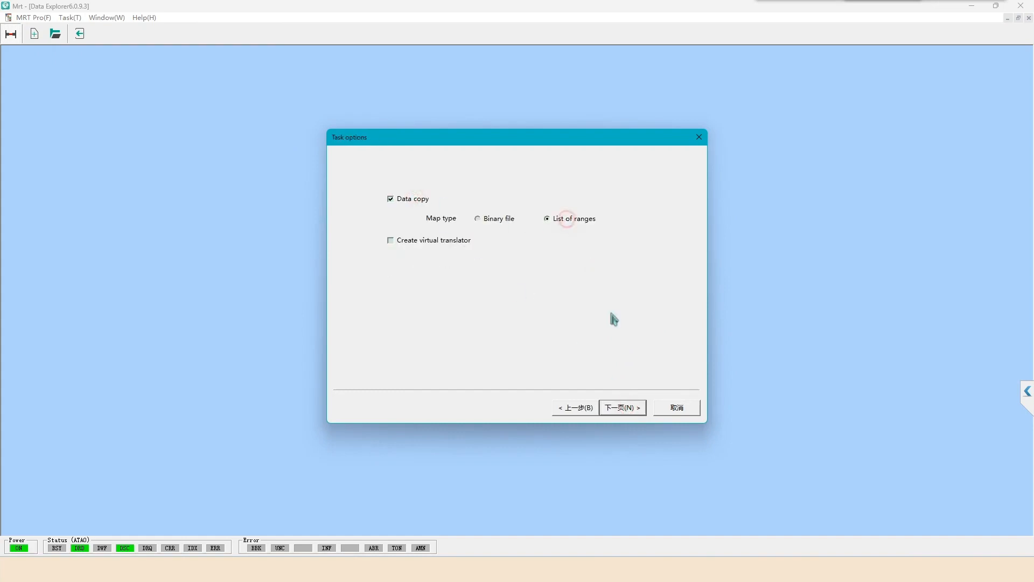
pyautogui.click(623, 407)
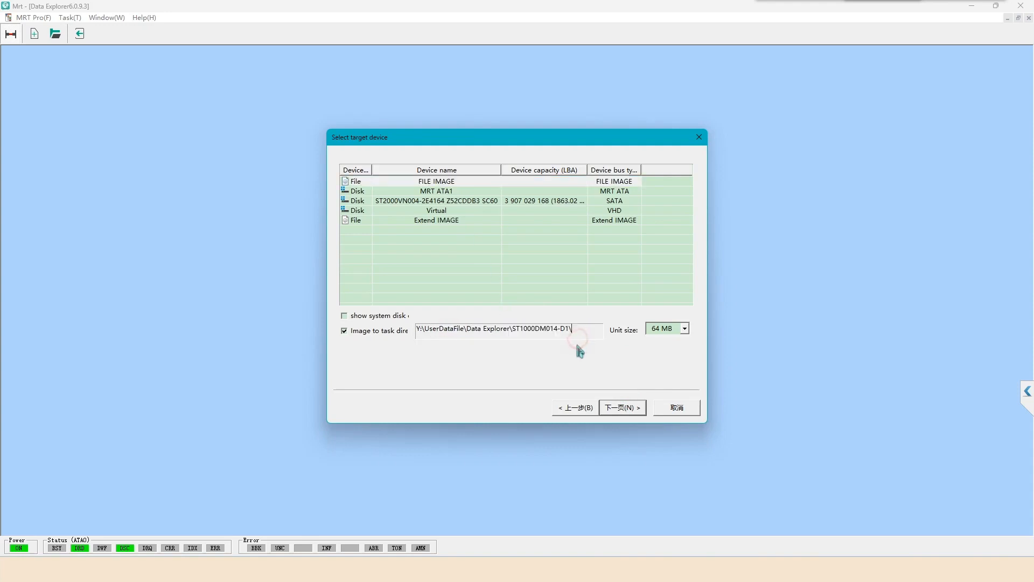
pyautogui.click(621, 407)
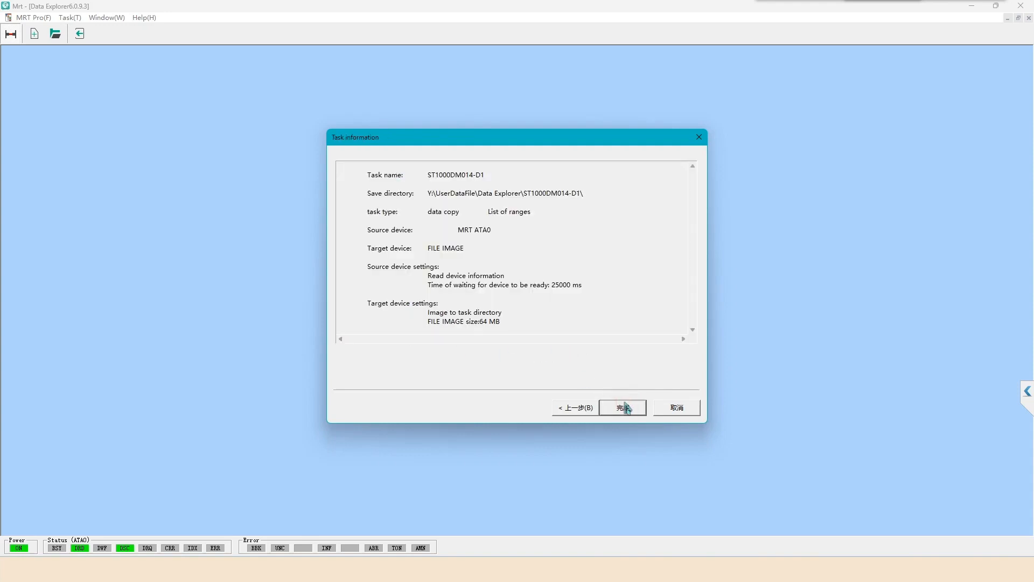
pyautogui.click(623, 407)
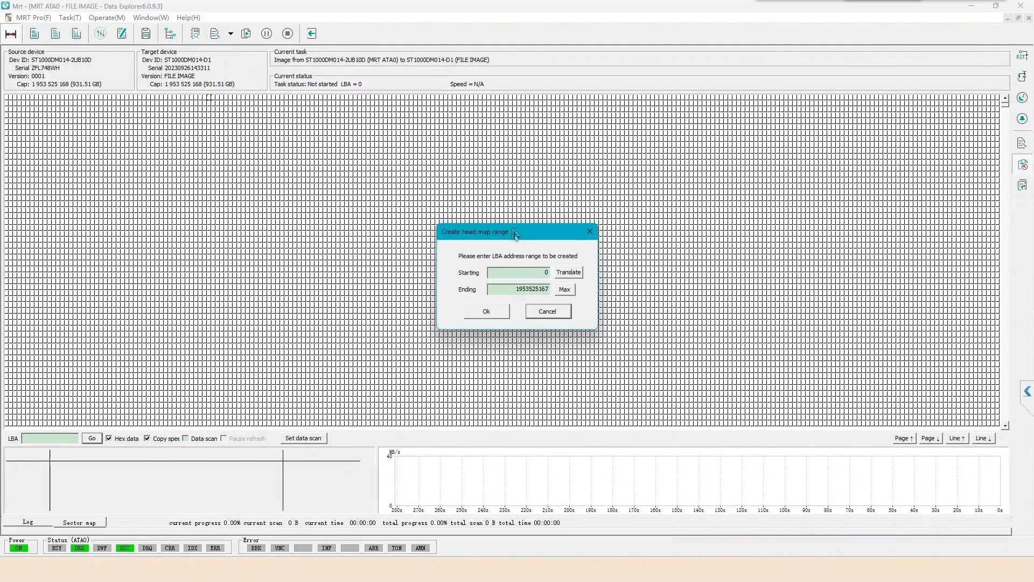
pyautogui.click(486, 311)
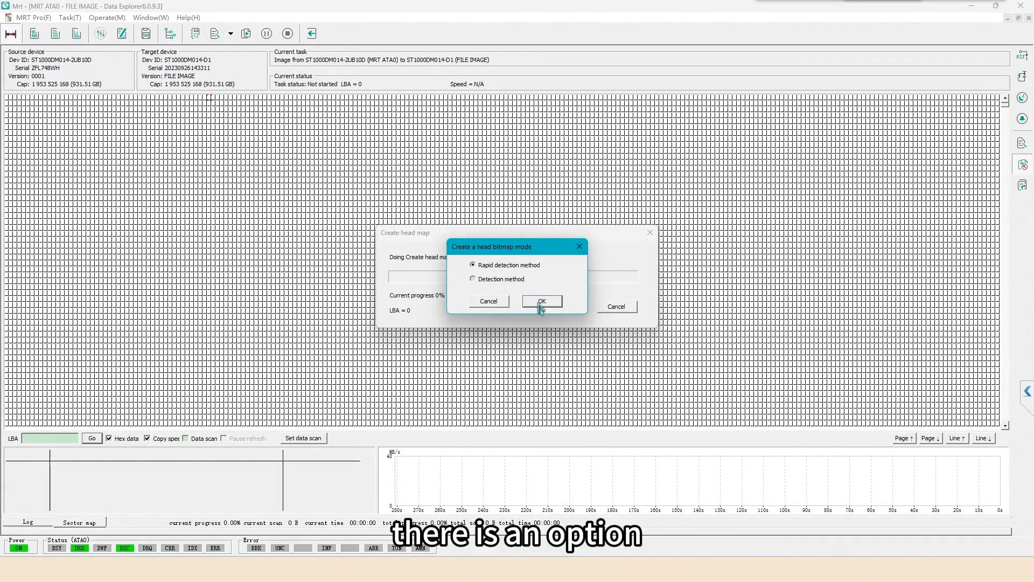
pyautogui.click(542, 302)
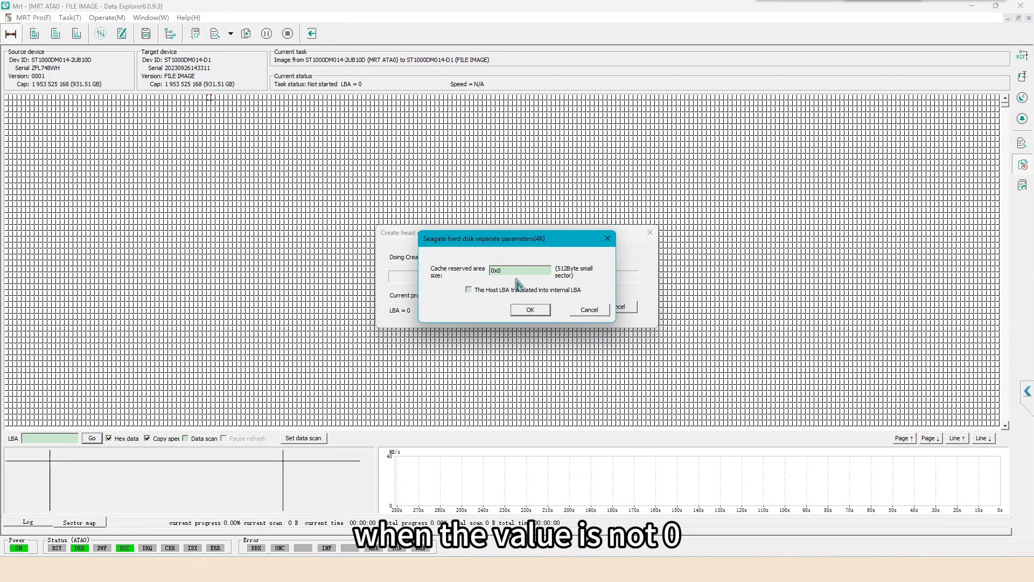
pyautogui.tripleClick(519, 270)
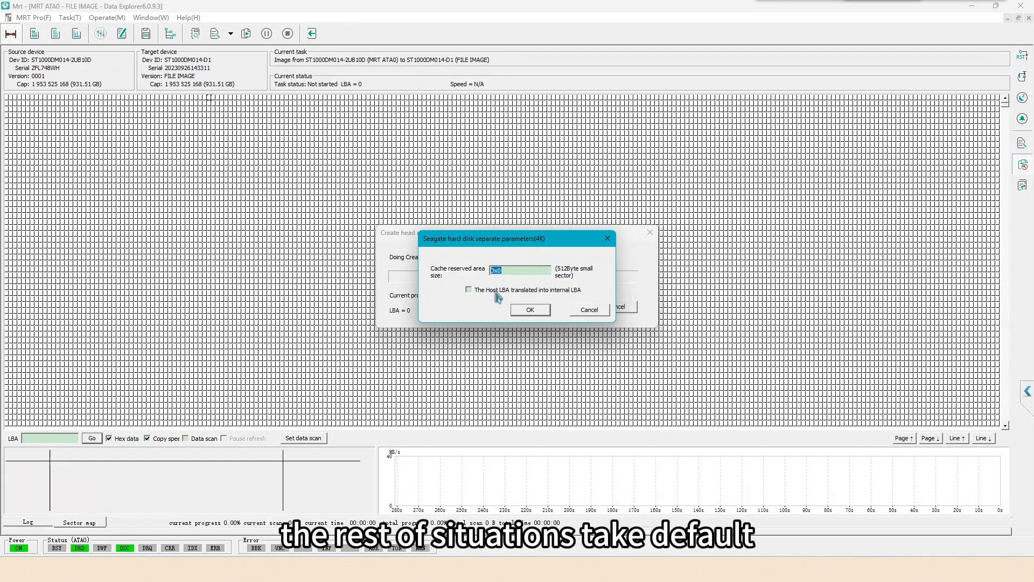
pyautogui.click(530, 310)
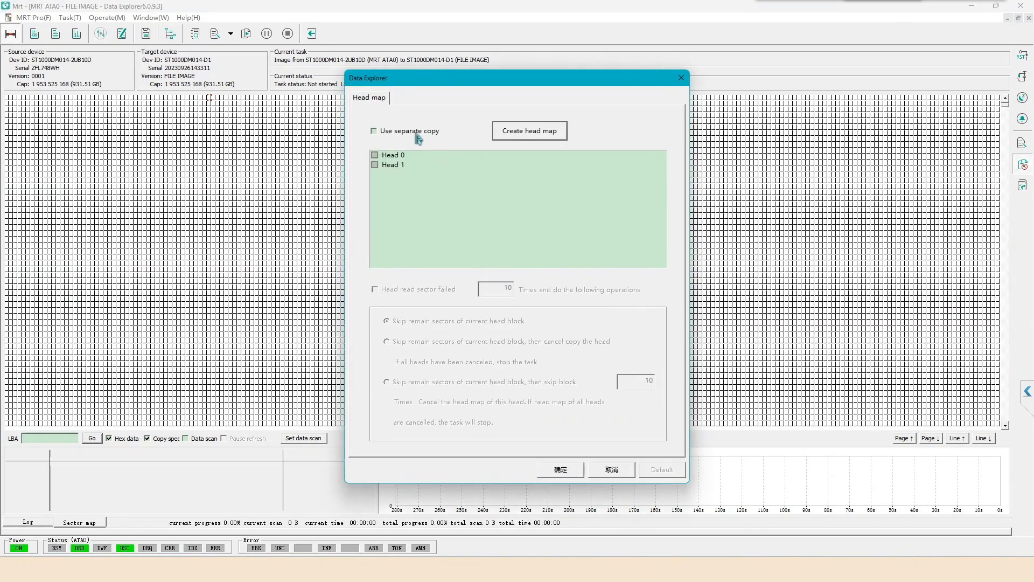
# - Enable Use separate copy for Head 0 and Head 1 and apply the head map to the task
pyautogui.click(373, 131)
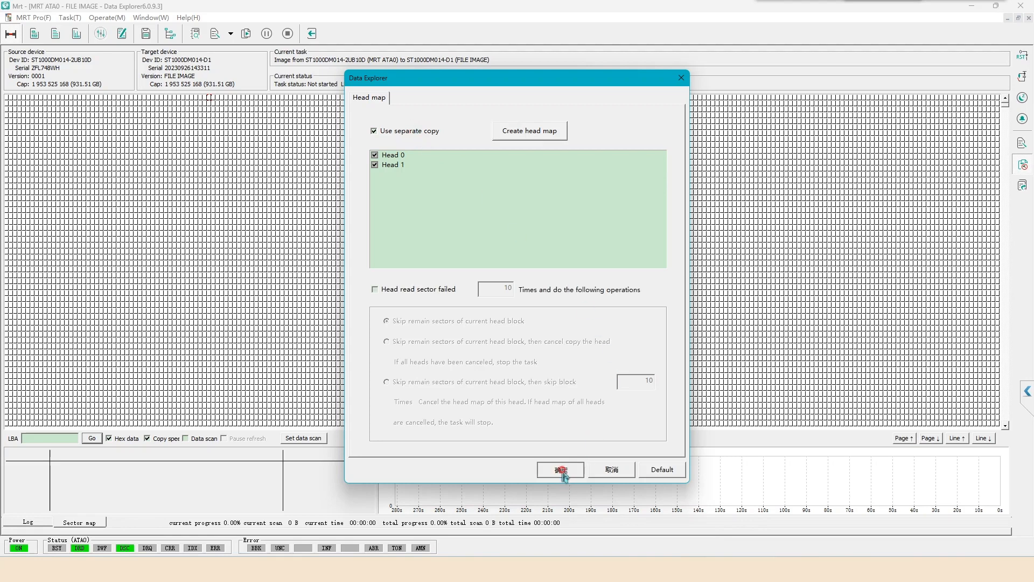
pyautogui.click(561, 470)
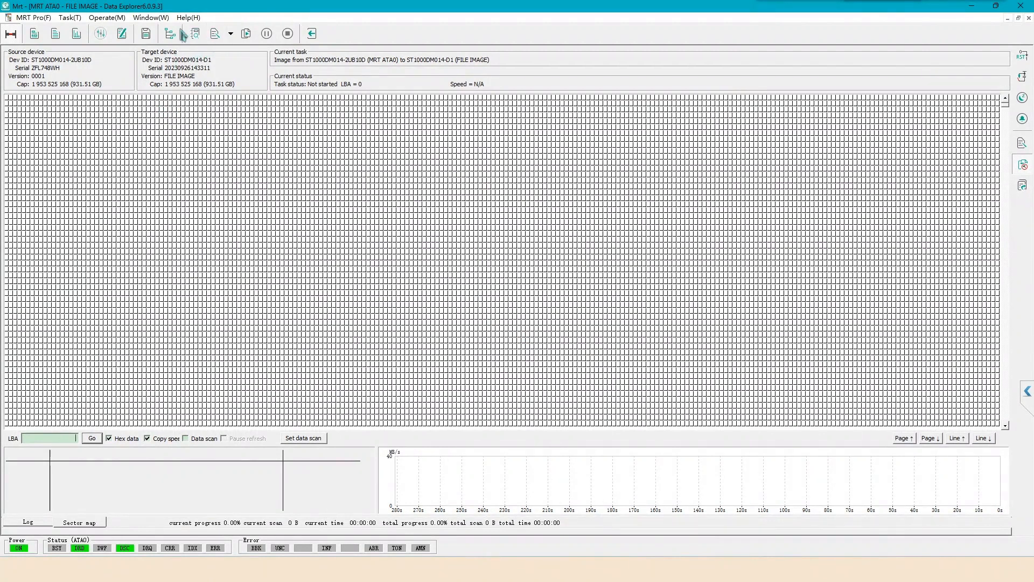
# - Switch to the Seagate F3 utility, refresh physical sector size and head number (2 heads), and close the basic state dialog
pyautogui.click(151, 17)
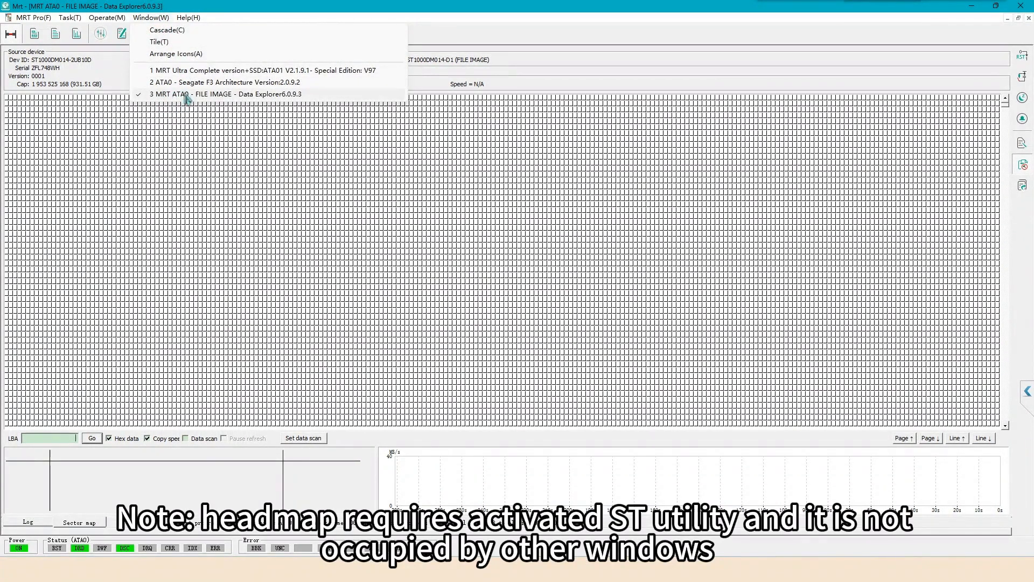
pyautogui.moveTo(171, 85)
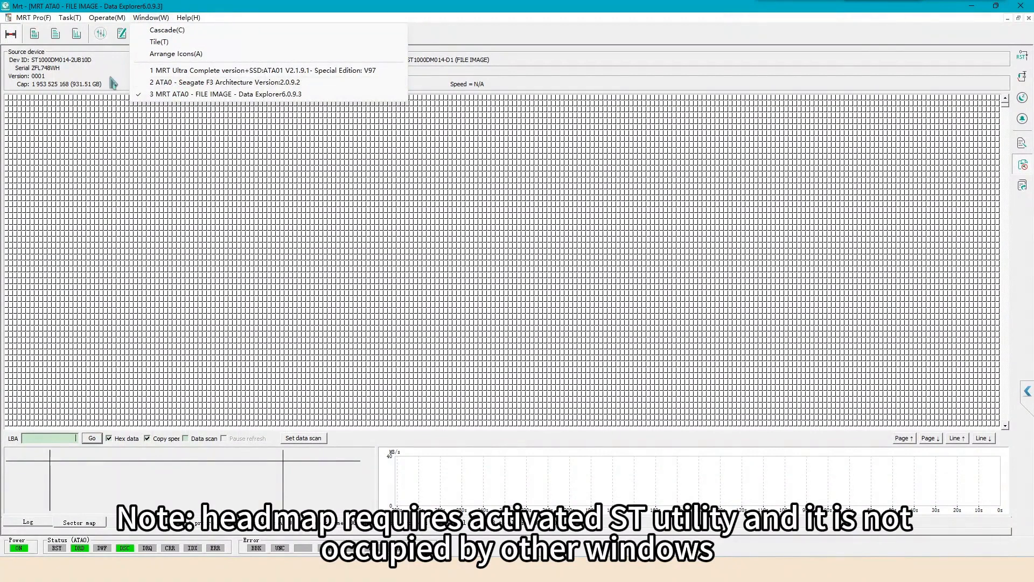
pyautogui.click(225, 81)
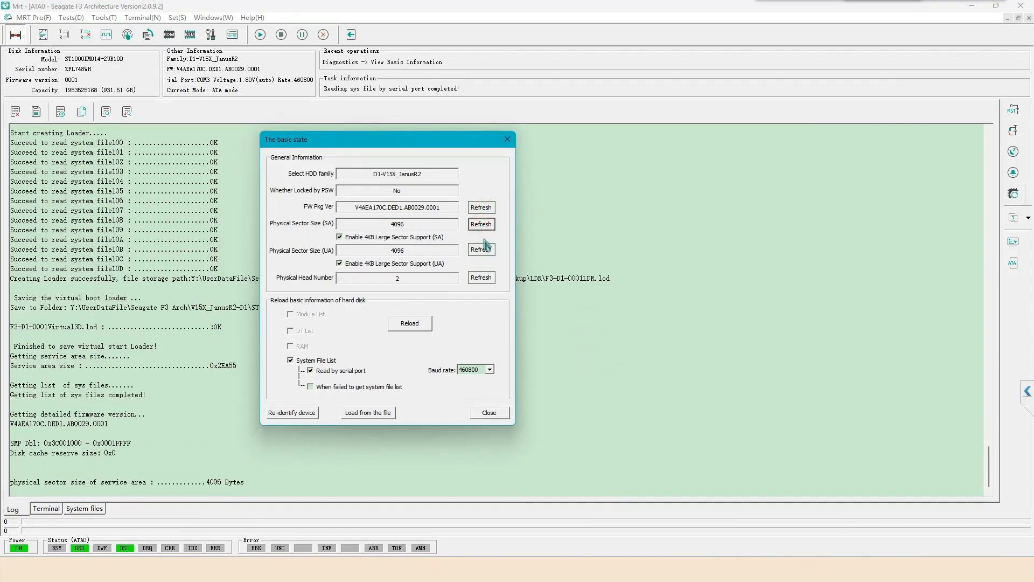
pyautogui.click(481, 278)
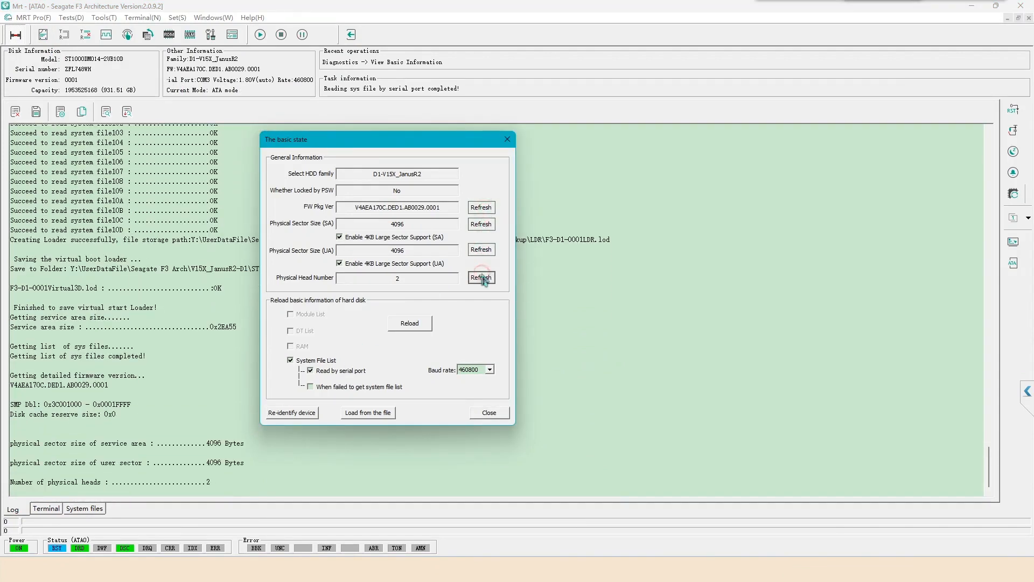
pyautogui.click(481, 278)
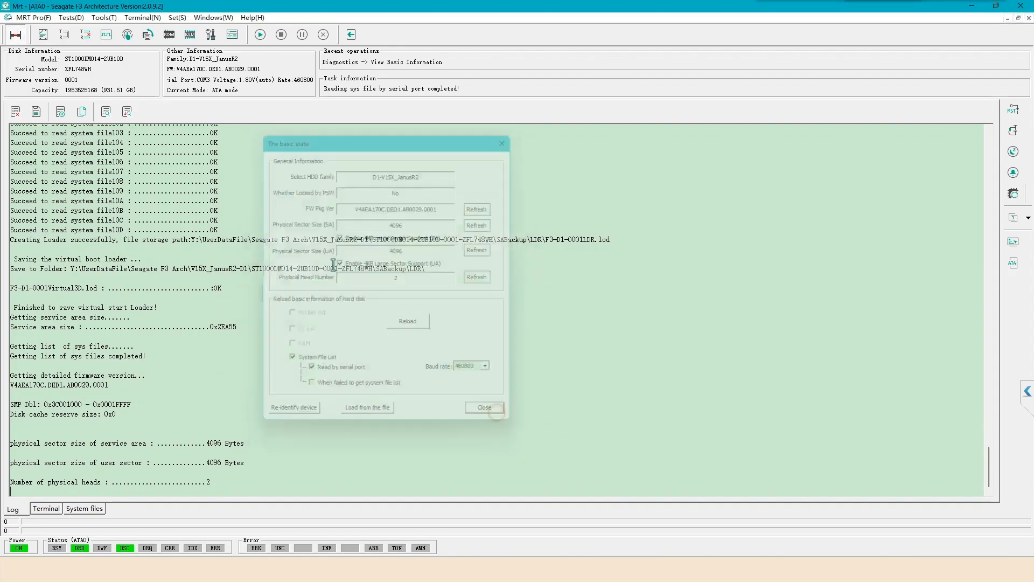
pyautogui.click(484, 407)
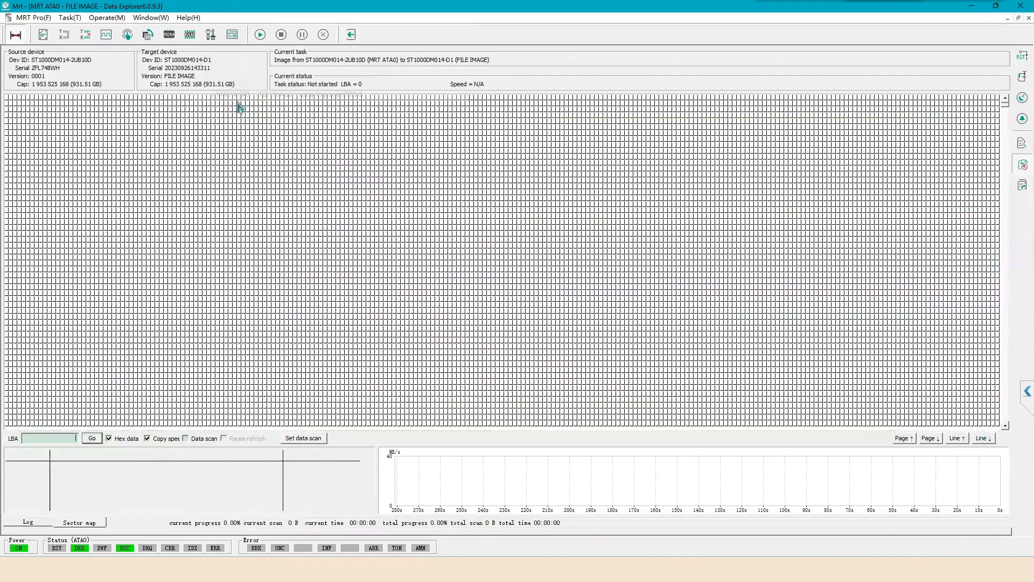